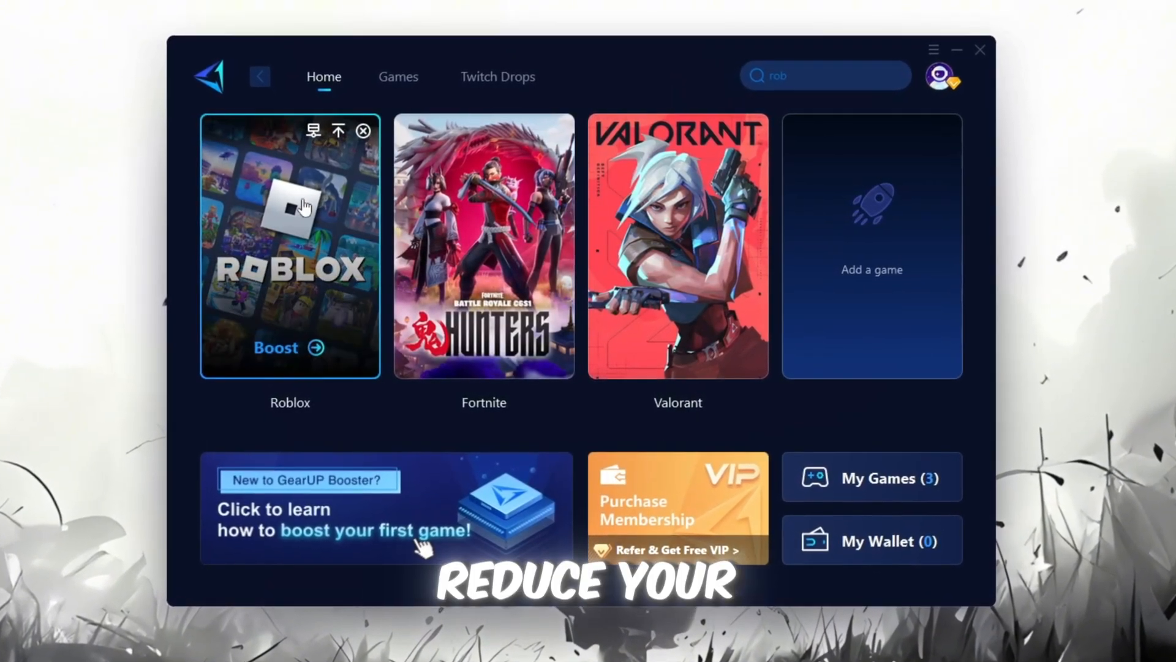
- Delete everything in %localappdata%\Temp, skipping all files still in use
left_click(275, 348)
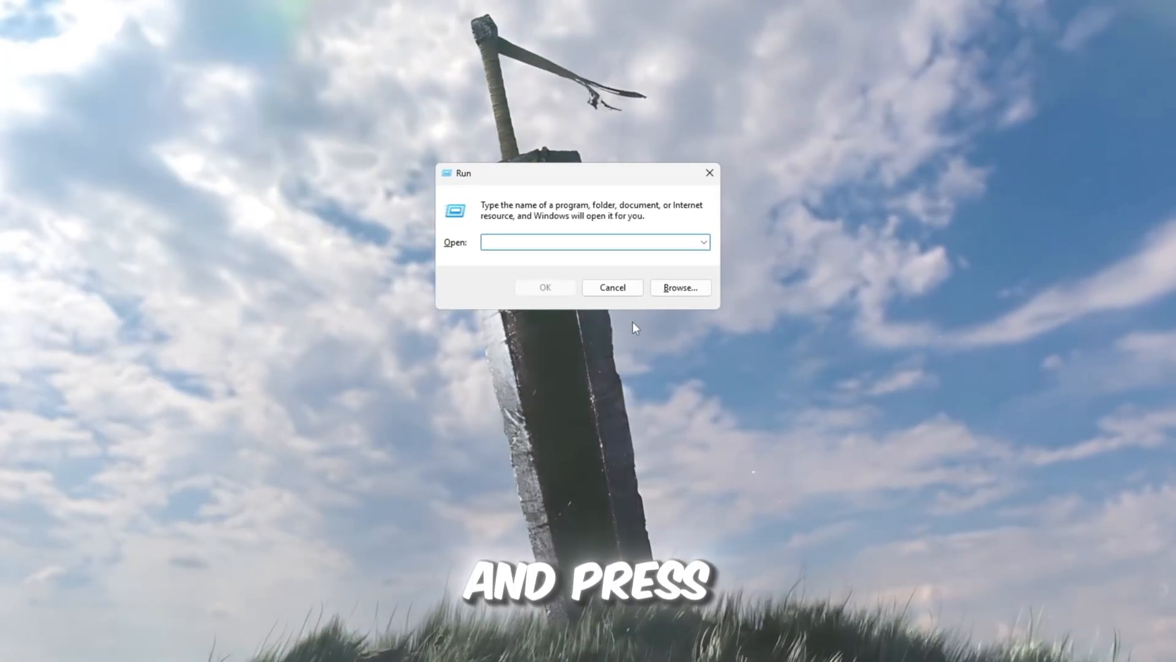
type("%localappdata%")
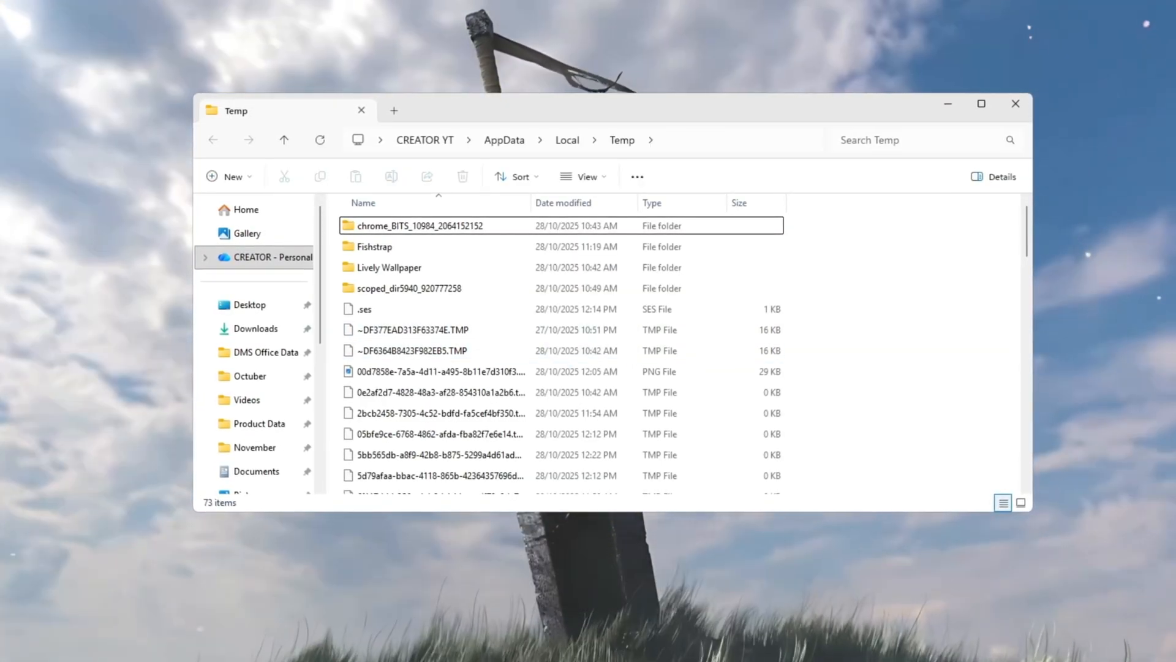
scroll("down", 3)
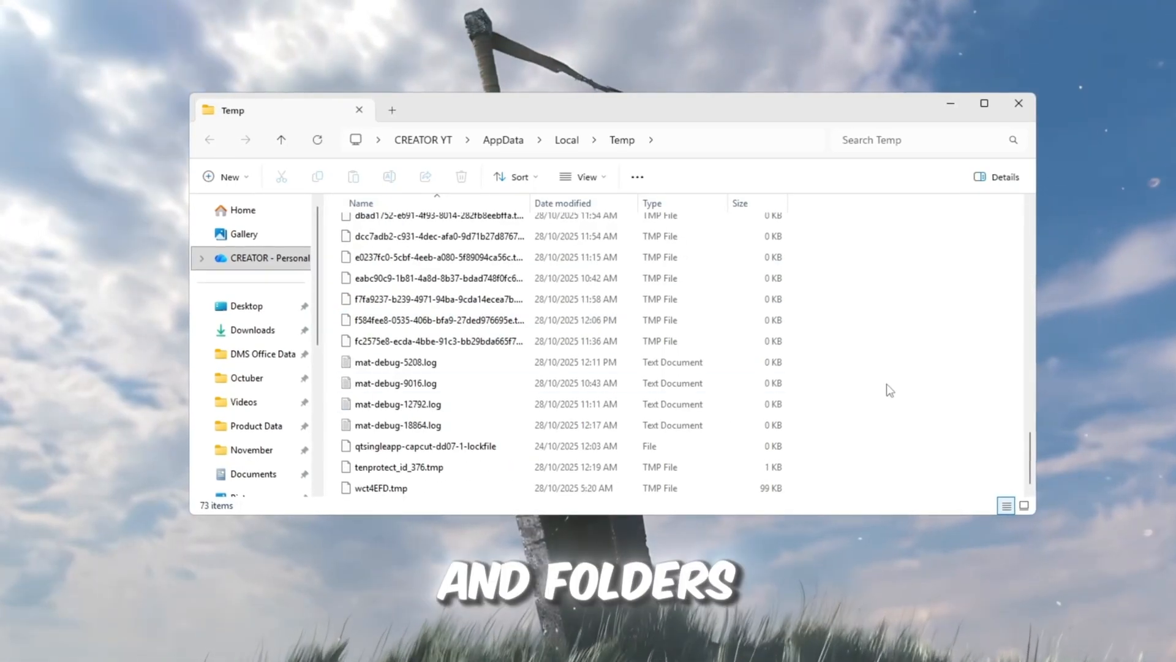
key("ctrl+a")
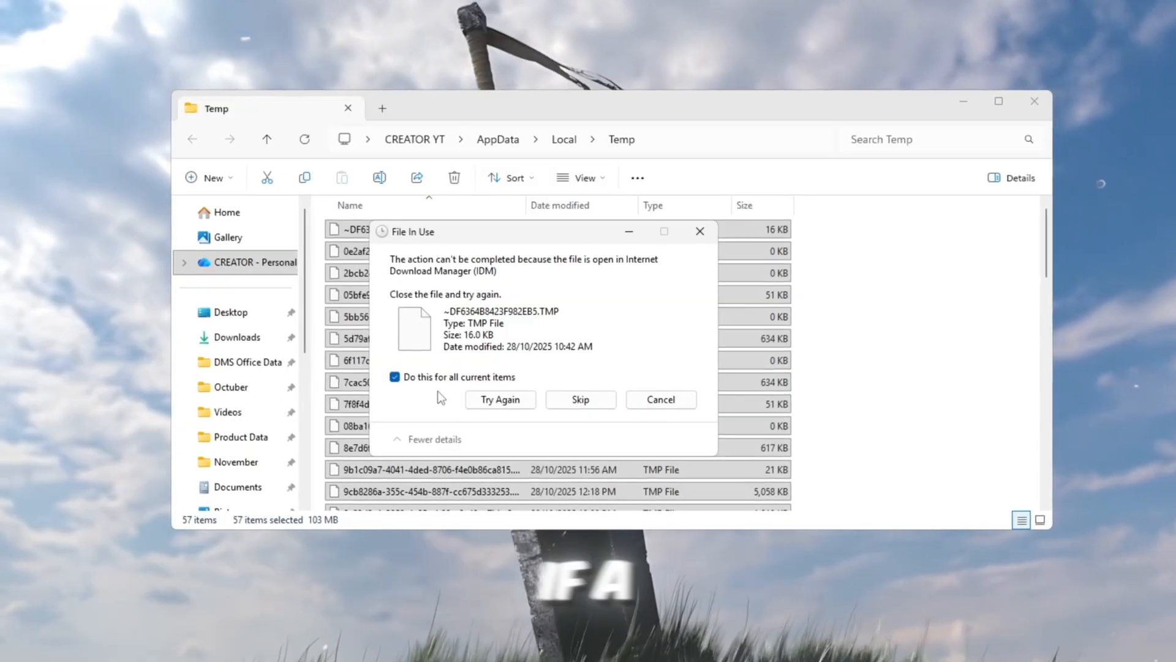
left_click(579, 398)
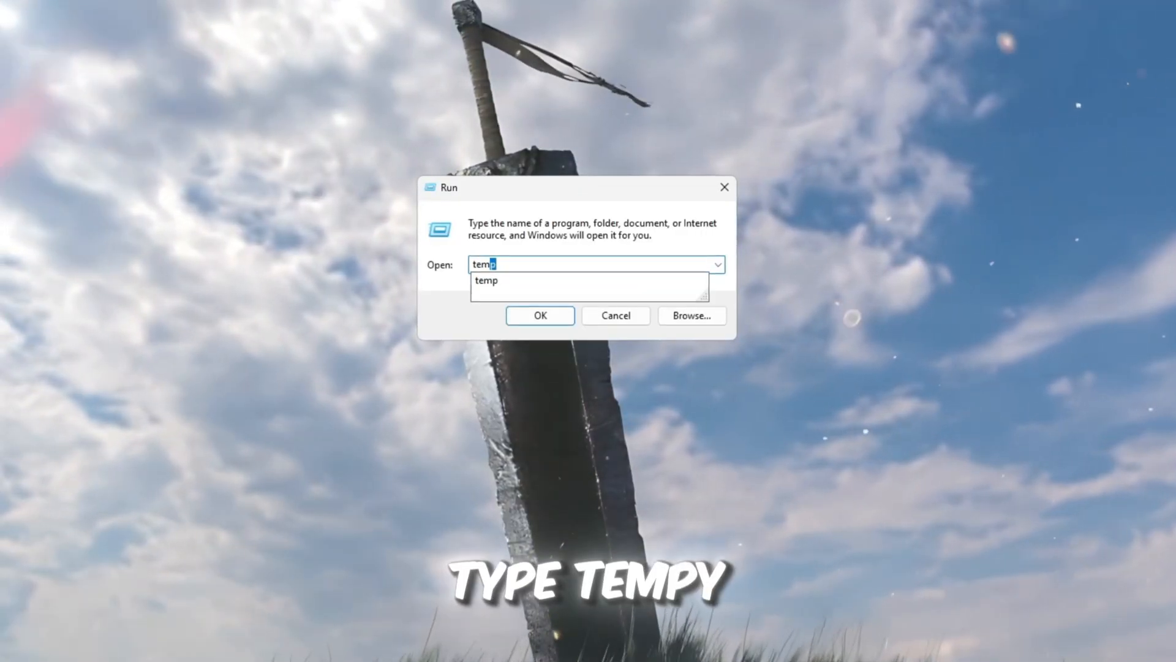
- Select and delete the six temporary files in C:\Windows\Temp
left_click(540, 315)
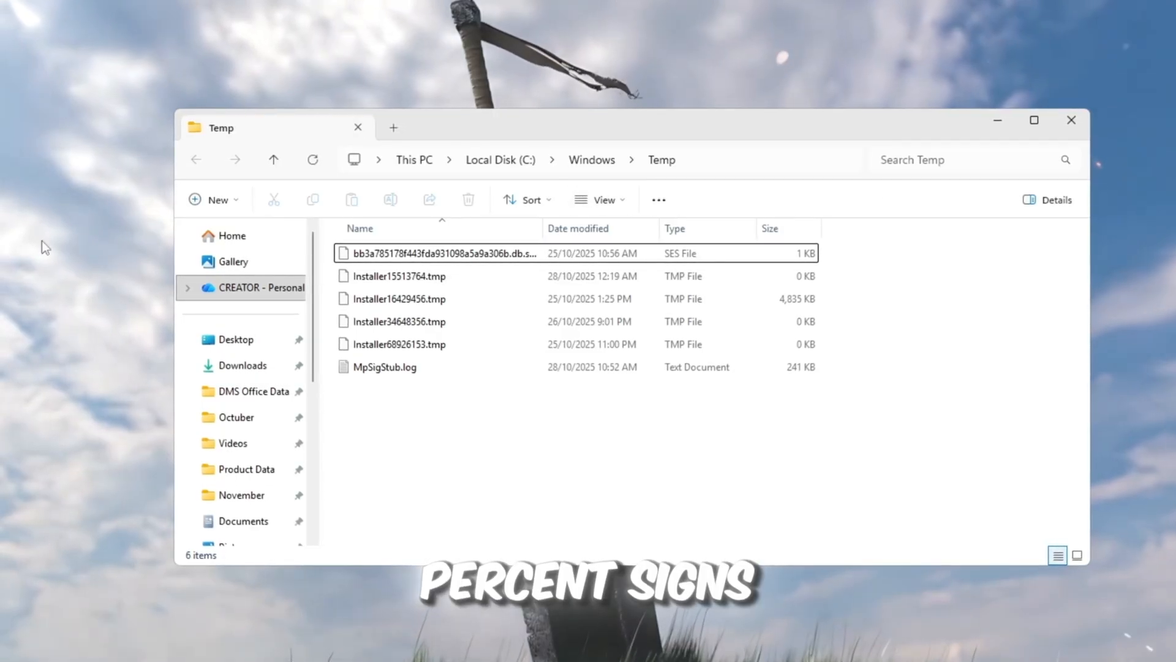
key("ctrl+a")
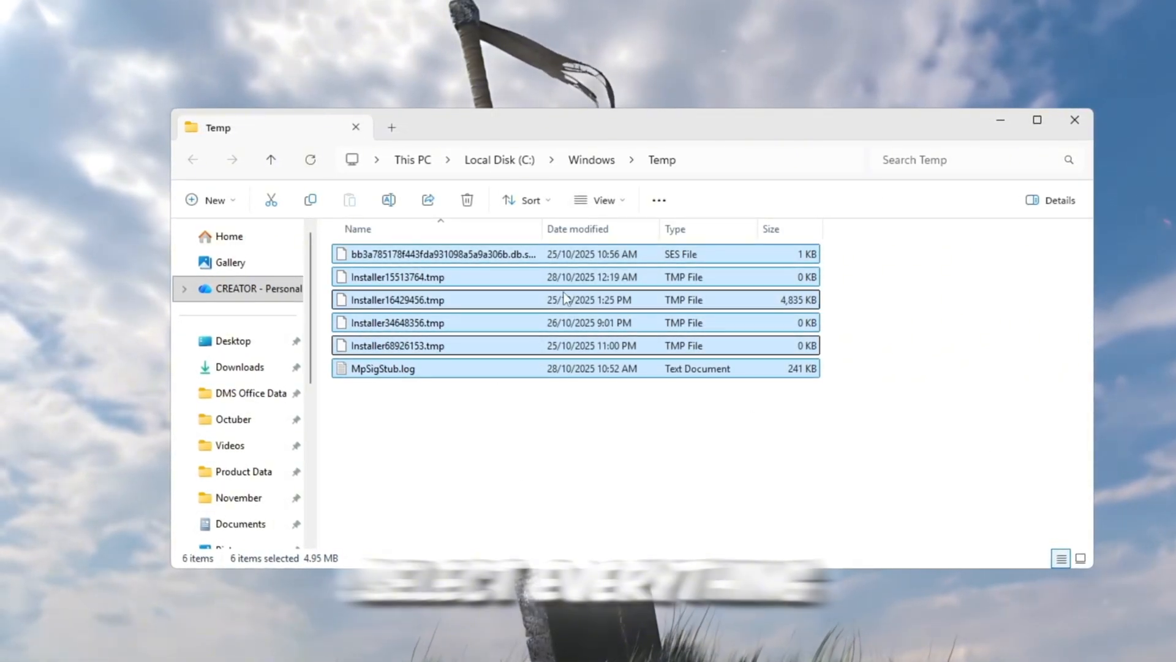
left_click(465, 200)
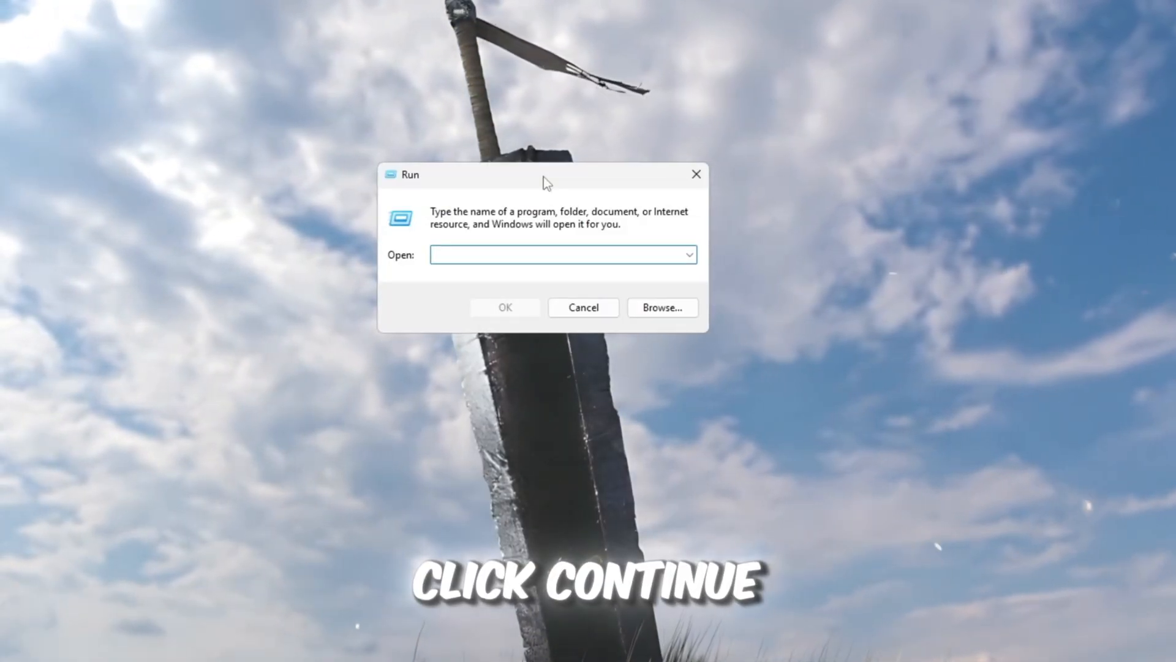
- Empty the Prefetch folder via 'prefetch', close it, and browse the Roblox FPS tweak folder
type("prefetch")
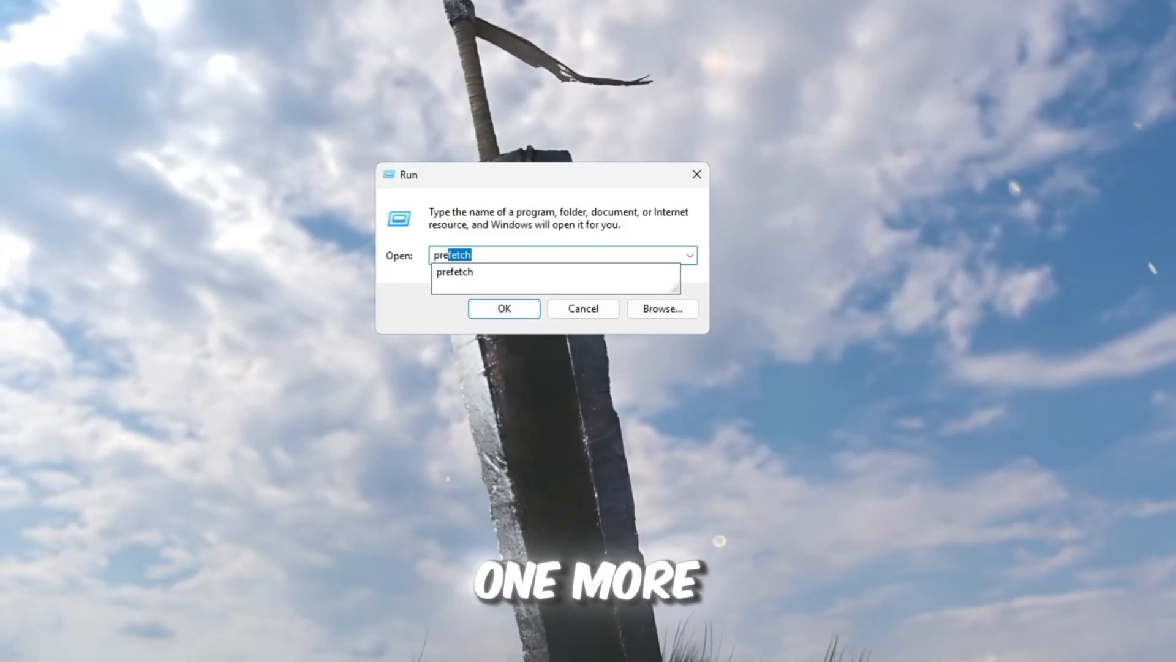
left_click(504, 309)
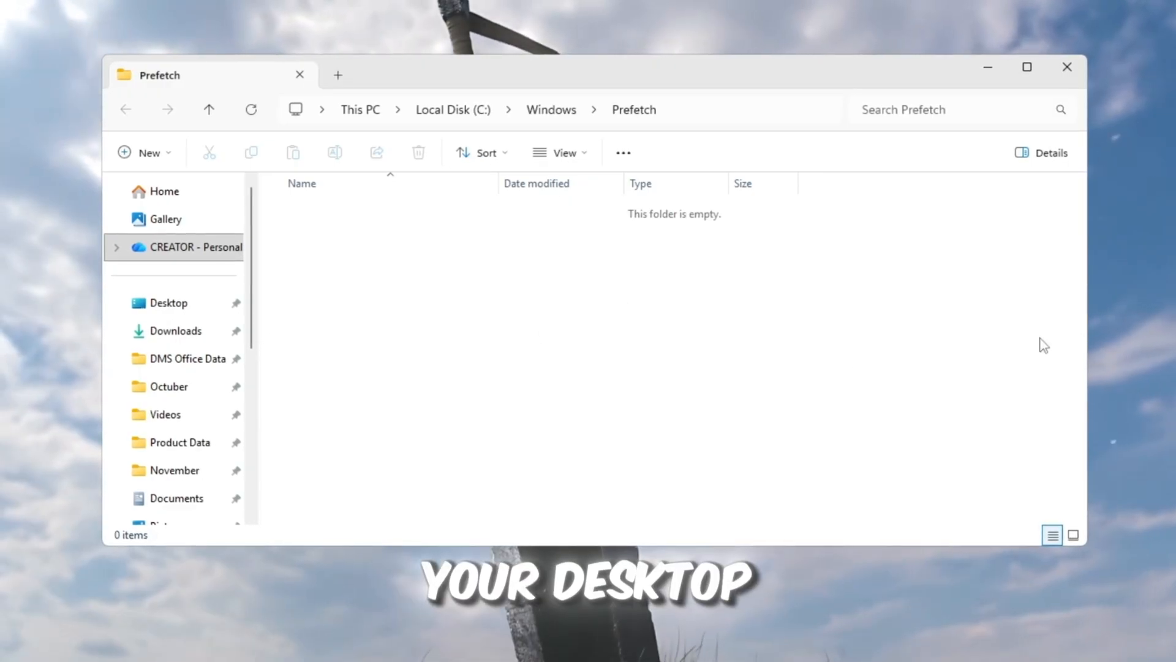
mouse_move(1073, 67)
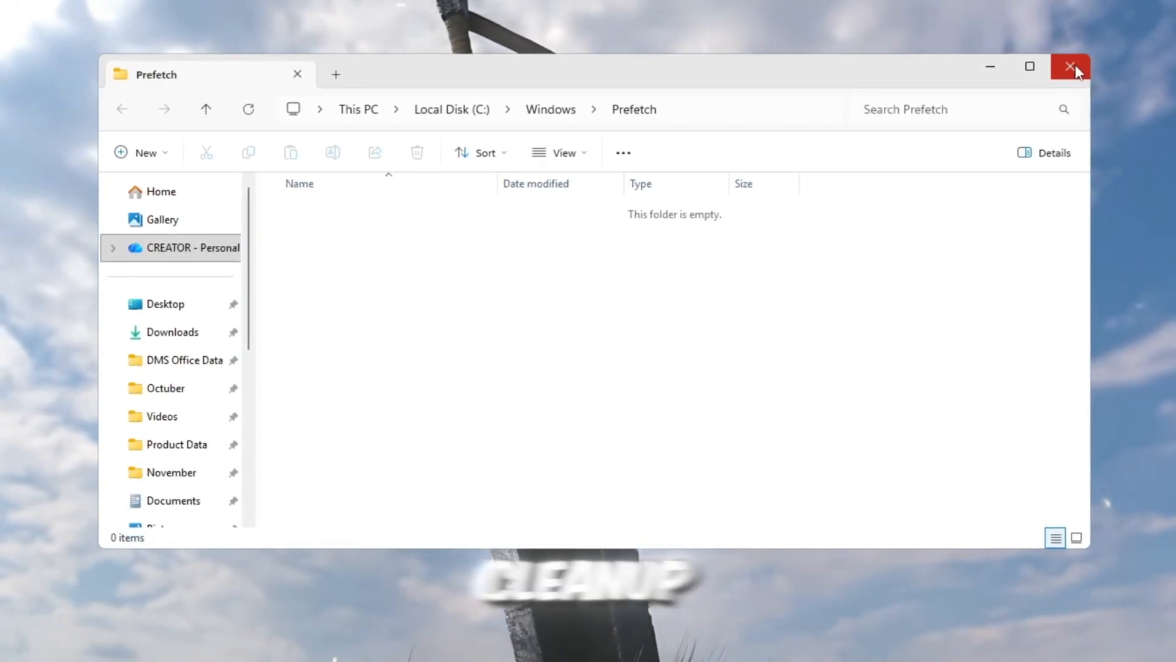
left_click(1070, 67)
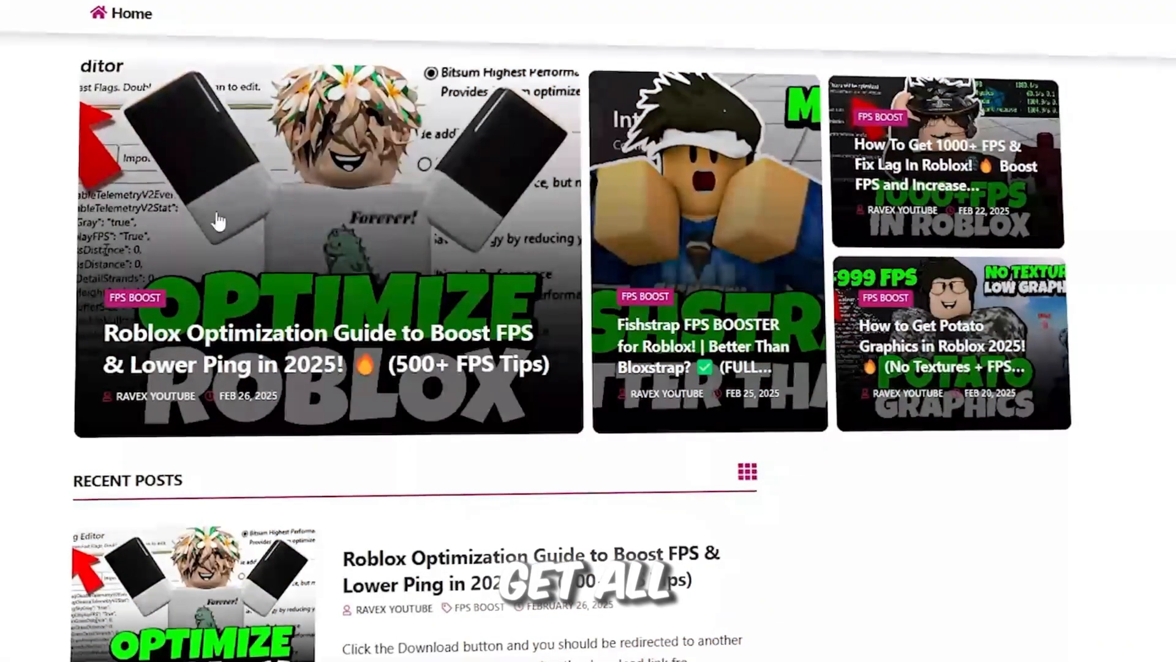
scroll("down", 3)
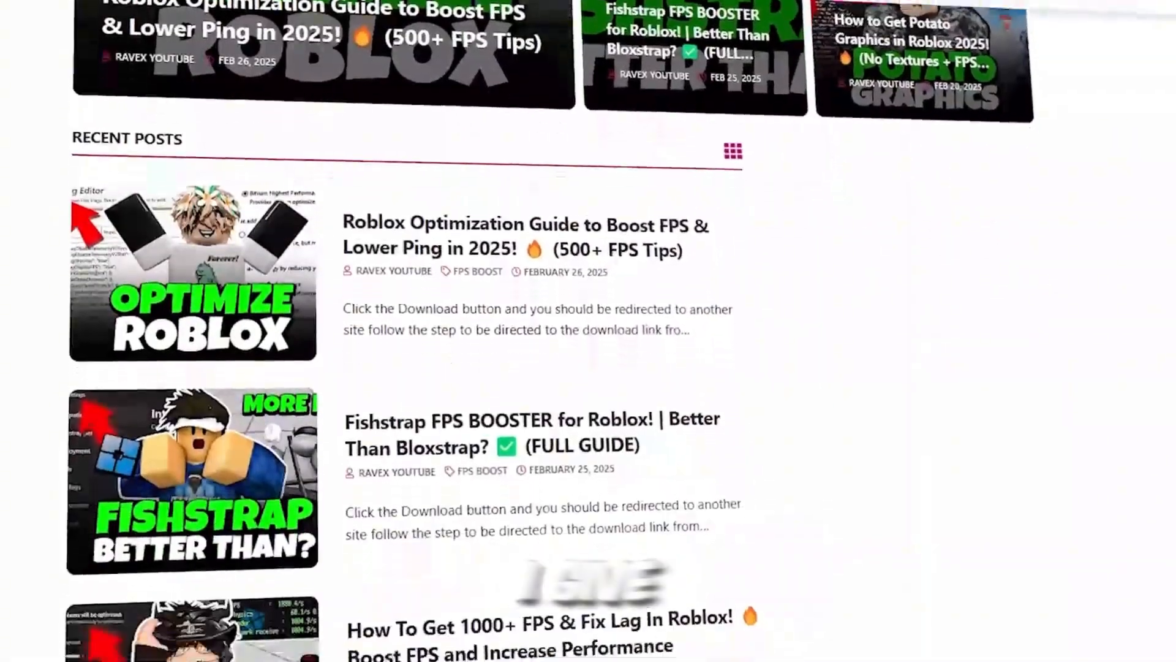
scroll("down", 3)
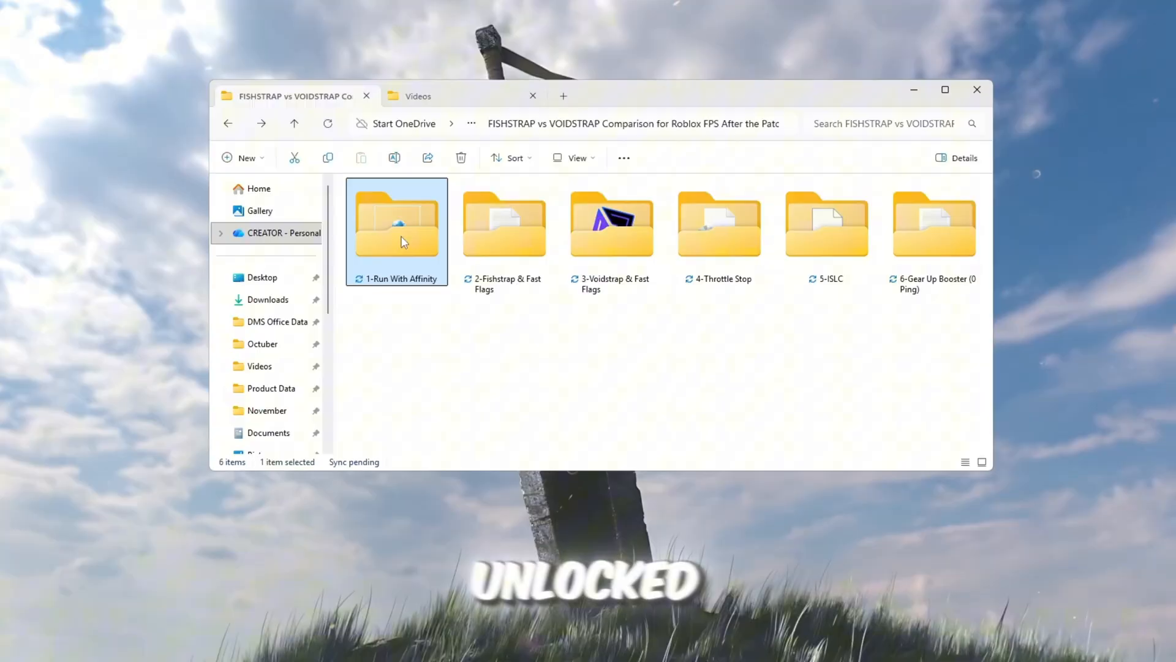
- Launch RunWithAffinity.exe from inside the 1-Run With Affinity folder
double_click(396, 221)
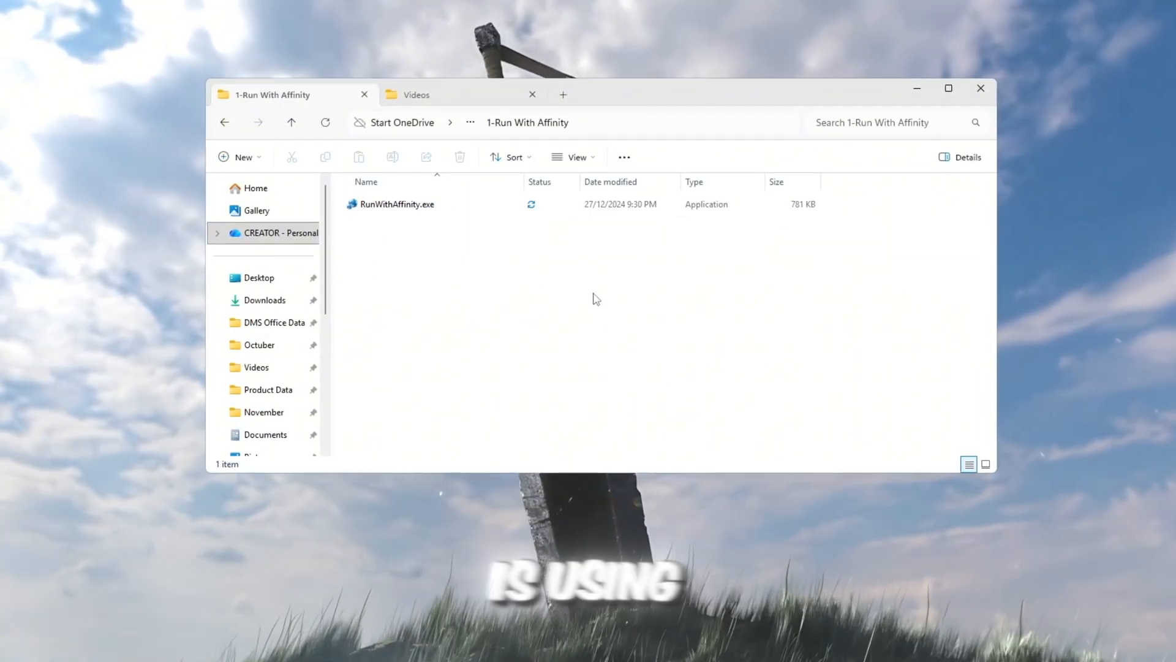
left_click(397, 204)
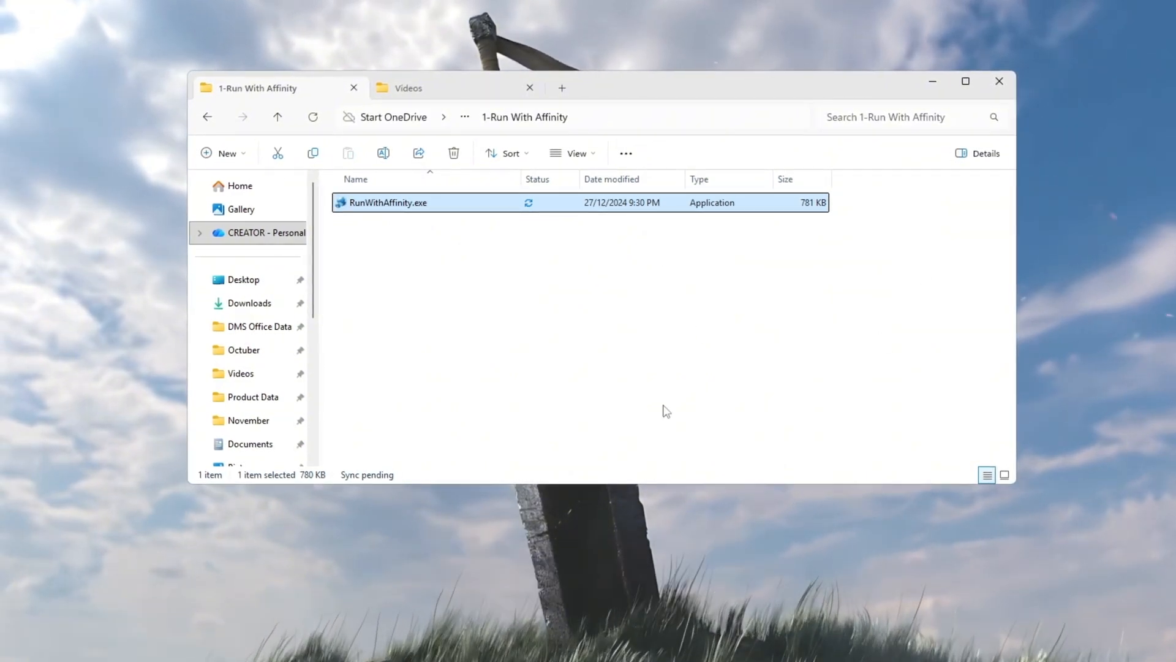
double_click(385, 202)
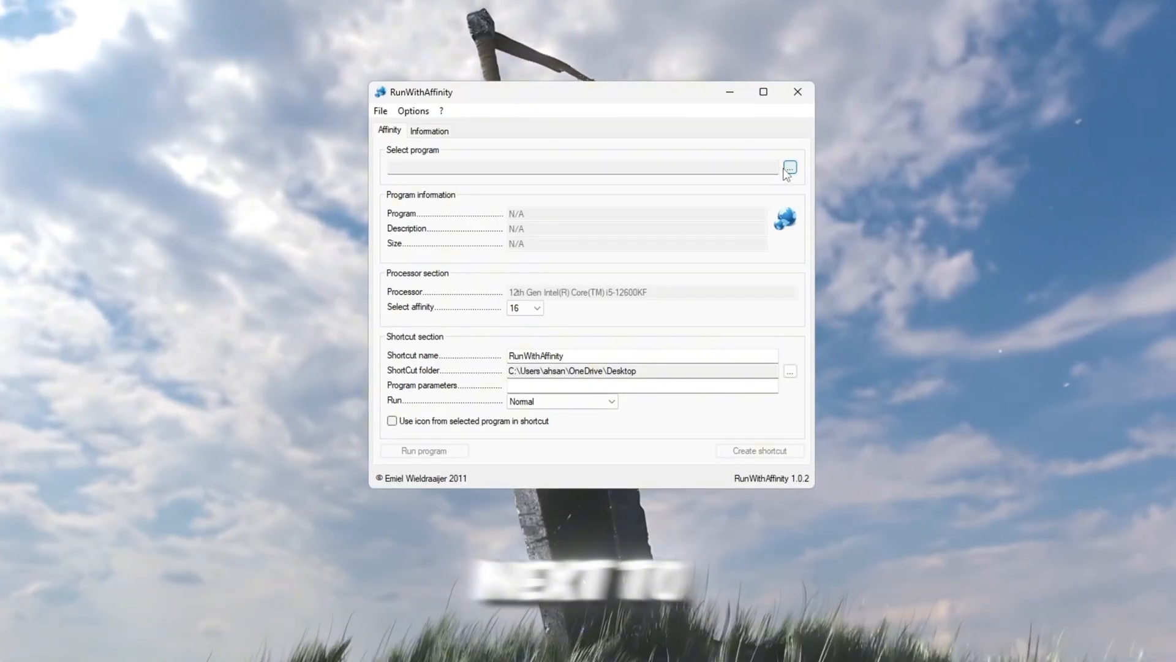
- Pick RobloxPlayerBeta.exe from Roblox\Versions\version-4aeb17bd13994560 as the program to run
left_click(790, 168)
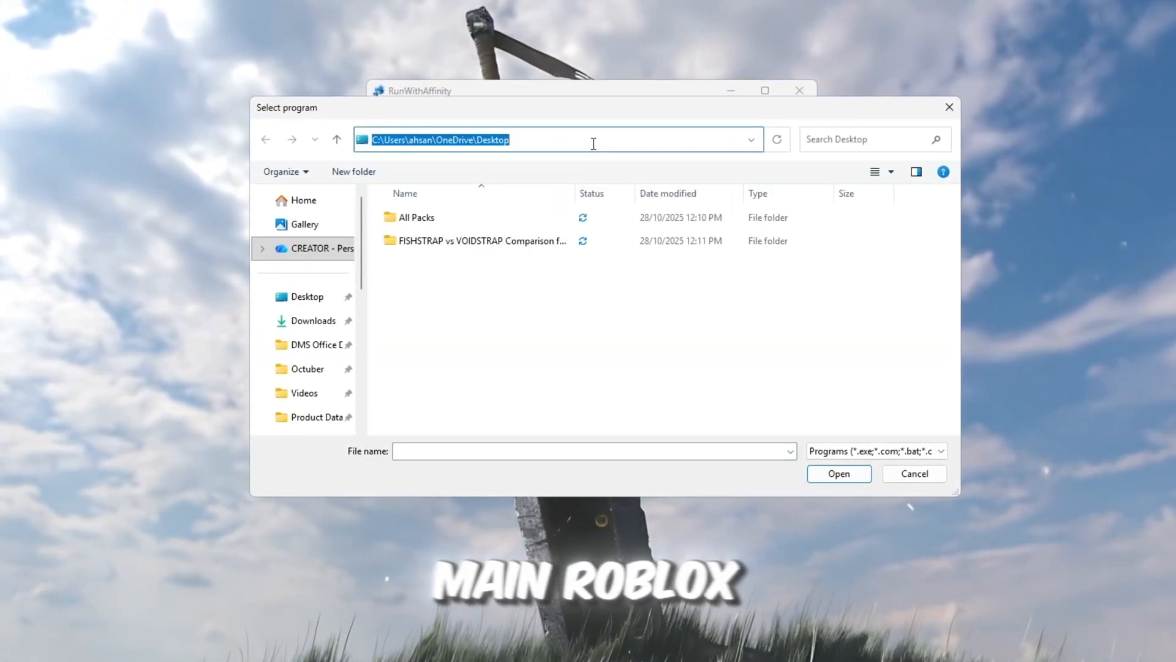
type("AppData\\Local\\Roblox\\Versions\\version-4aeb17bd13994560")
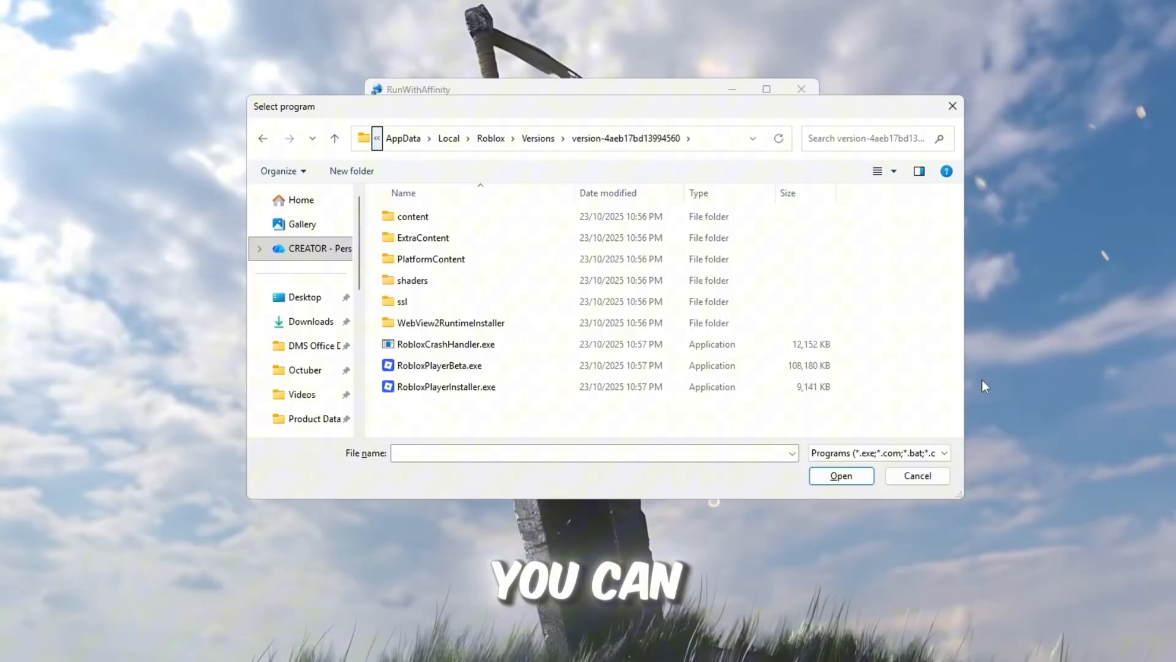
left_click(438, 365)
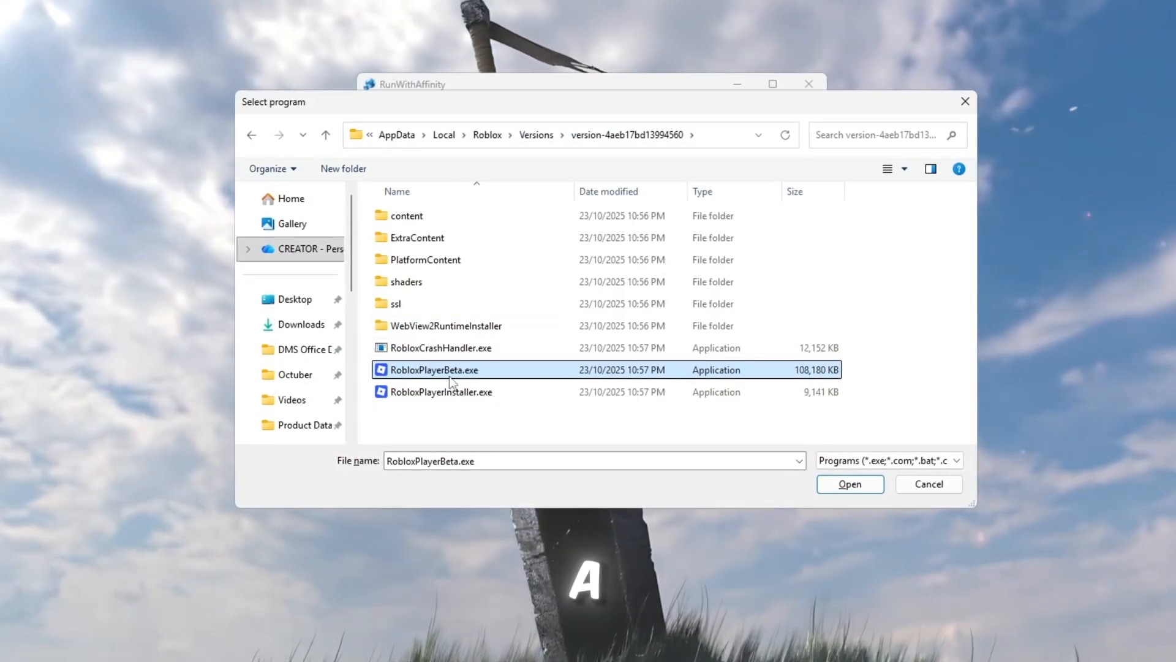
left_click(849, 484)
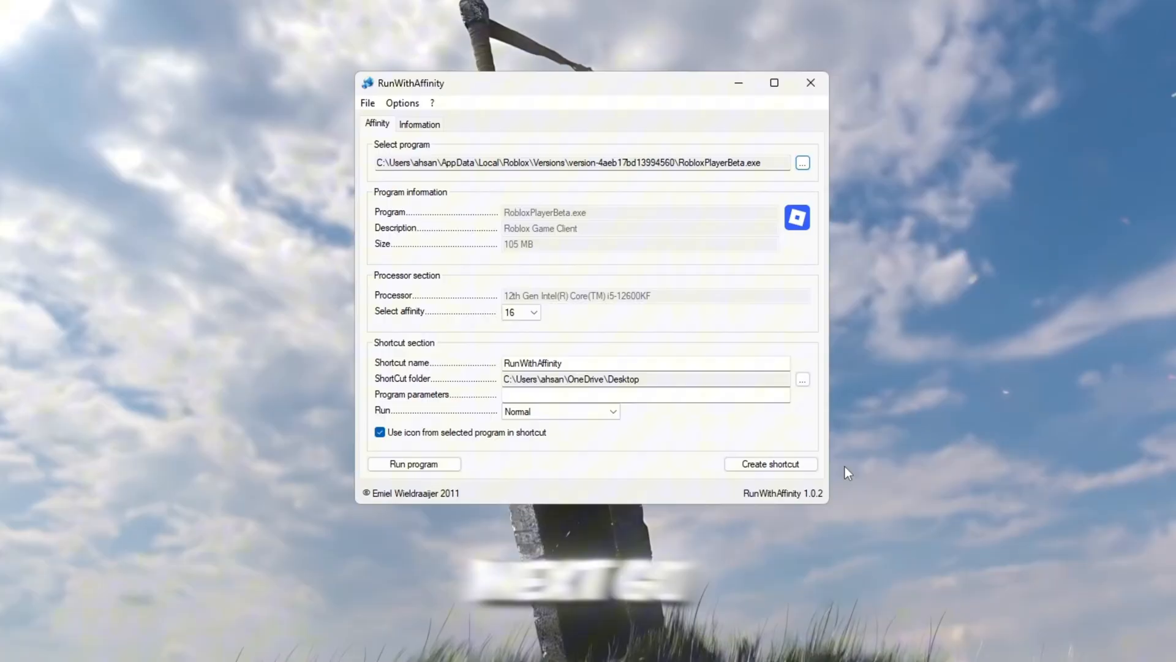
- Create a maximized 'High Perf Roblox' shortcut with affinity 16 and dismiss the confirmation
left_click(532, 312)
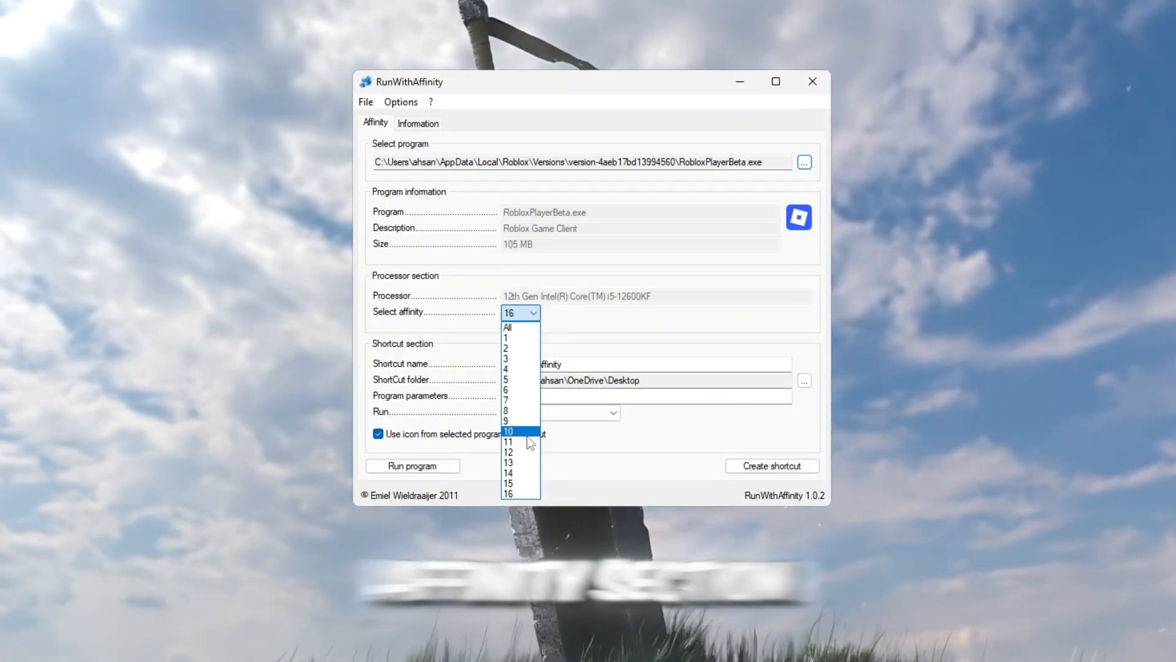
mouse_move(532, 495)
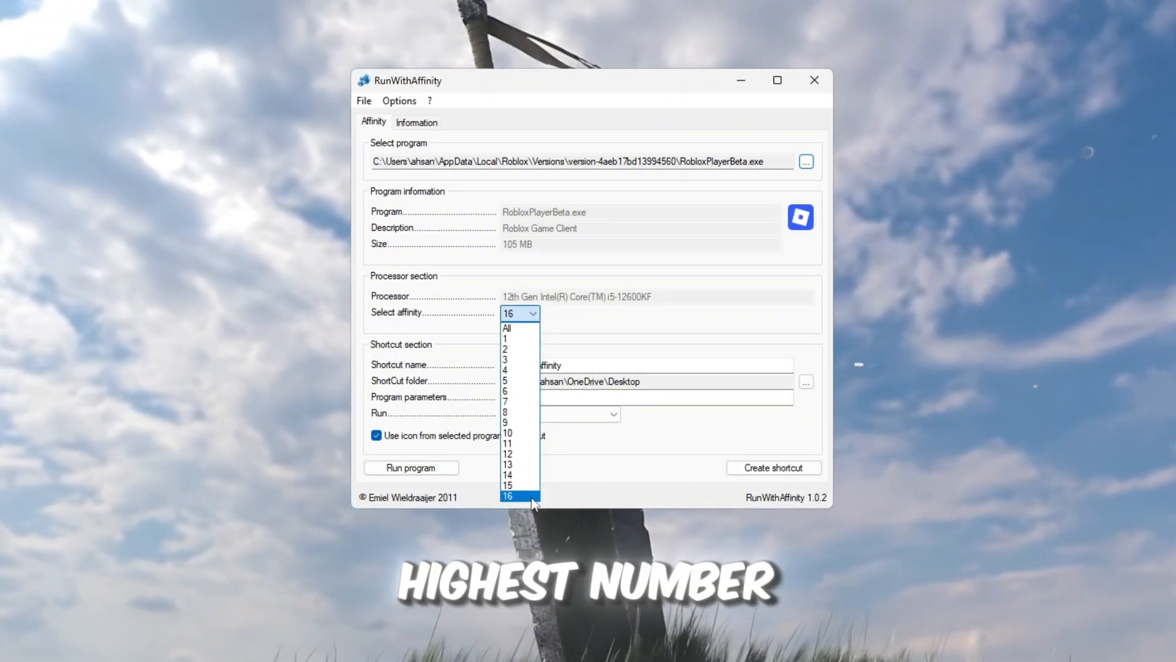
mouse_move(517, 487)
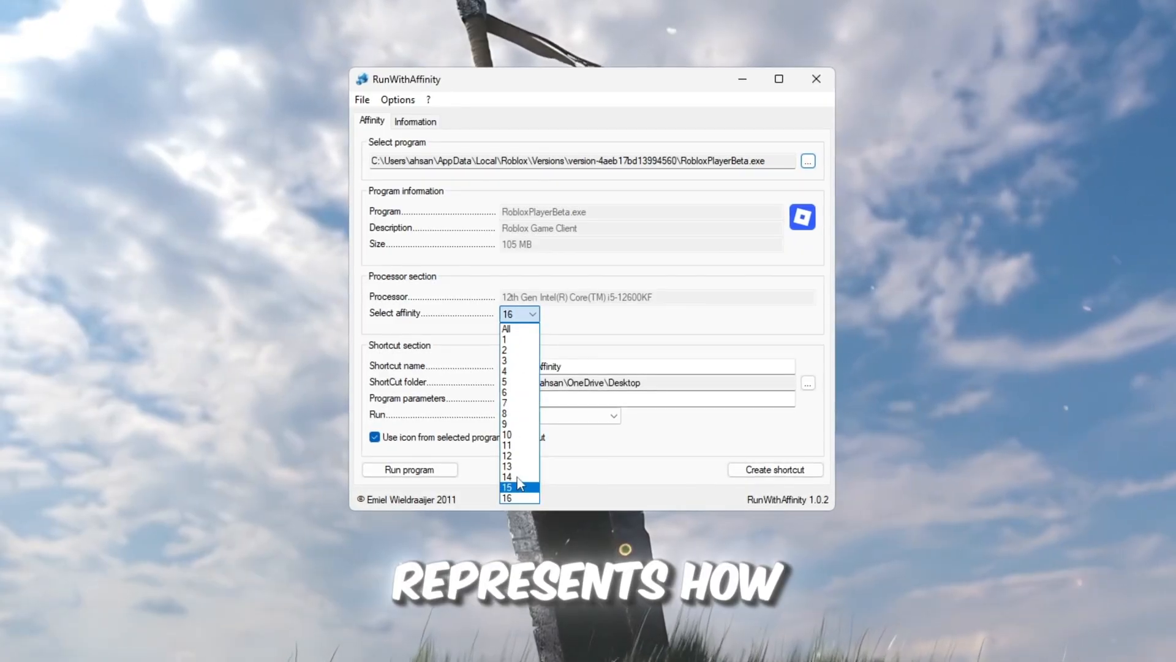
mouse_move(519, 501)
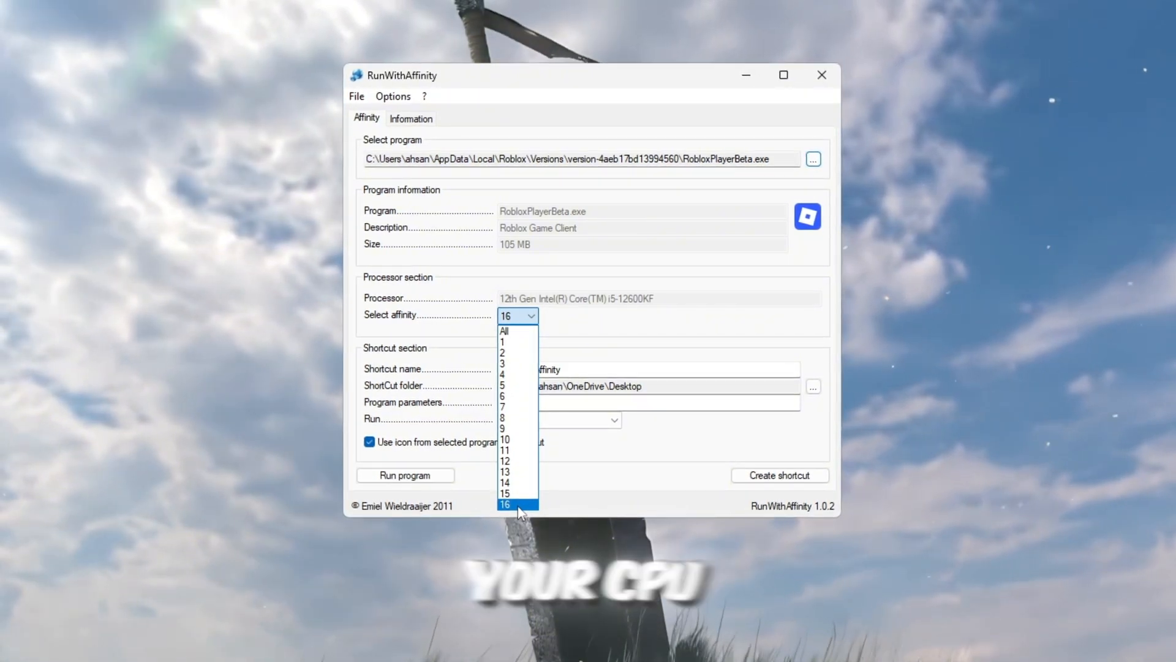
left_click(504, 504)
type("High Perf Robl")
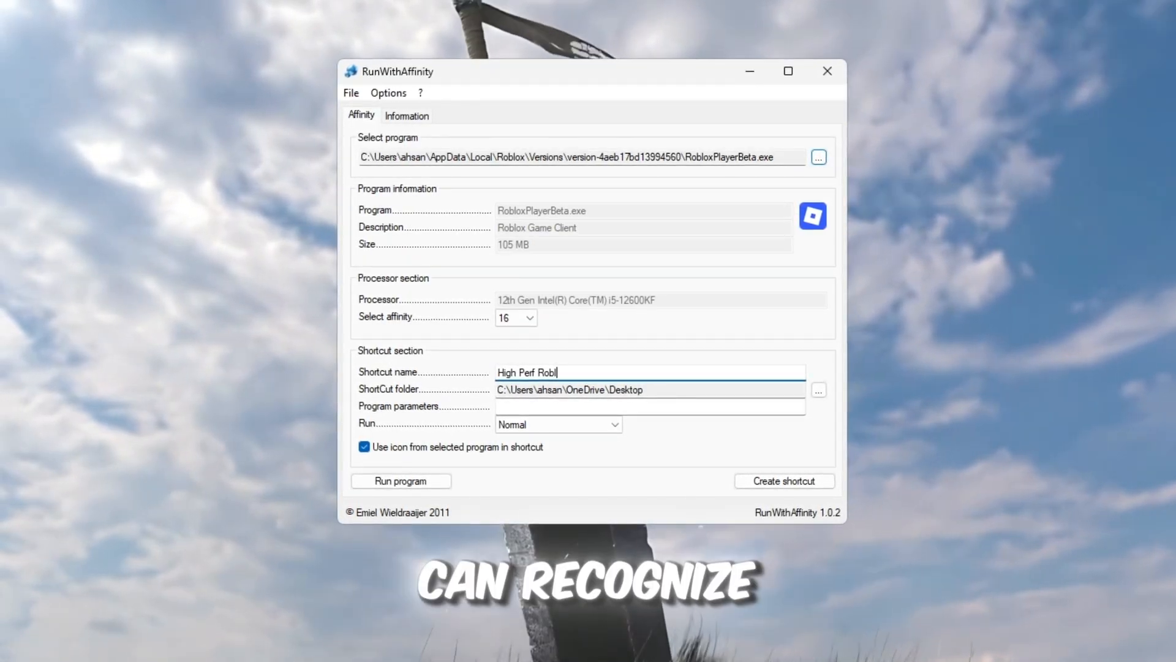
type("ox")
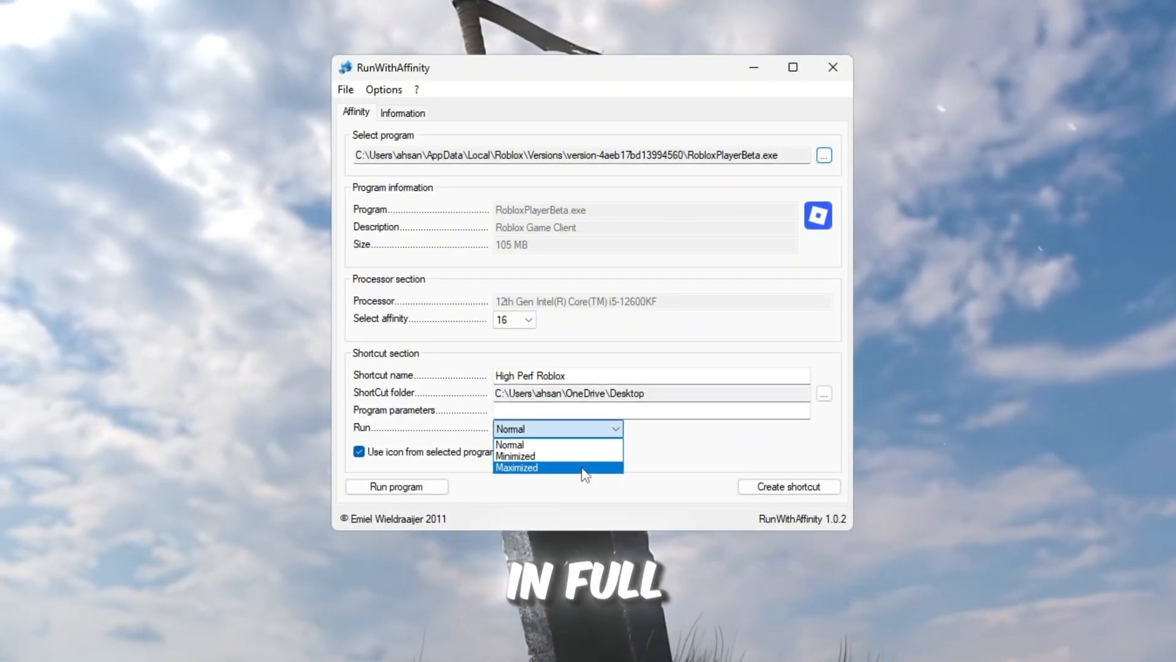
left_click(516, 467)
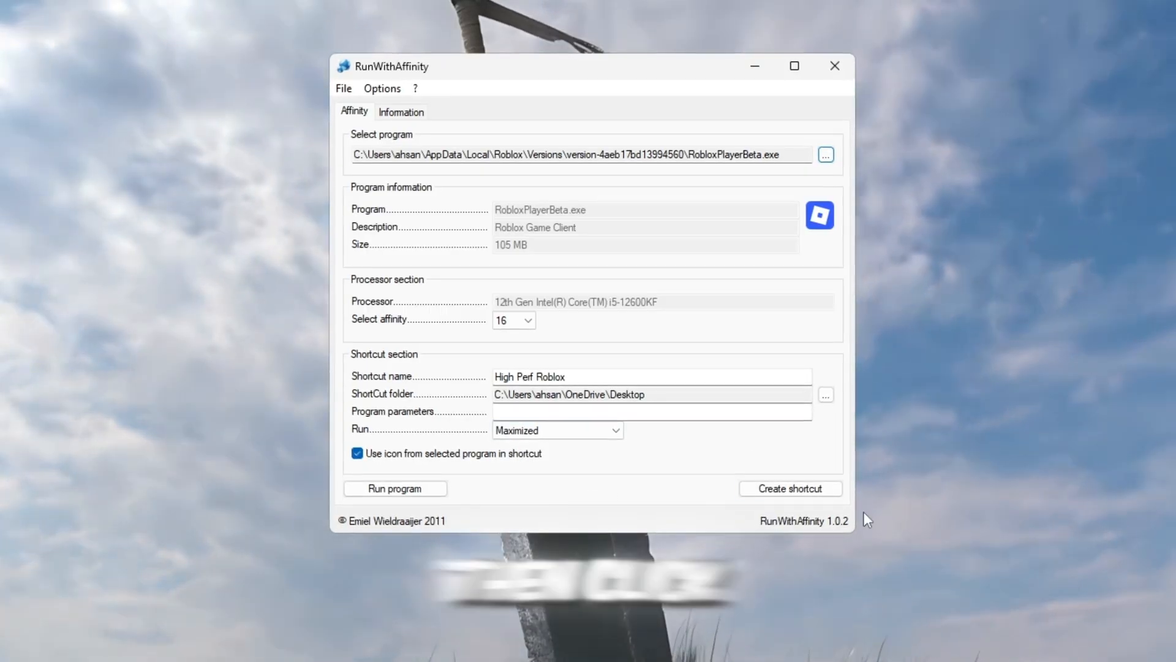
left_click(790, 489)
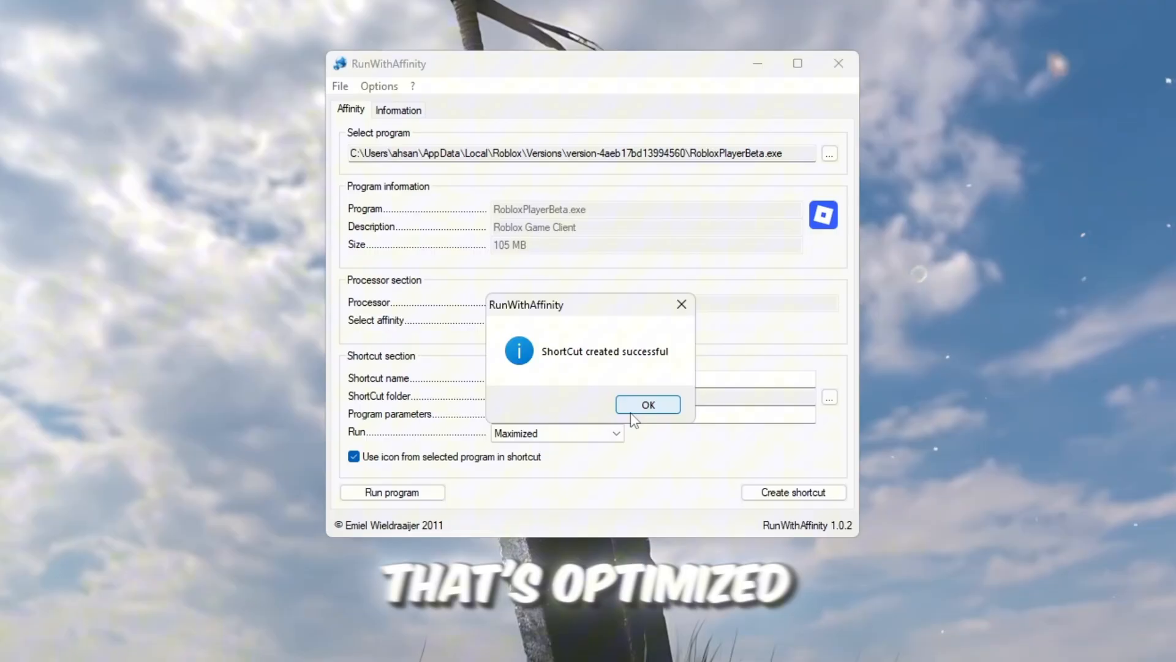
left_click(647, 404)
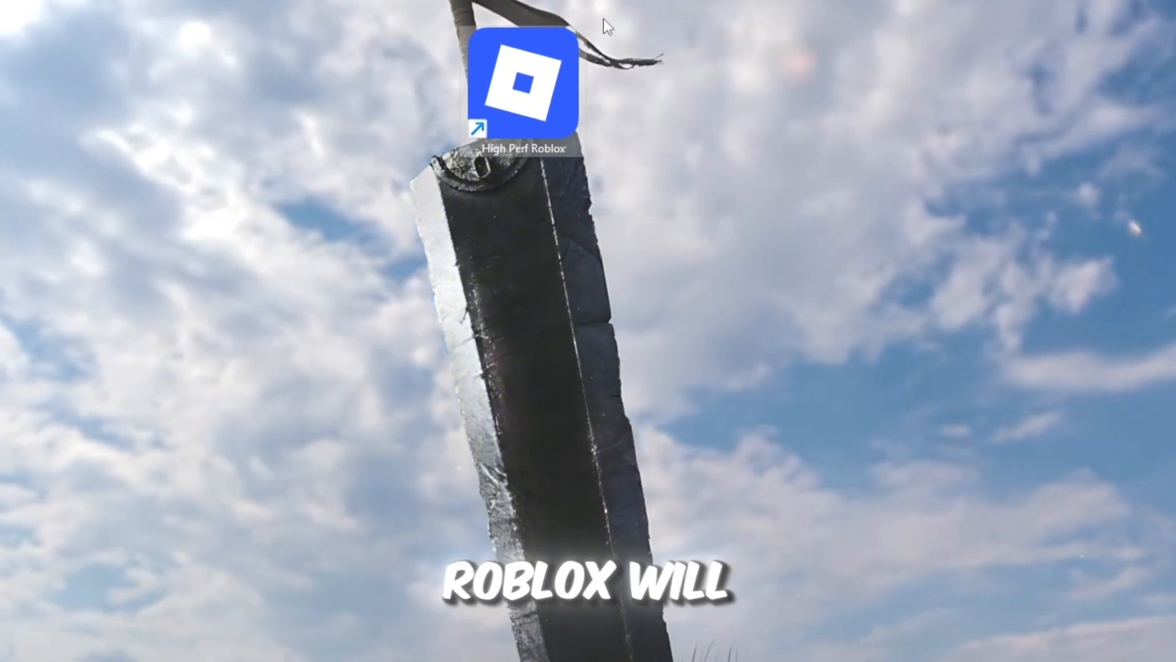
- Start Roblox from the High Perf Roblox shortcut and scroll the Ravex Recent Posts
double_click(523, 83)
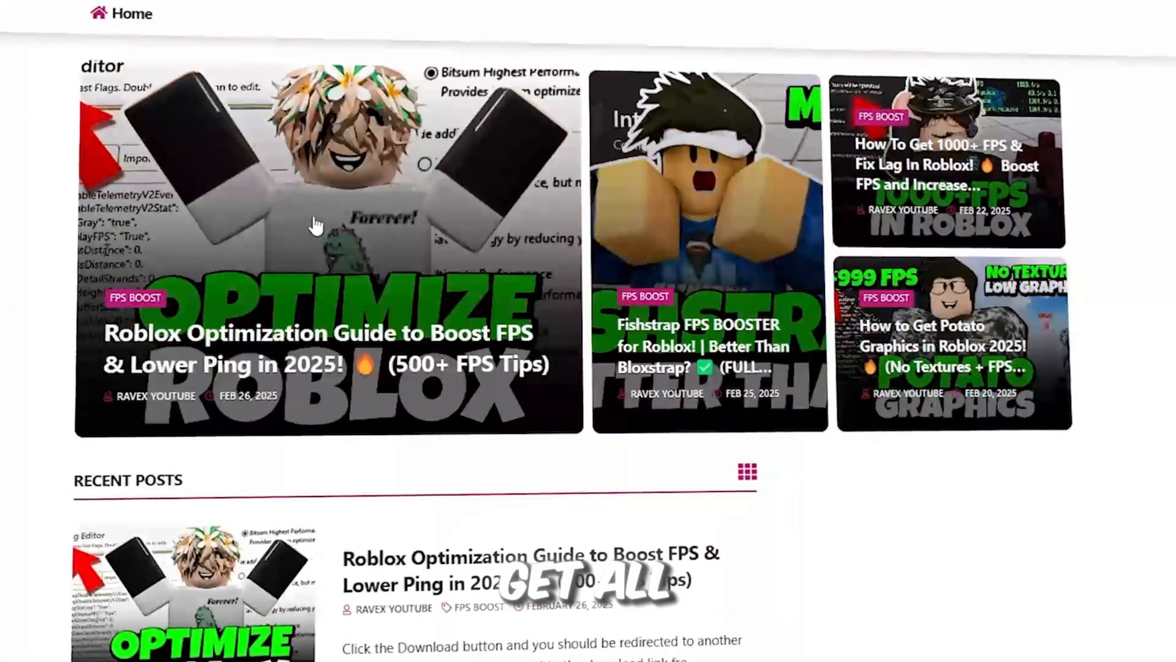
scroll("down", 3)
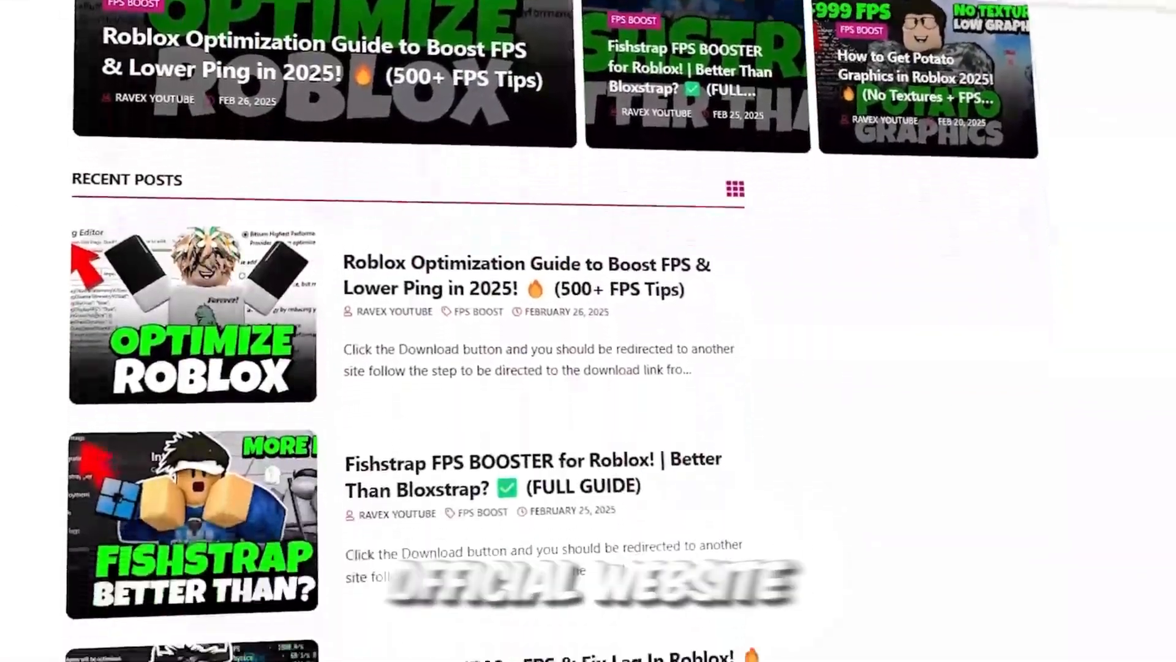
scroll("down", 3)
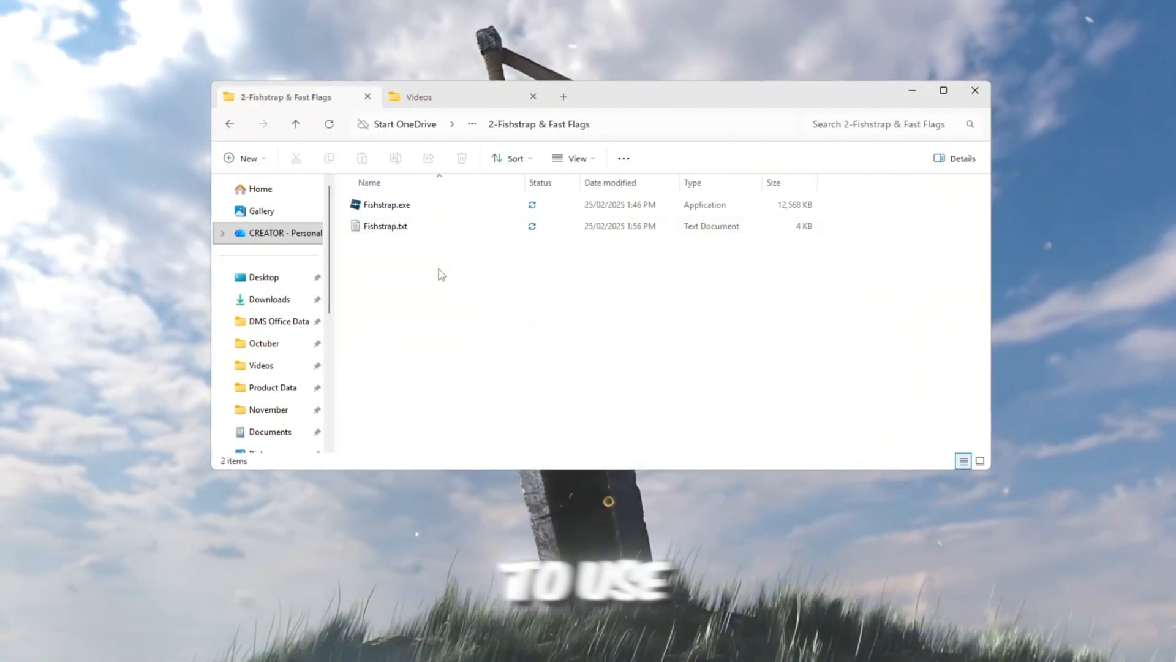
- Launch Fishstrap.exe from the 2-Fishstrap & Fast Flags folder
left_click(385, 204)
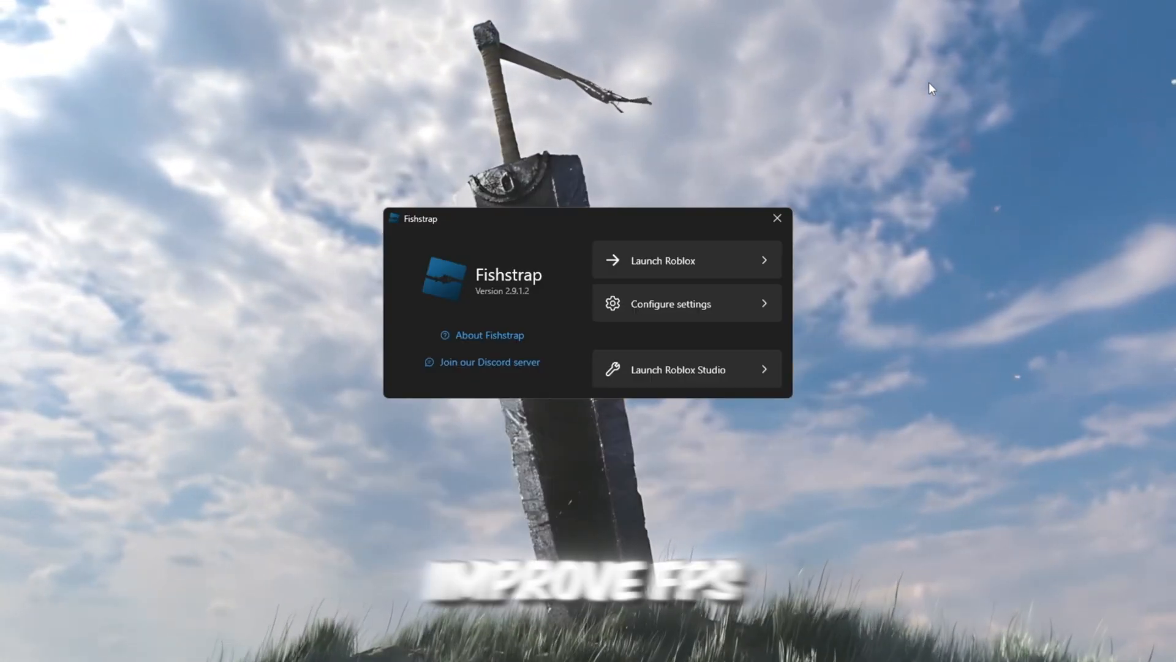
mouse_move(503, 367)
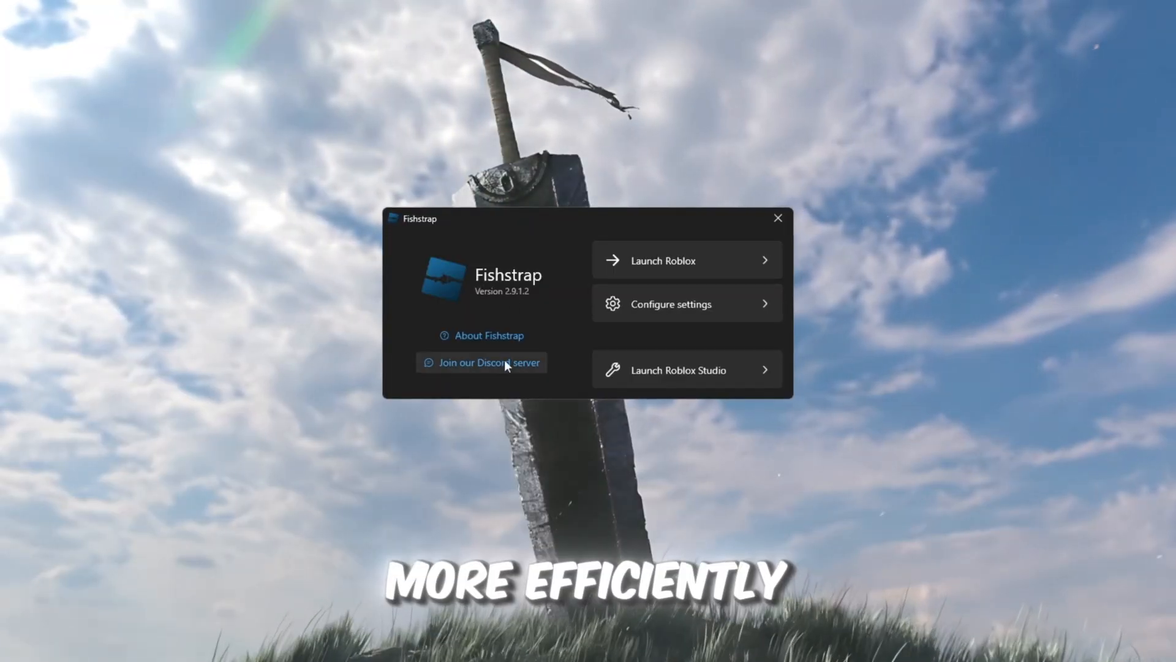
- In Fishstrap settings, enable Player and Message logs and switch to Bootstrapper
left_click(671, 304)
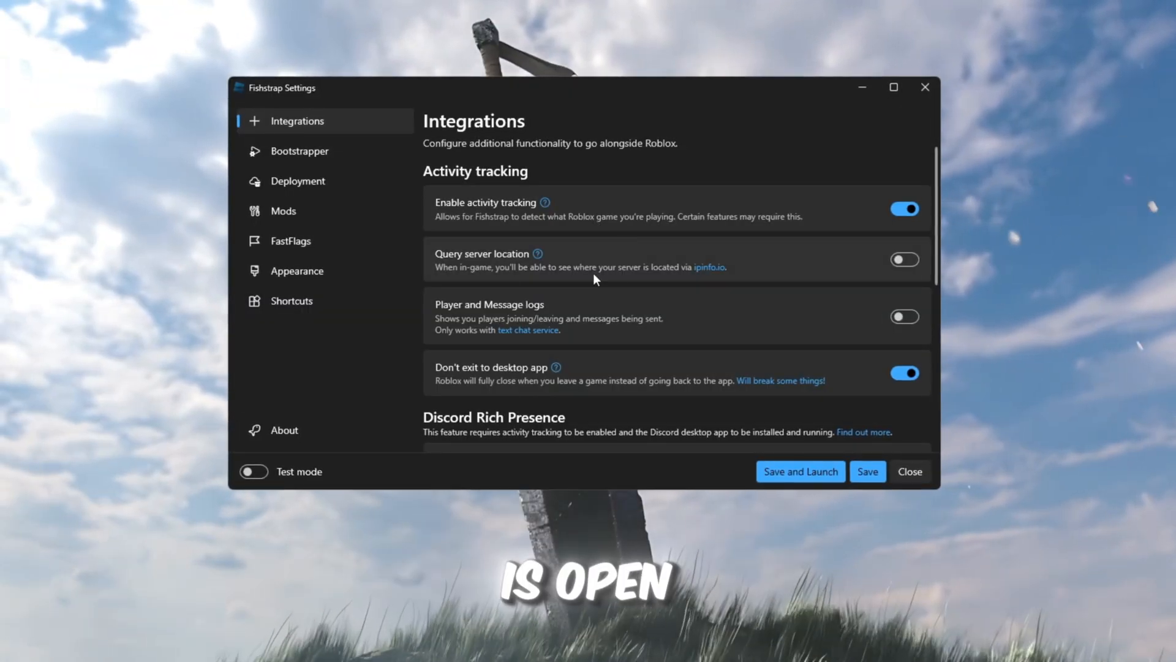
mouse_move(340, 124)
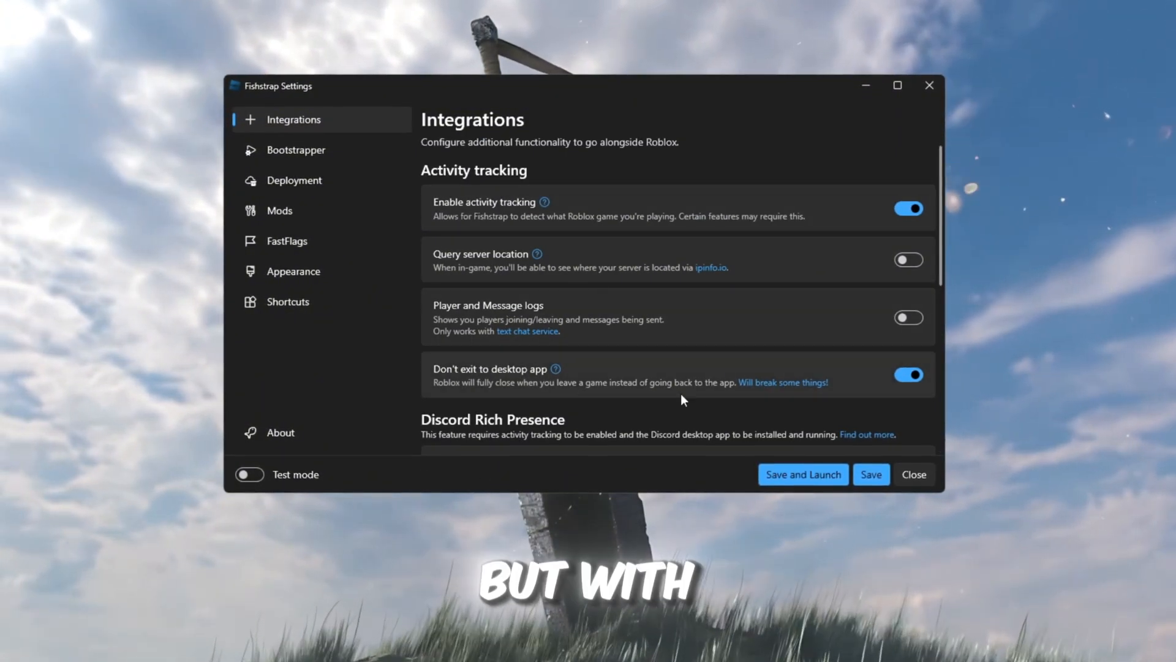
mouse_move(300, 337)
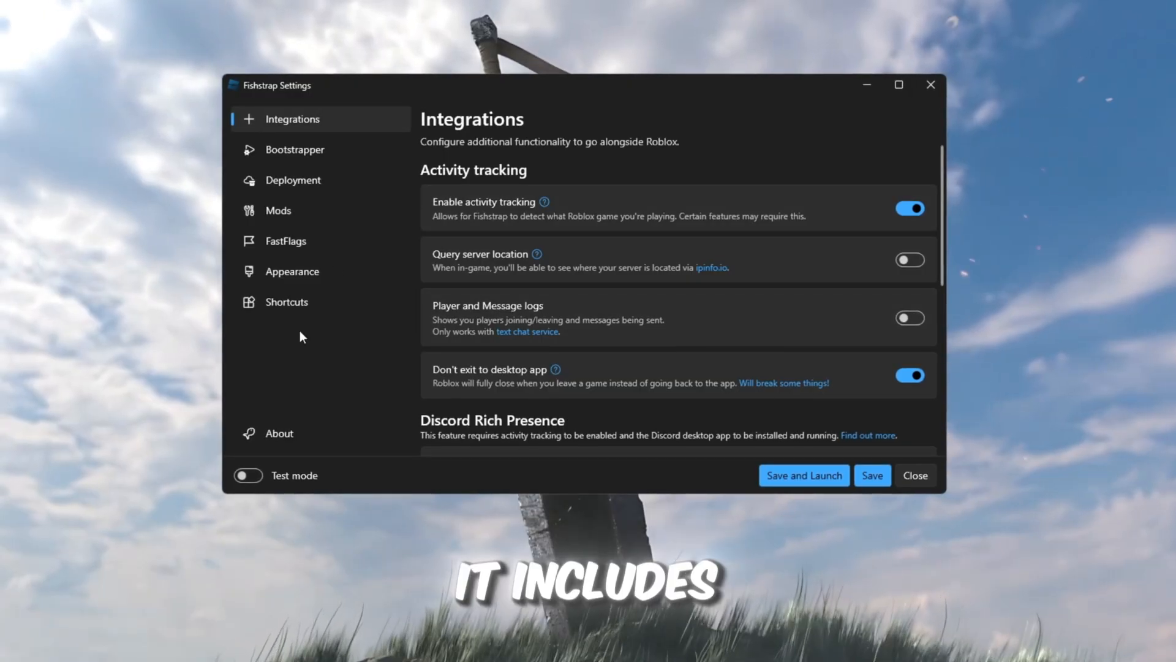
left_click(910, 317)
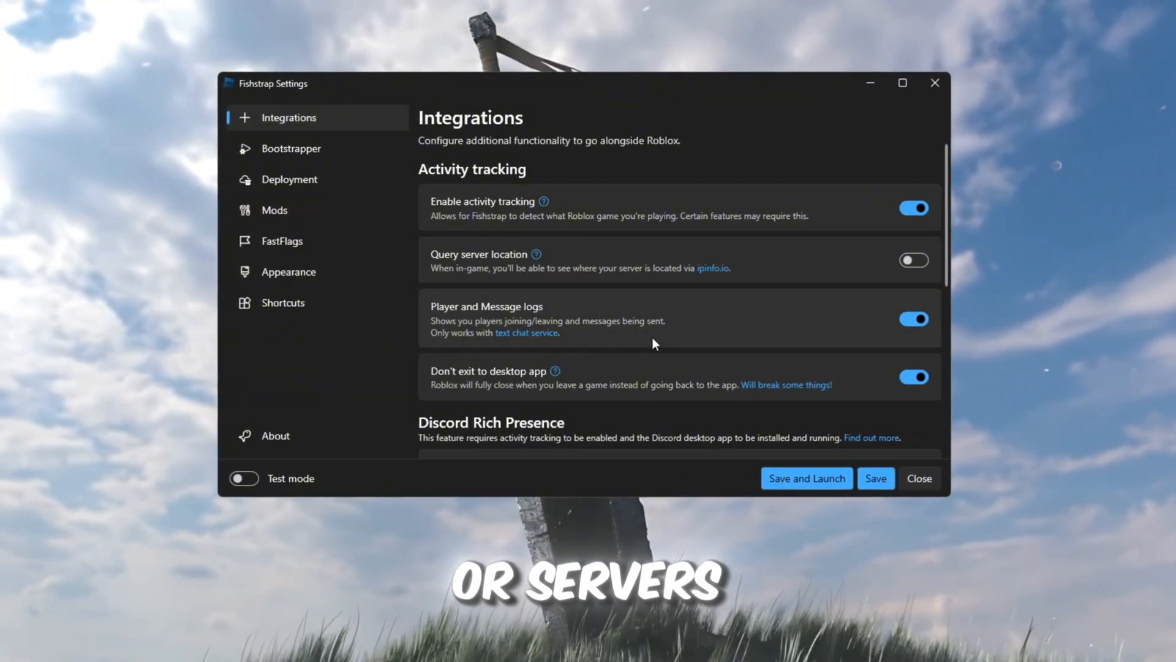
scroll("down", 3)
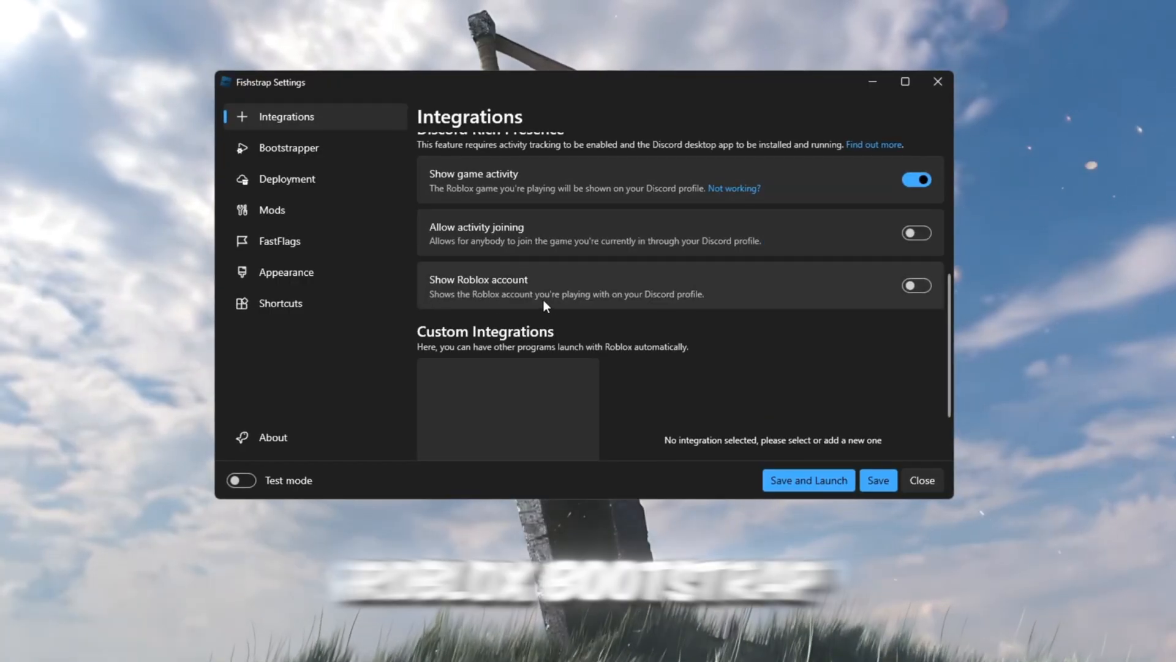
left_click(287, 147)
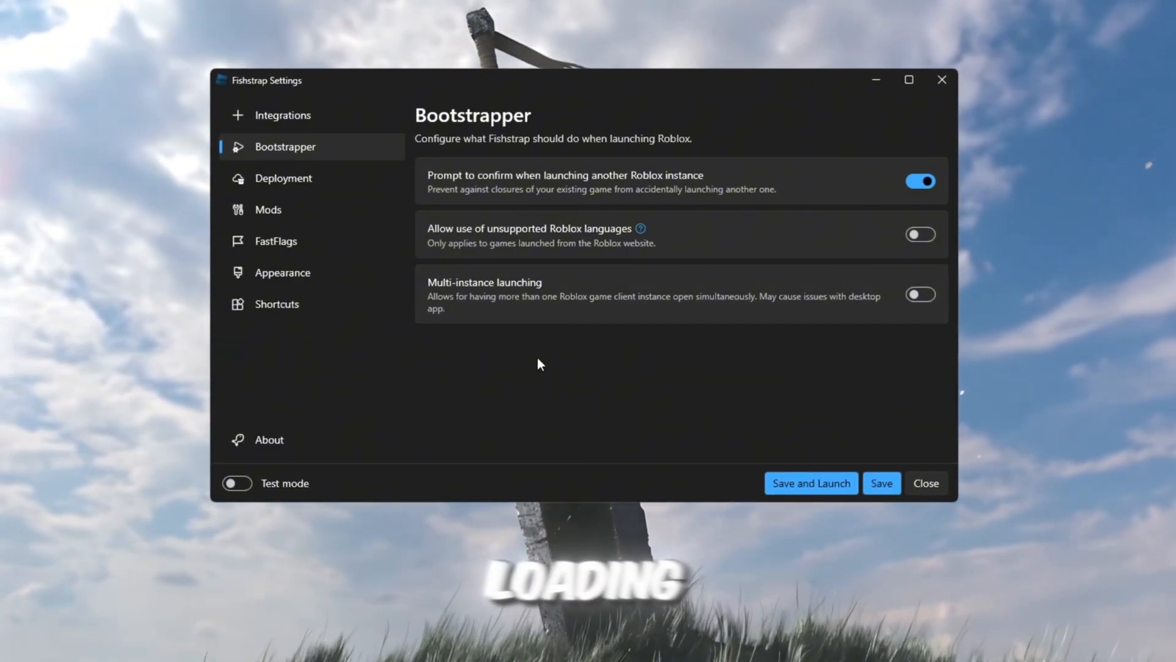
- Turn on Multi-instance launching and review the Deployment page's channel and update settings
left_click(920, 295)
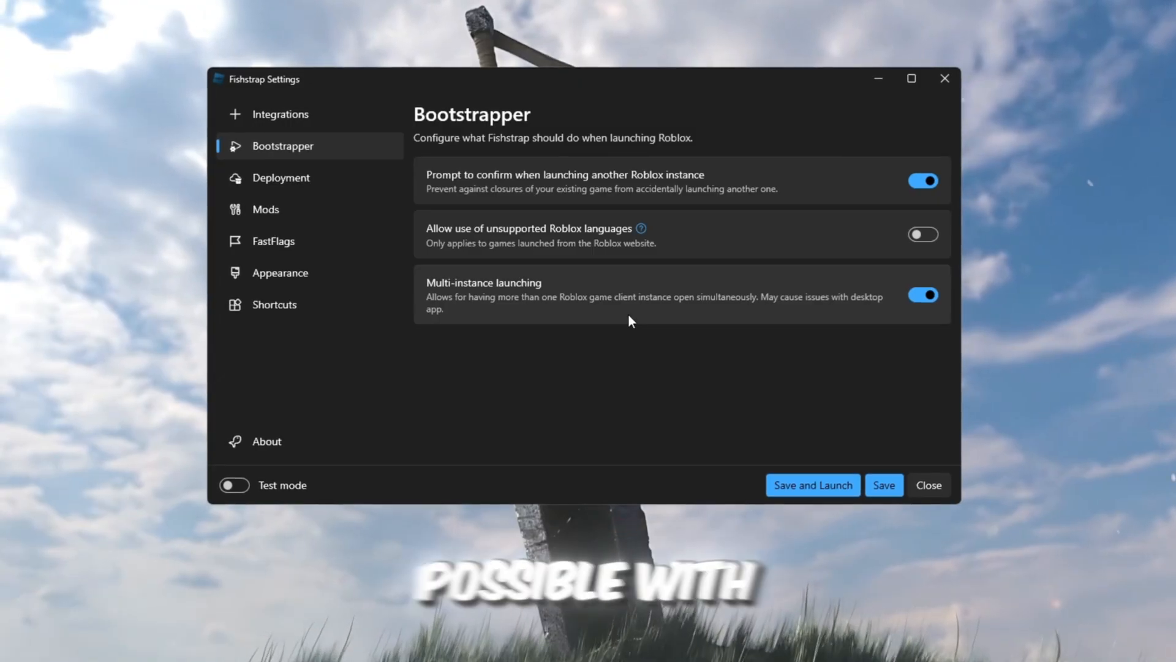
mouse_move(679, 324)
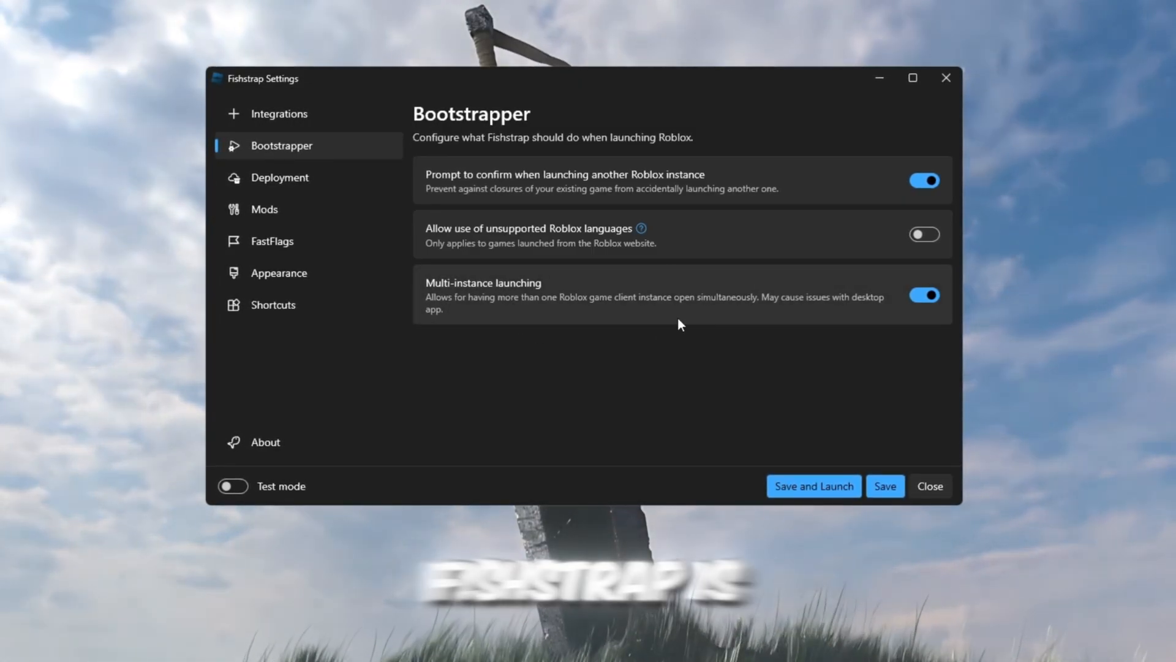
left_click(278, 177)
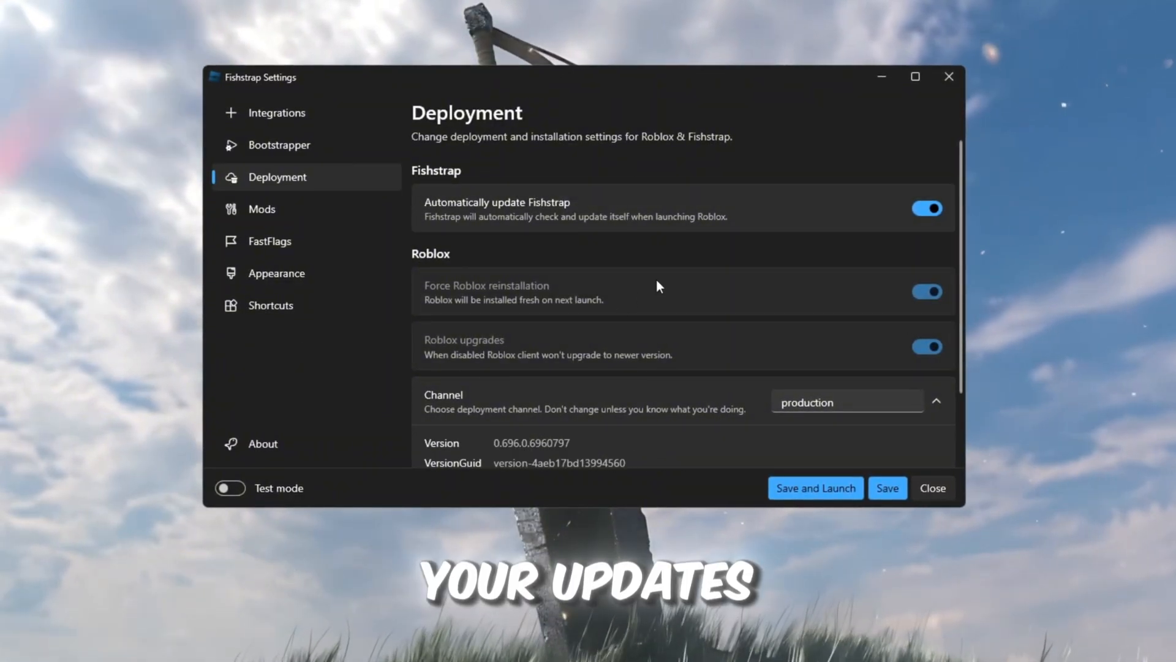
scroll("down", 3)
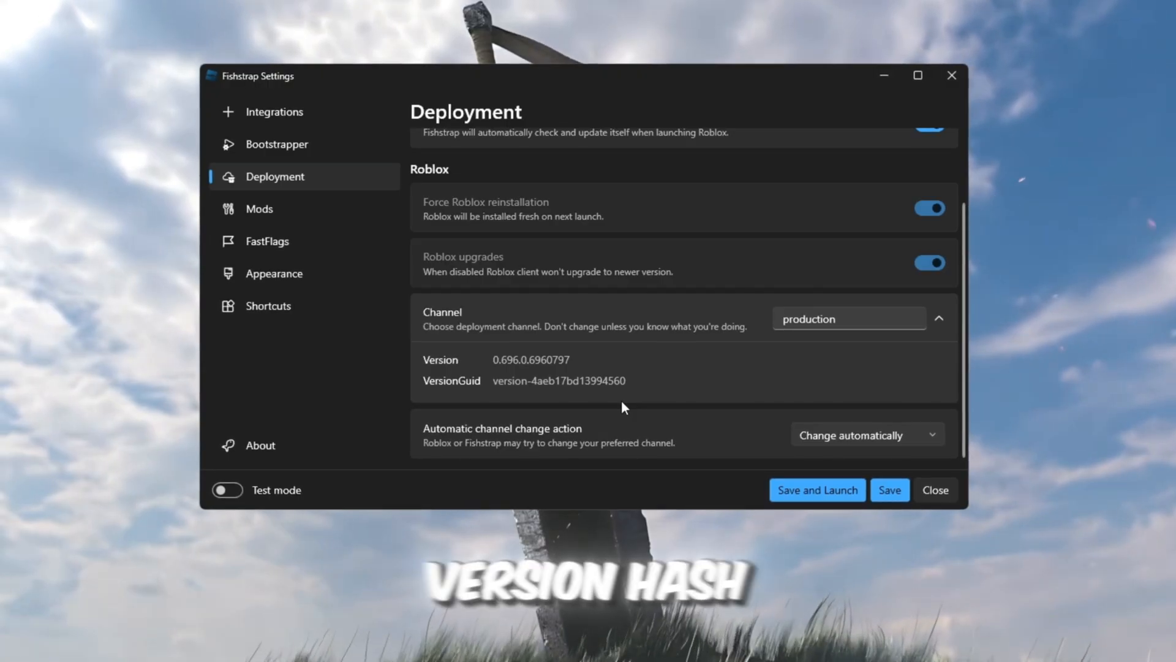
scroll("up", 3)
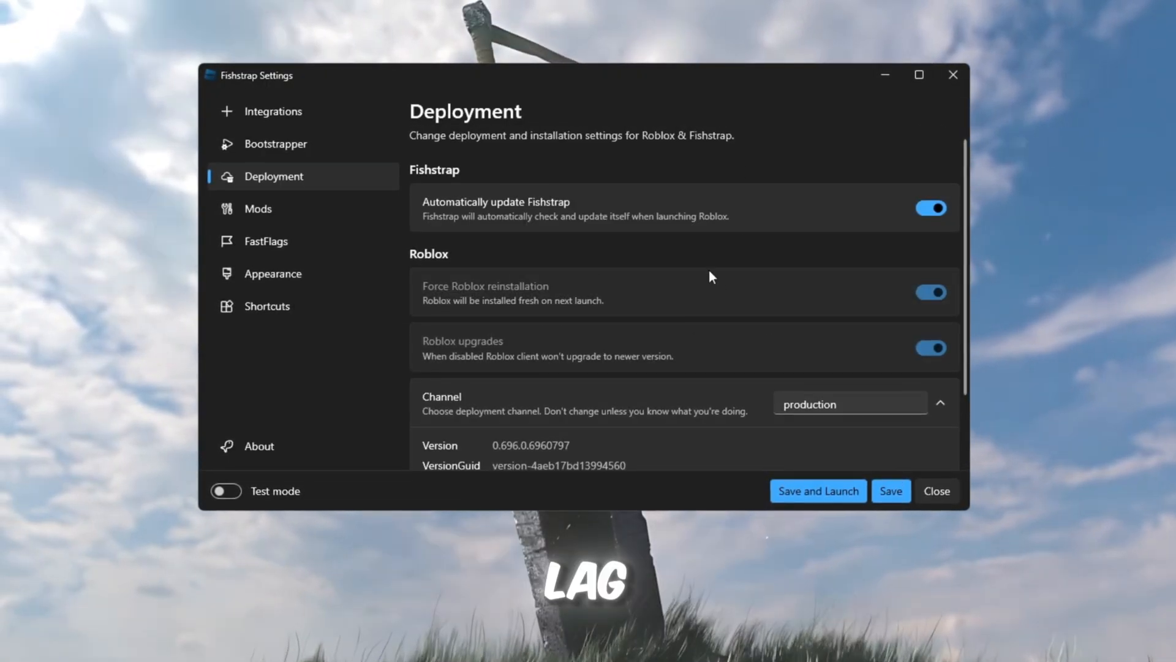
- Browse the presets on Fishstrap's Mods page
left_click(258, 208)
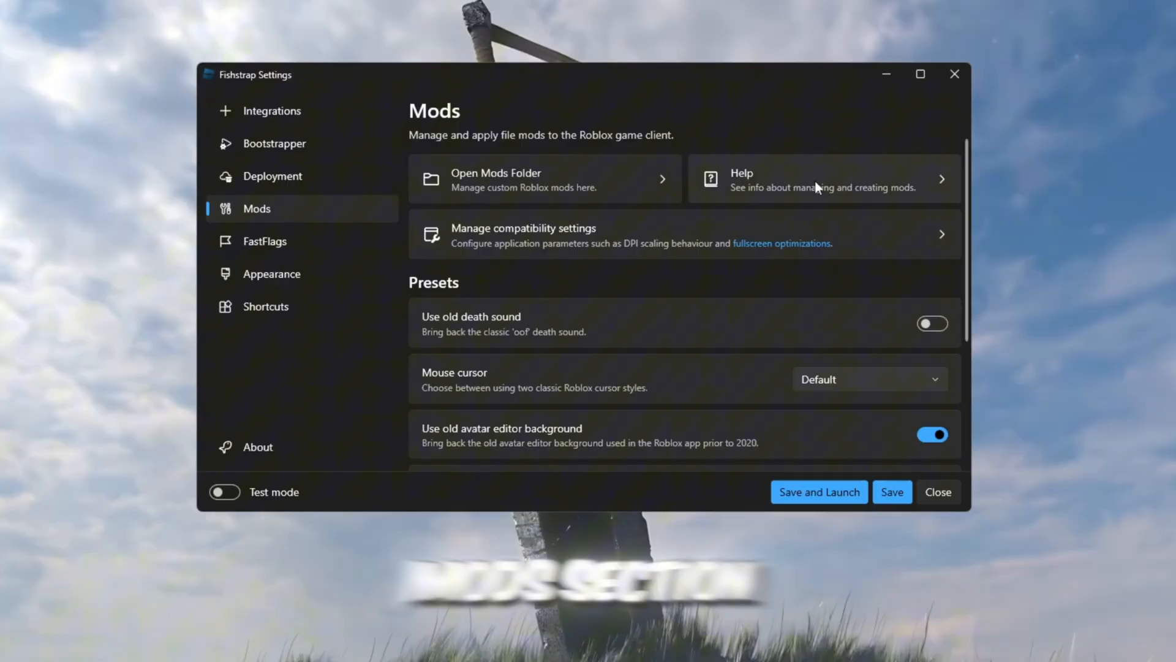
scroll("down", 3)
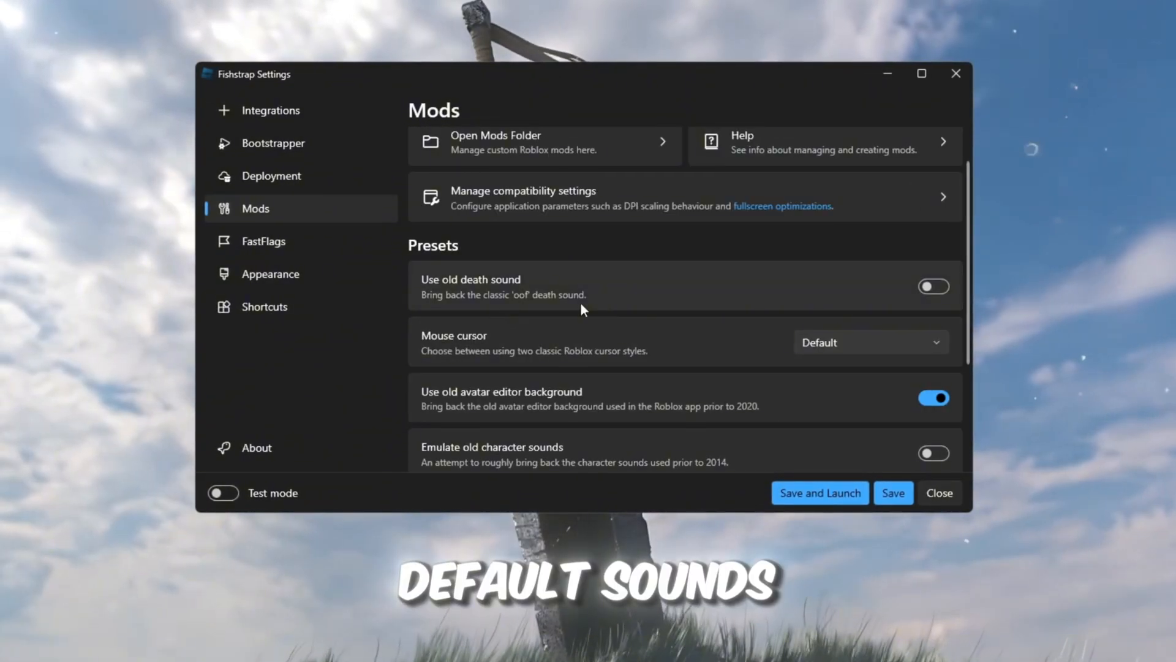
scroll("down", 3)
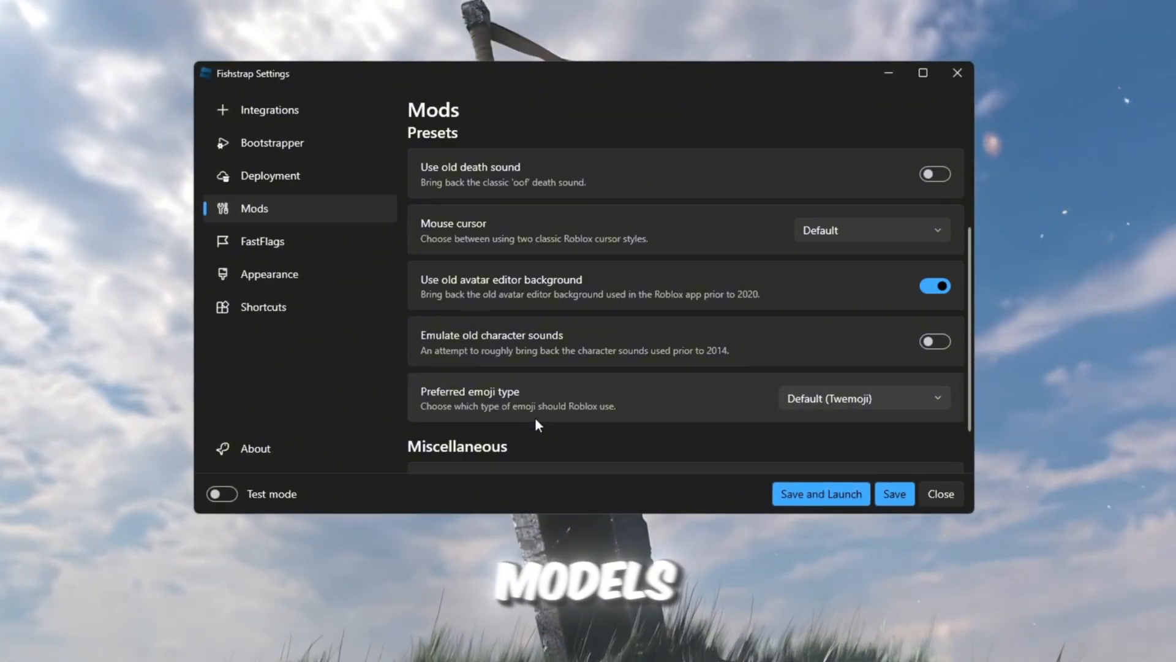
scroll("up", 3)
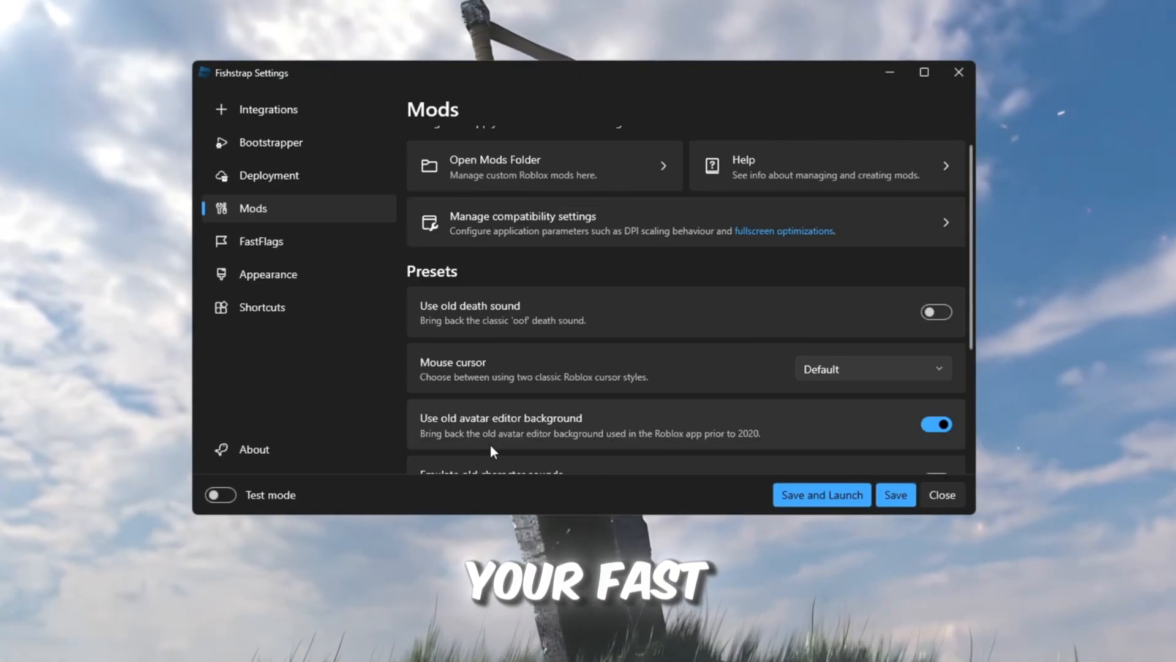
- Go to the FastFlags page and open the Fast Flag Editor
left_click(261, 241)
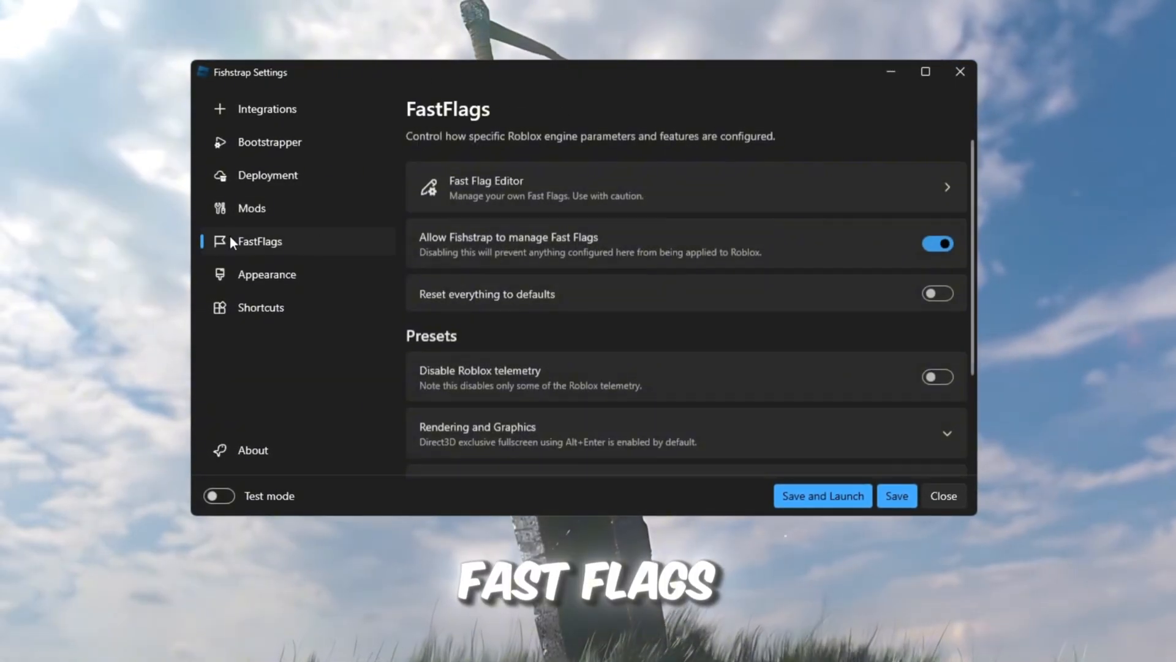
scroll("down", 3)
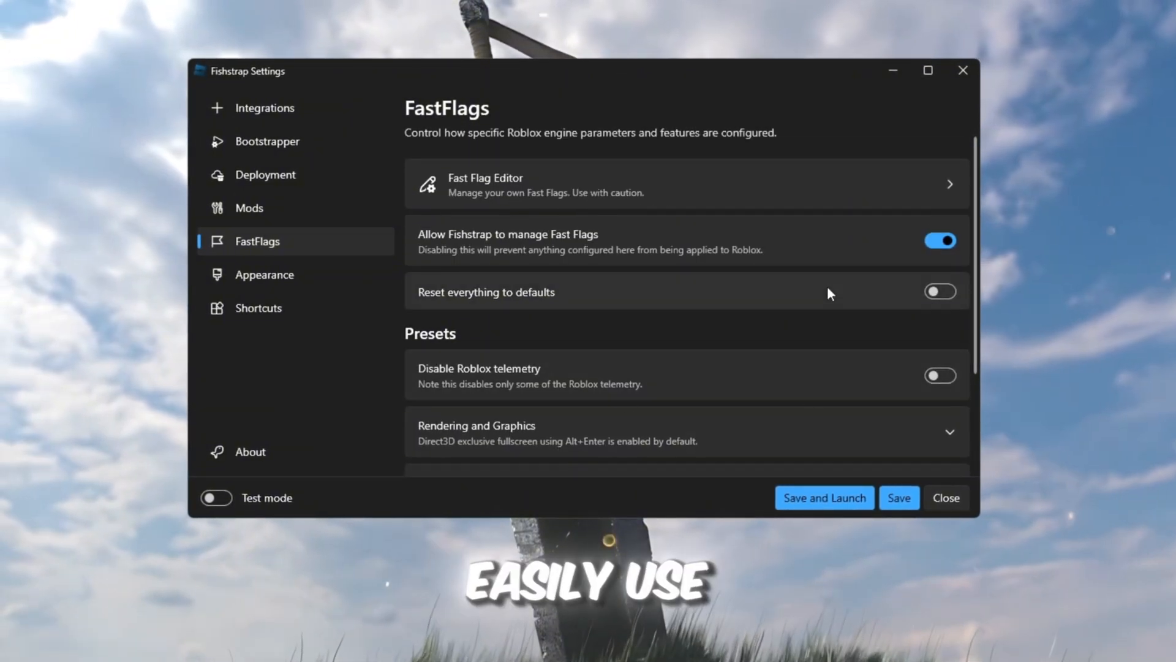
mouse_move(669, 333)
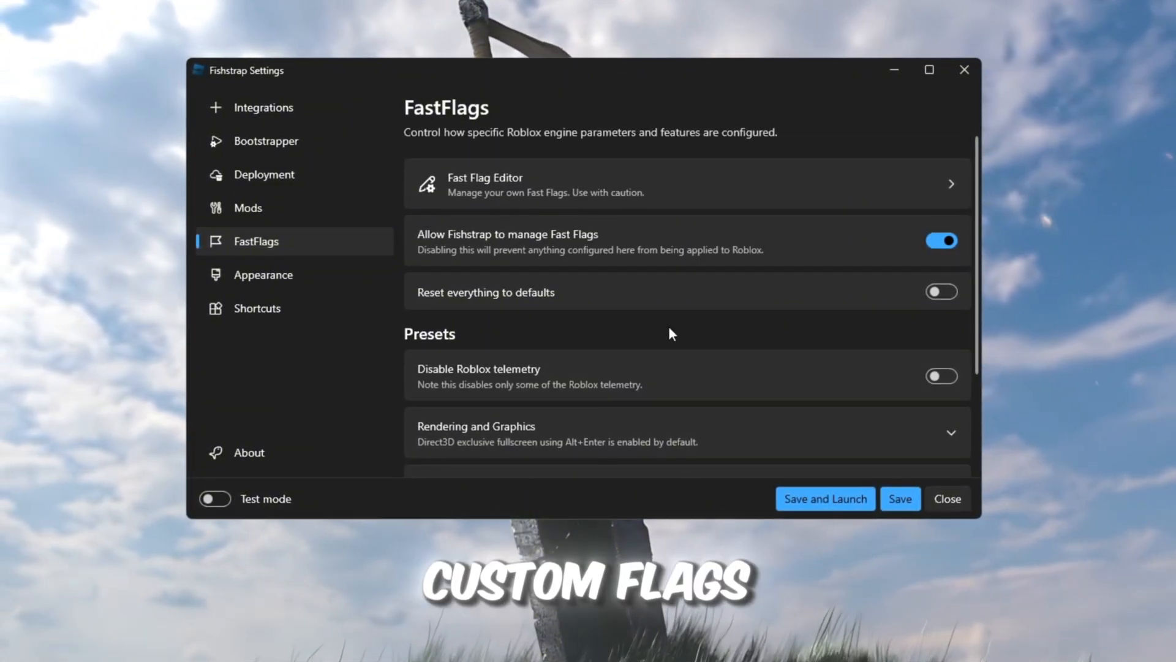
mouse_move(651, 402)
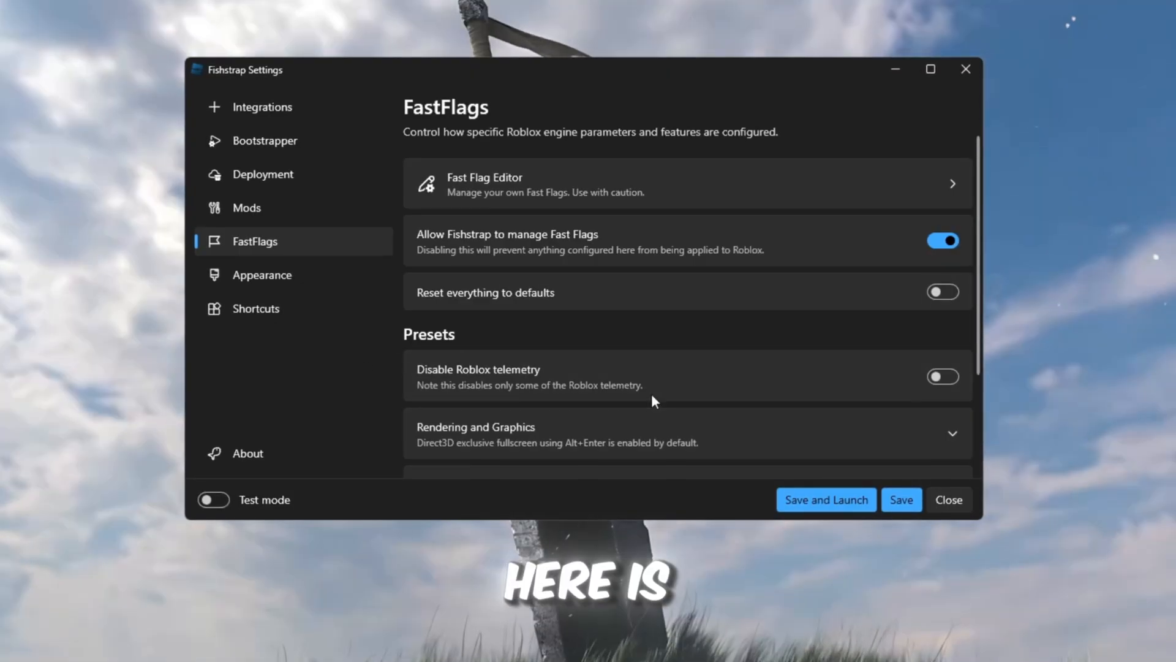
mouse_move(925, 404)
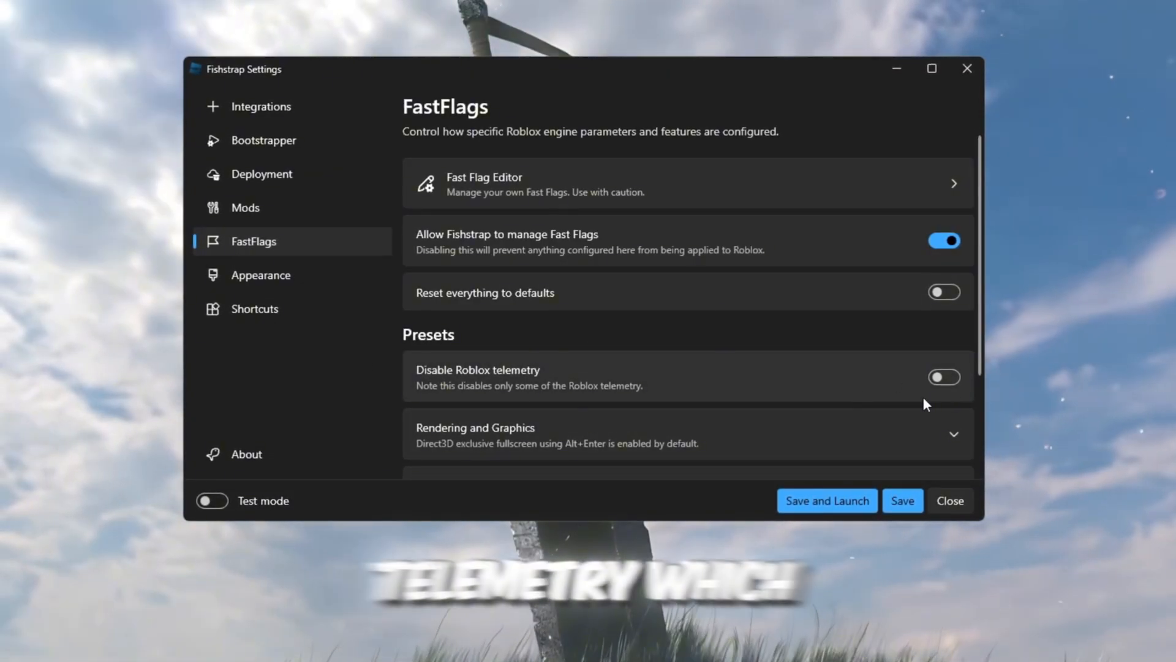
mouse_move(465, 362)
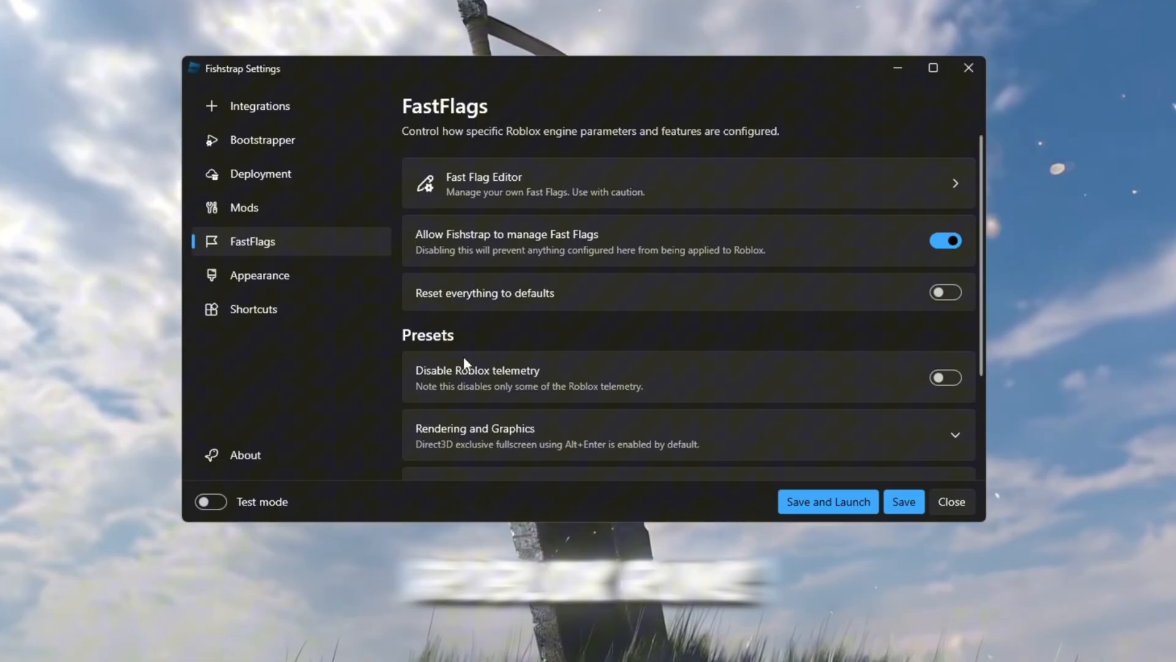
left_click(946, 378)
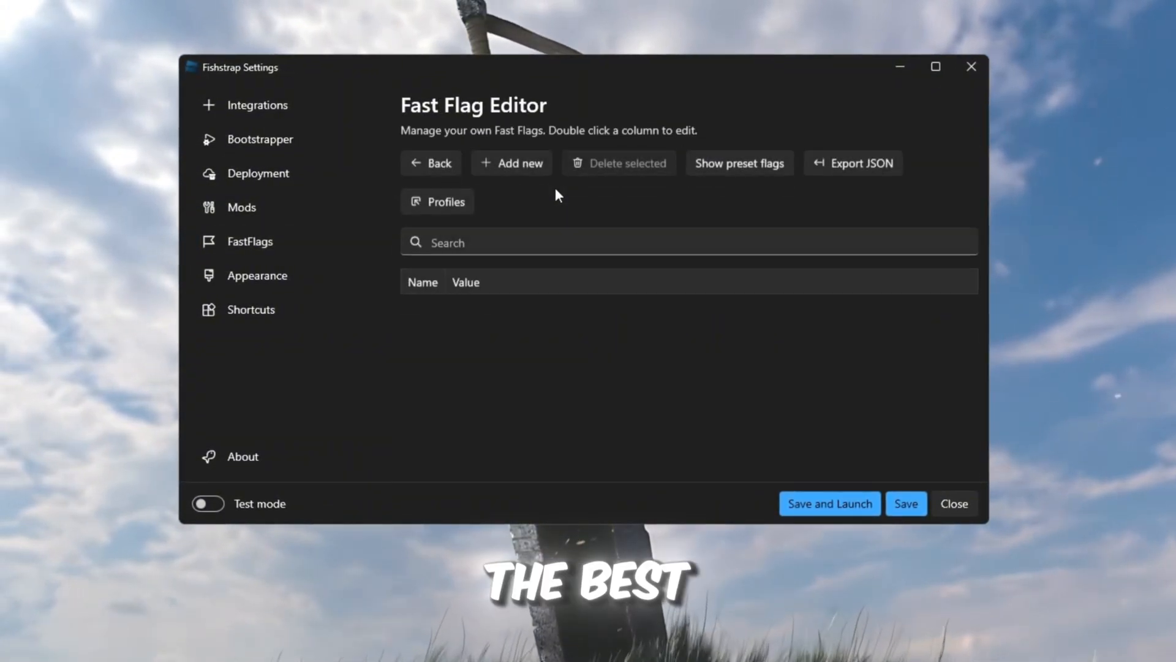
mouse_move(578, 472)
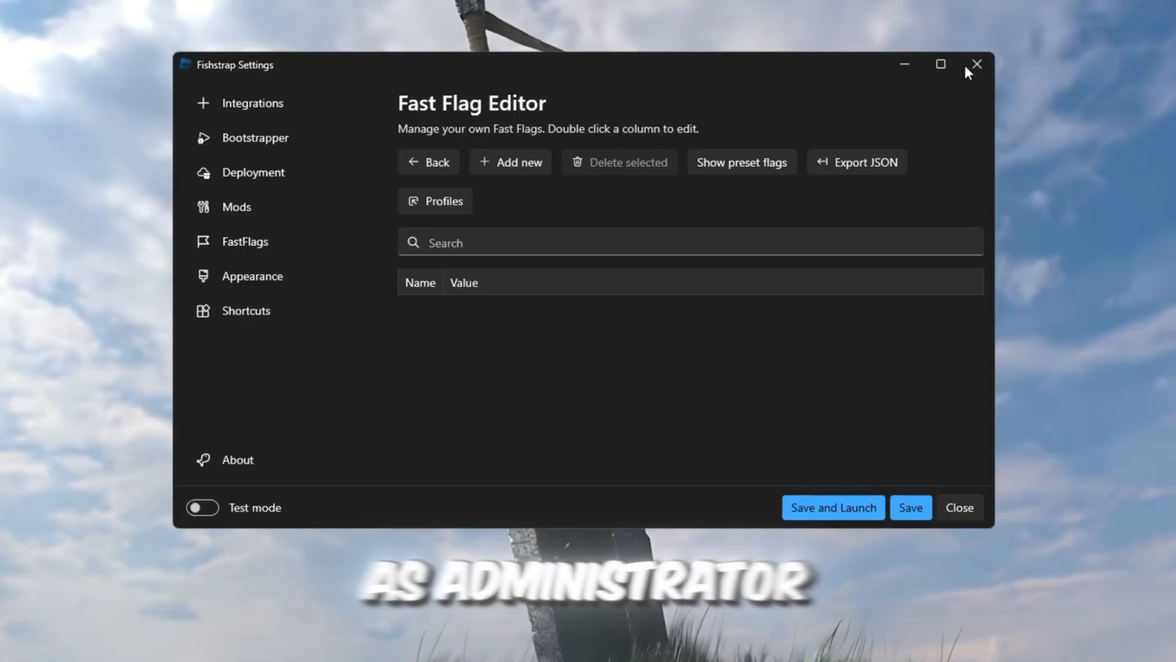
- Import the pasted fast flag JSON, accepting the size warning and overwriting seven conflicts, then save
left_click(511, 162)
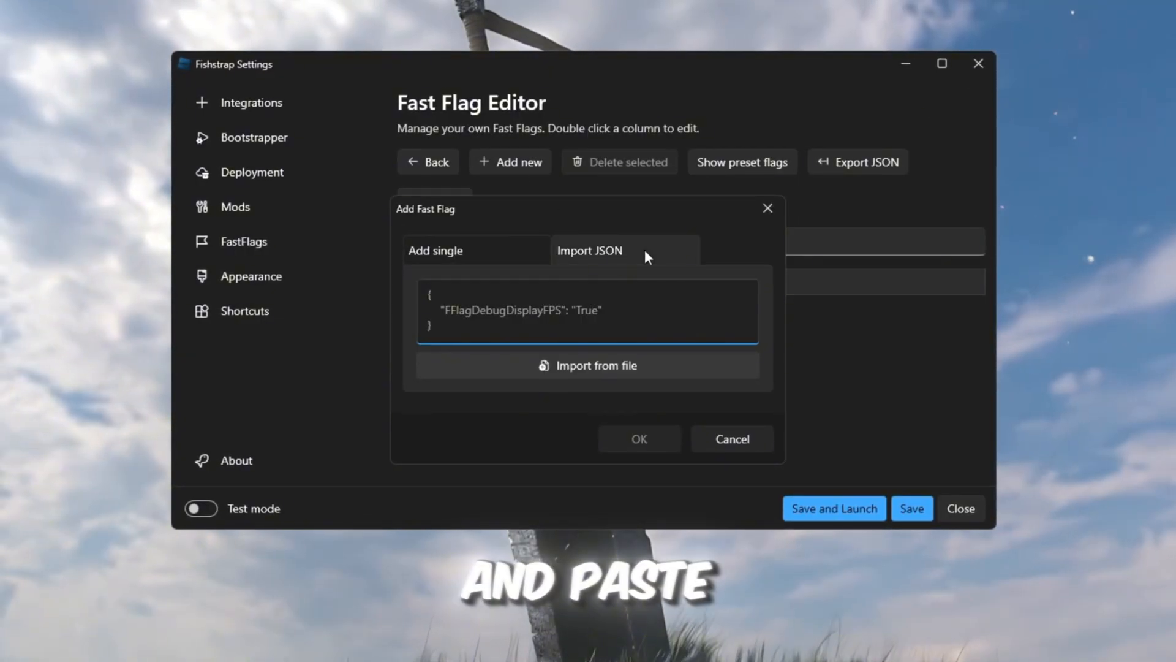
left_click(638, 438)
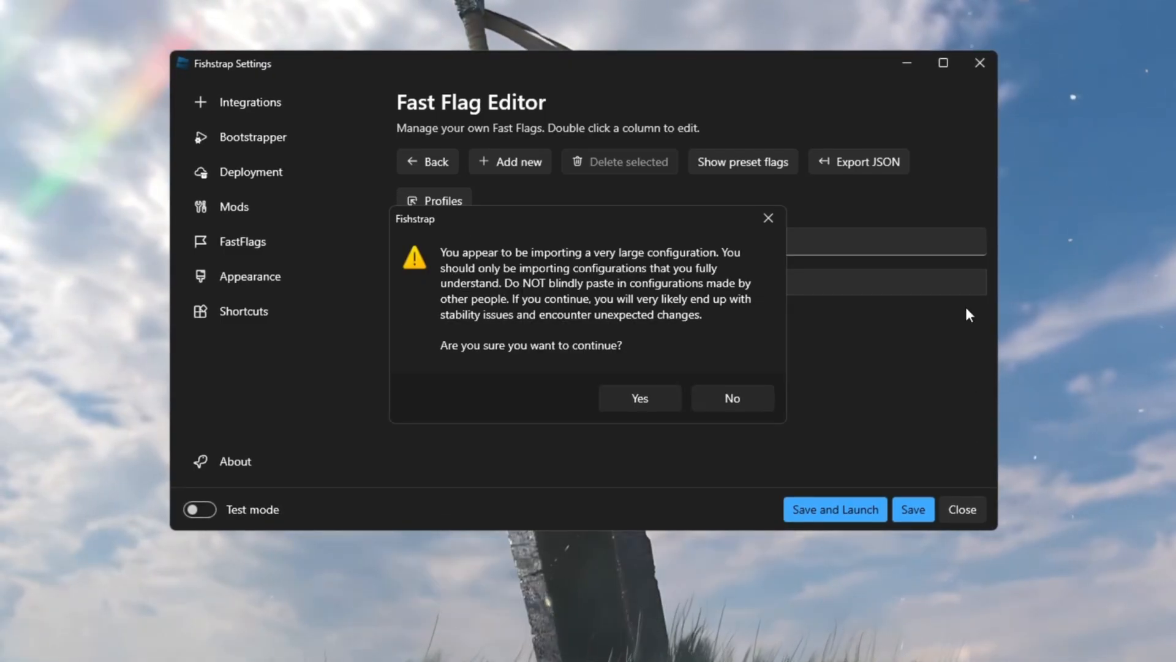
left_click(639, 398)
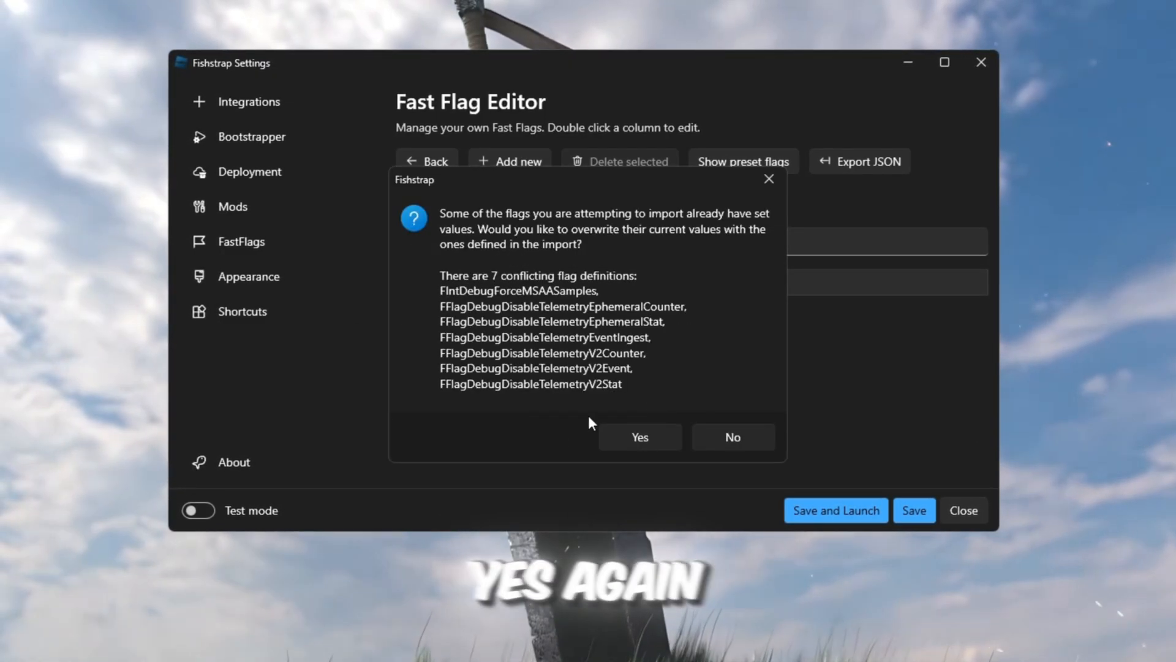
left_click(639, 437)
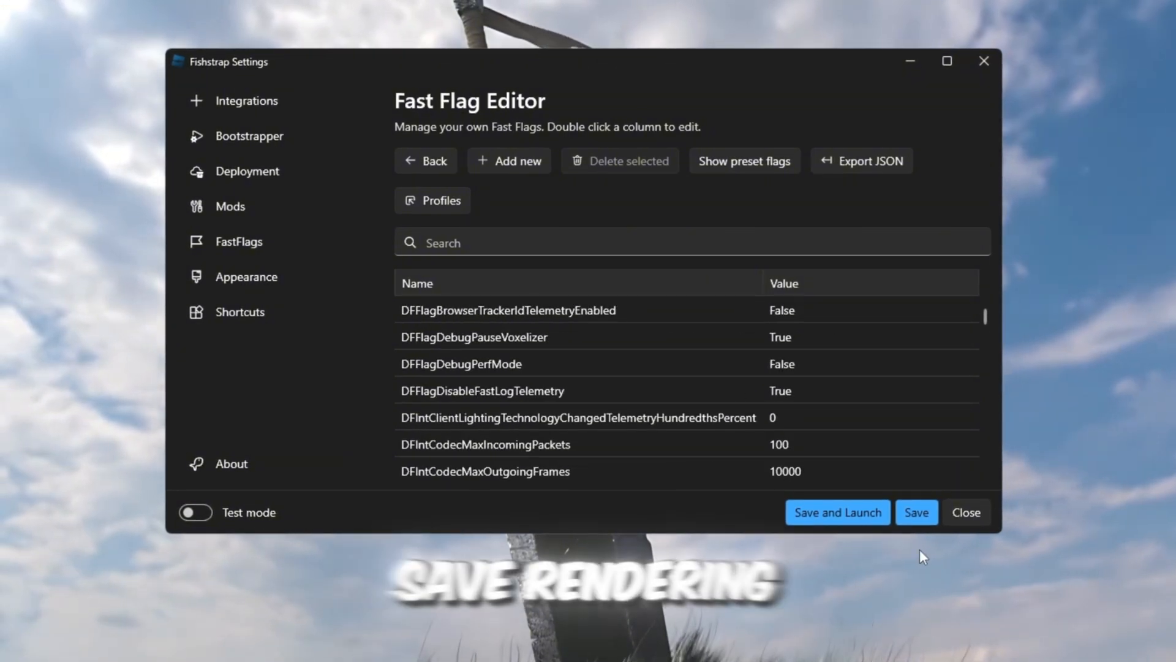
left_click(238, 241)
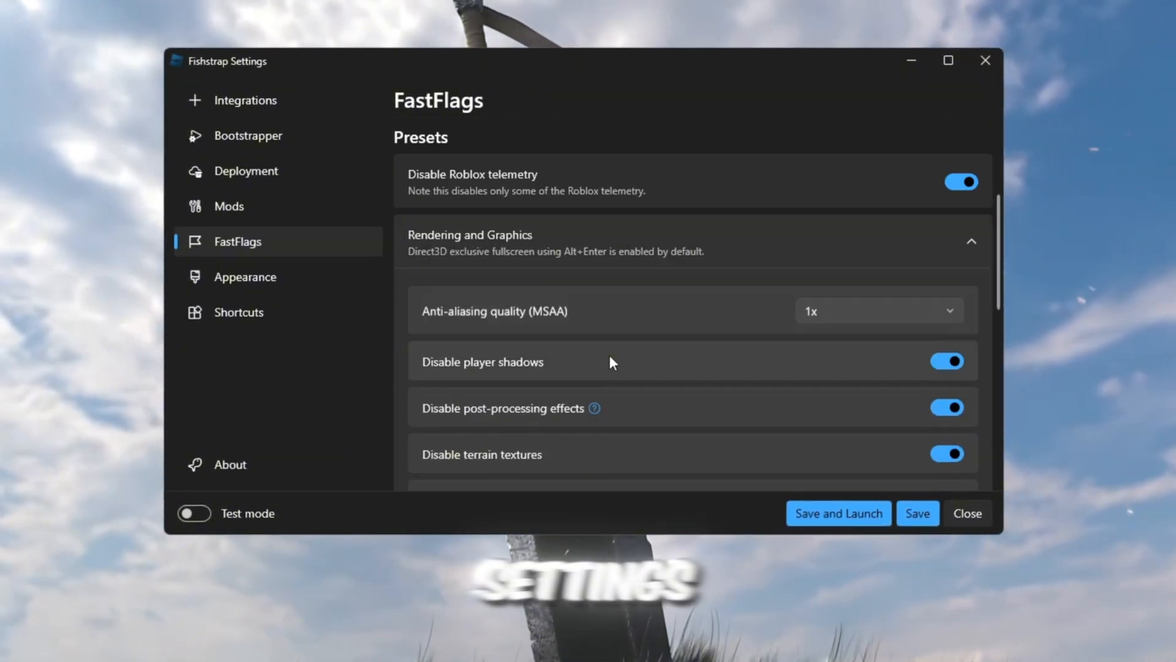
- Keep anti-aliasing at 1x and set the framerate limit to 9999
scroll("down", 3)
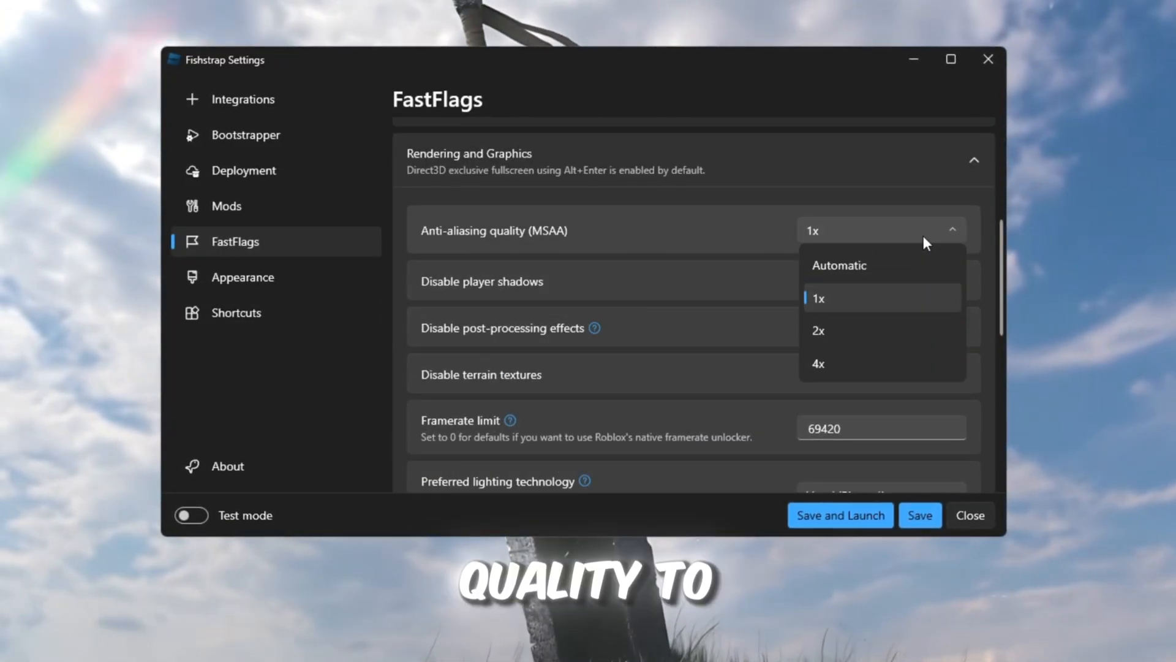
left_click(818, 298)
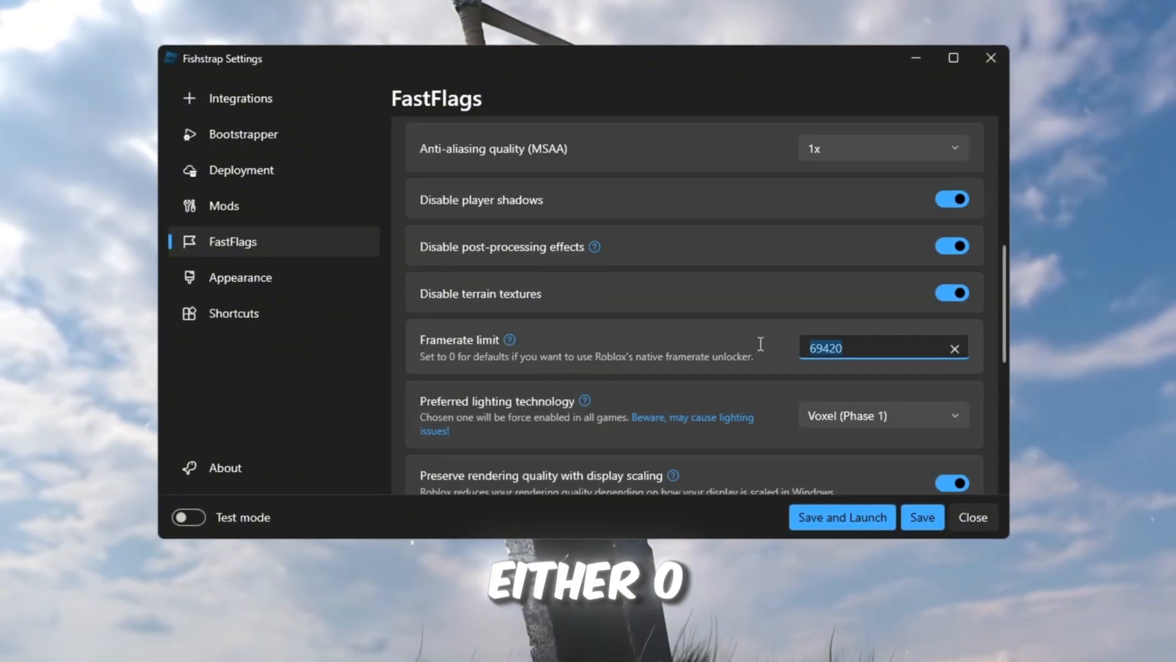
type("9999")
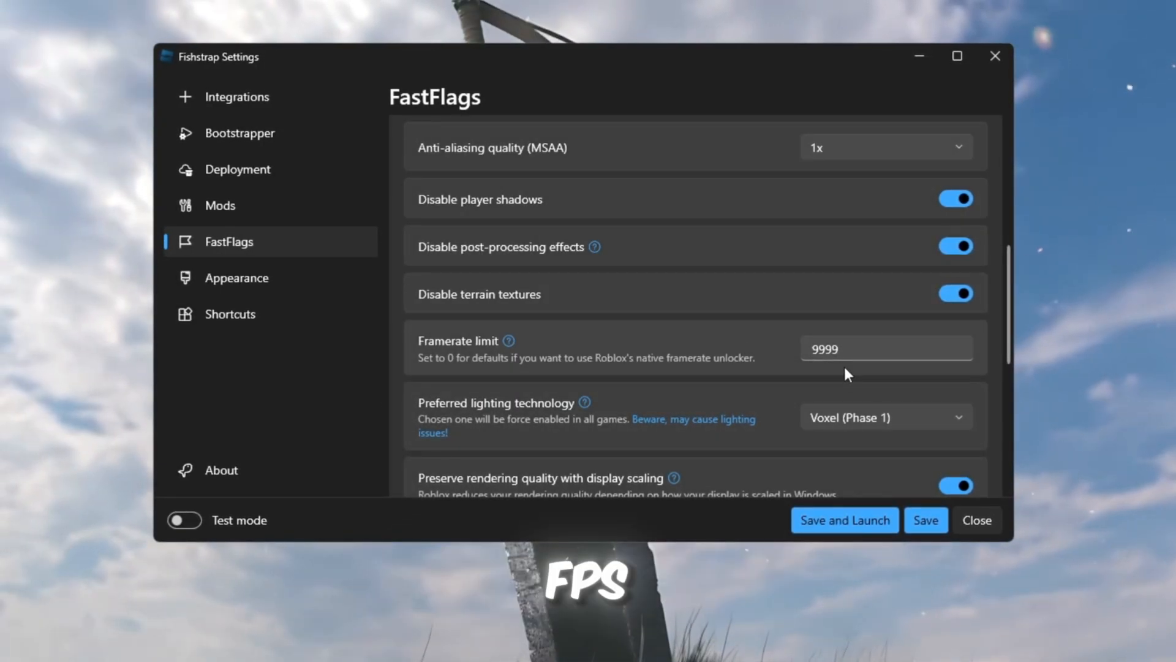
- Keep Vulkan as the rendering mode and expand the Roblox Menu debloat options
scroll("down", 3)
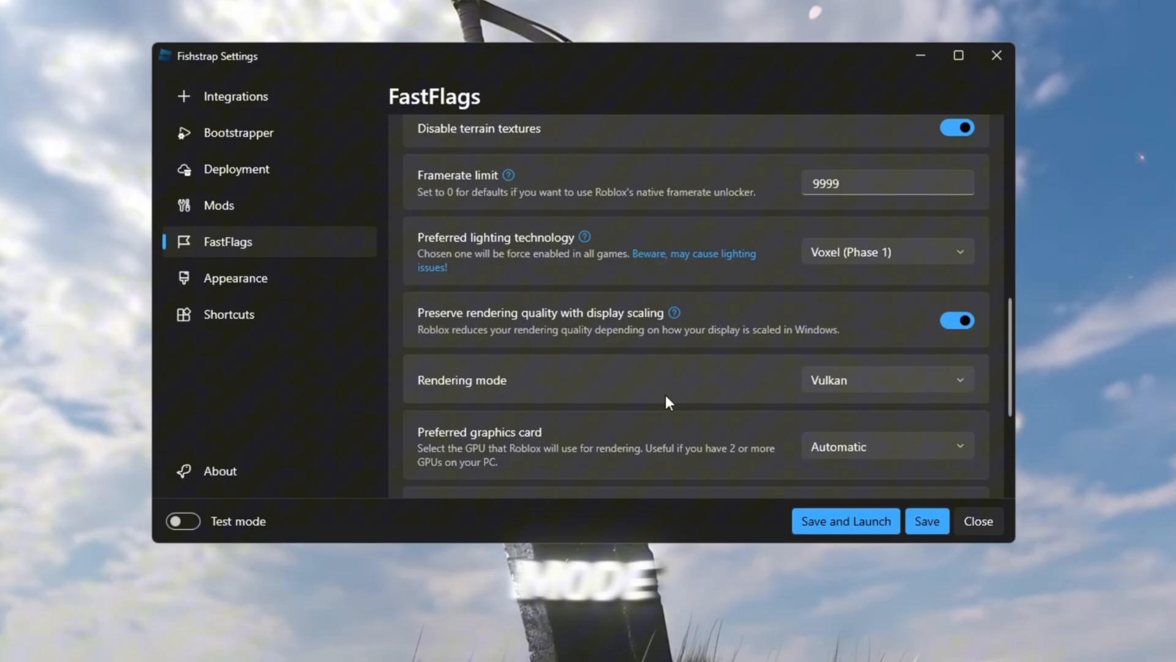
left_click(887, 380)
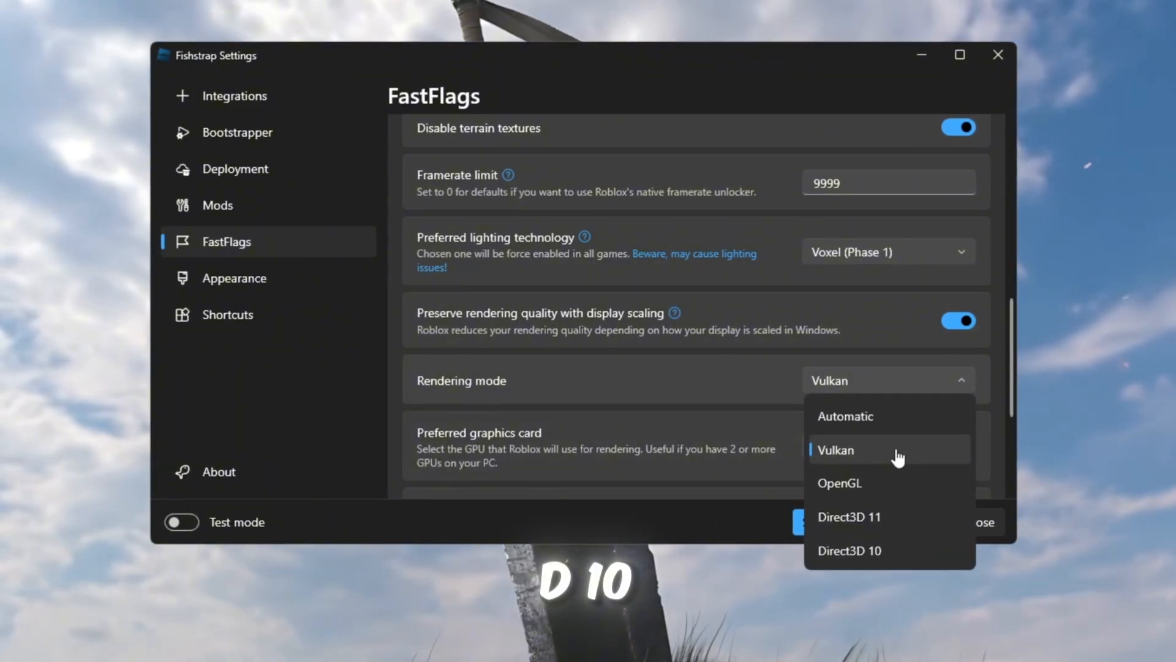
mouse_move(755, 505)
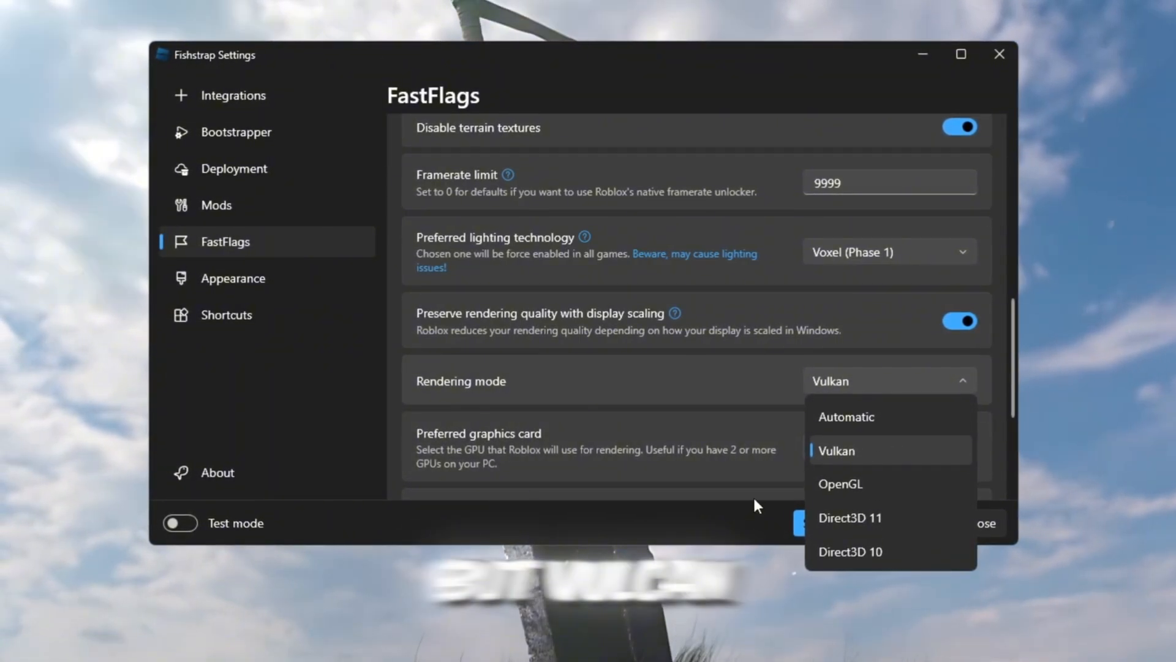
mouse_move(860, 471)
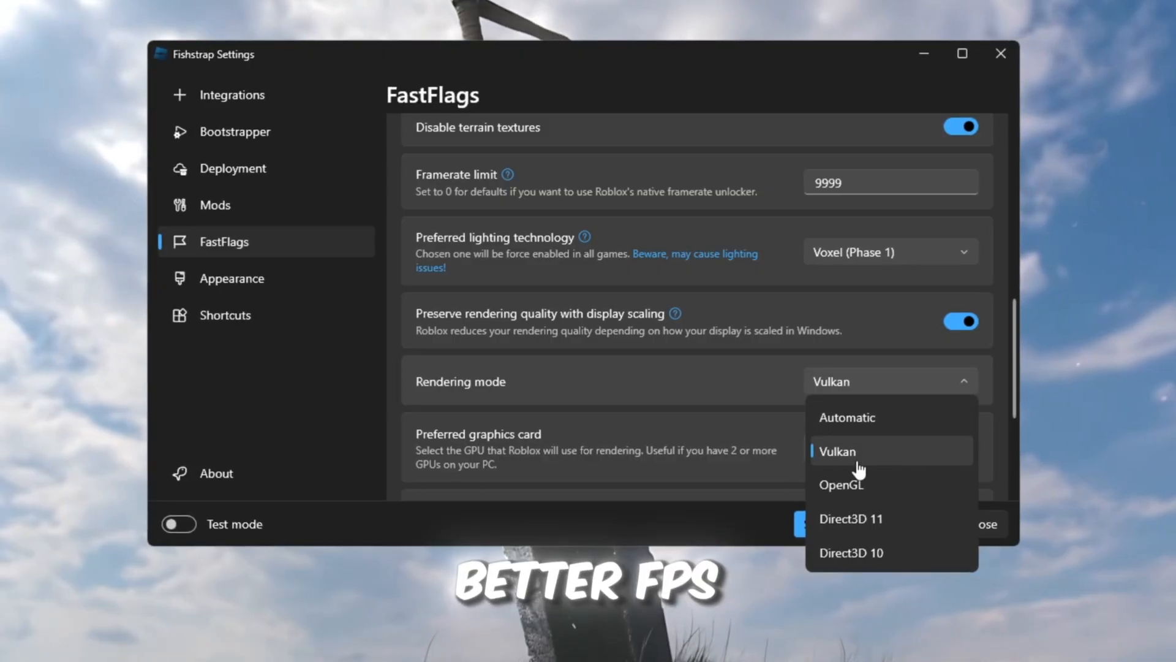
left_click(837, 451)
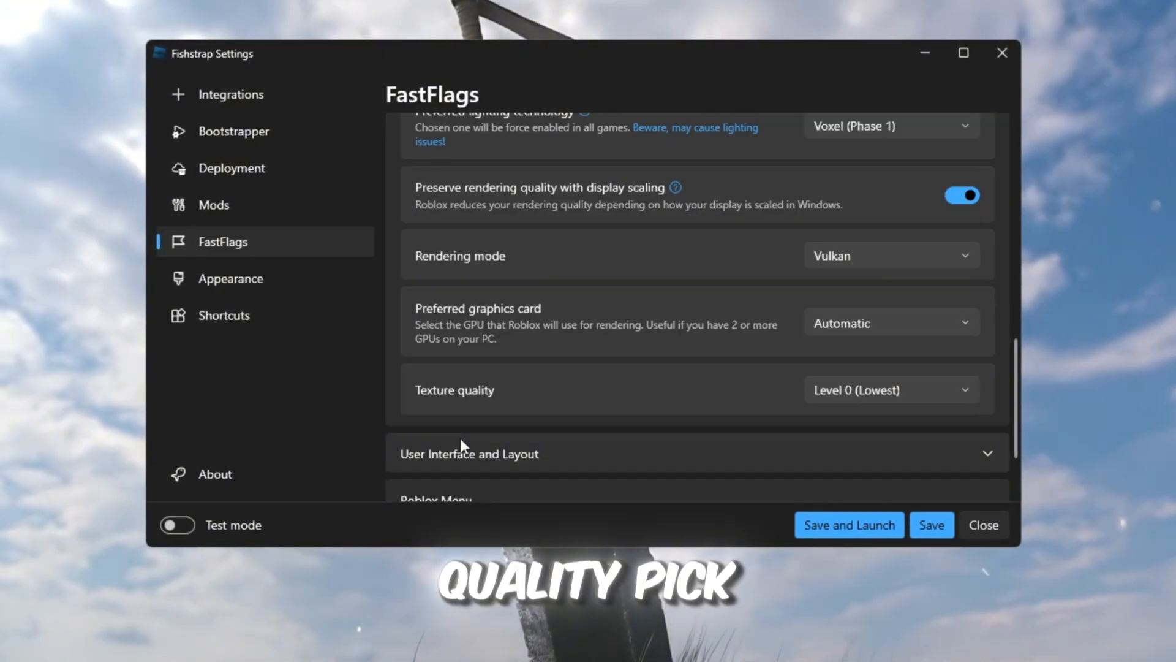
left_click(892, 389)
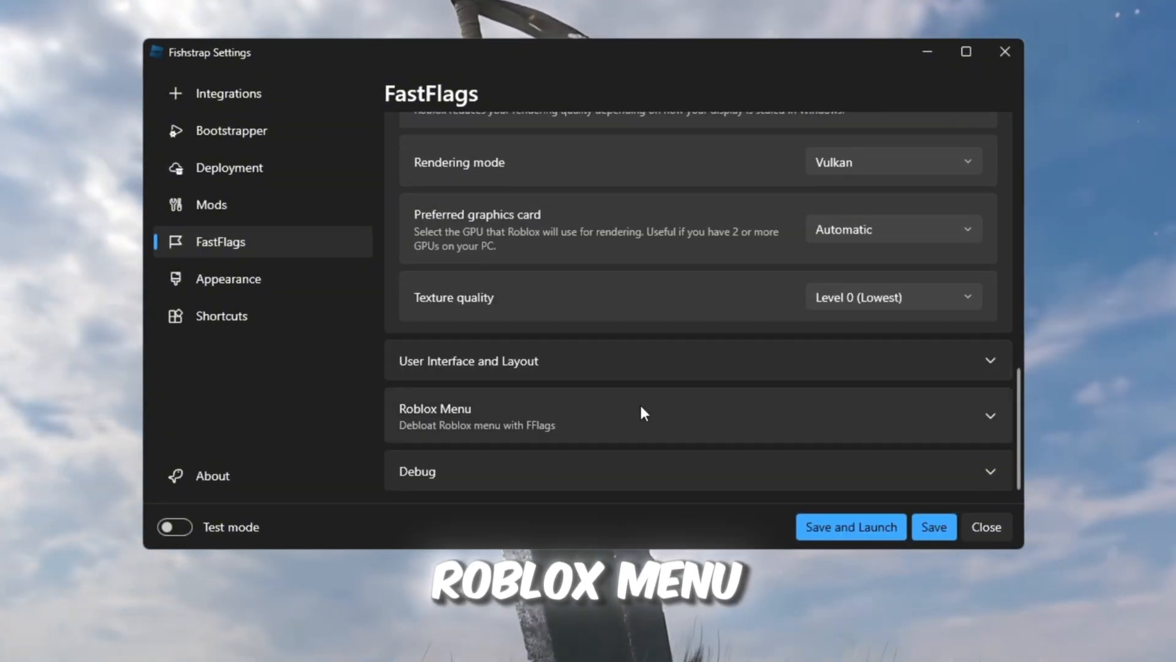
left_click(644, 416)
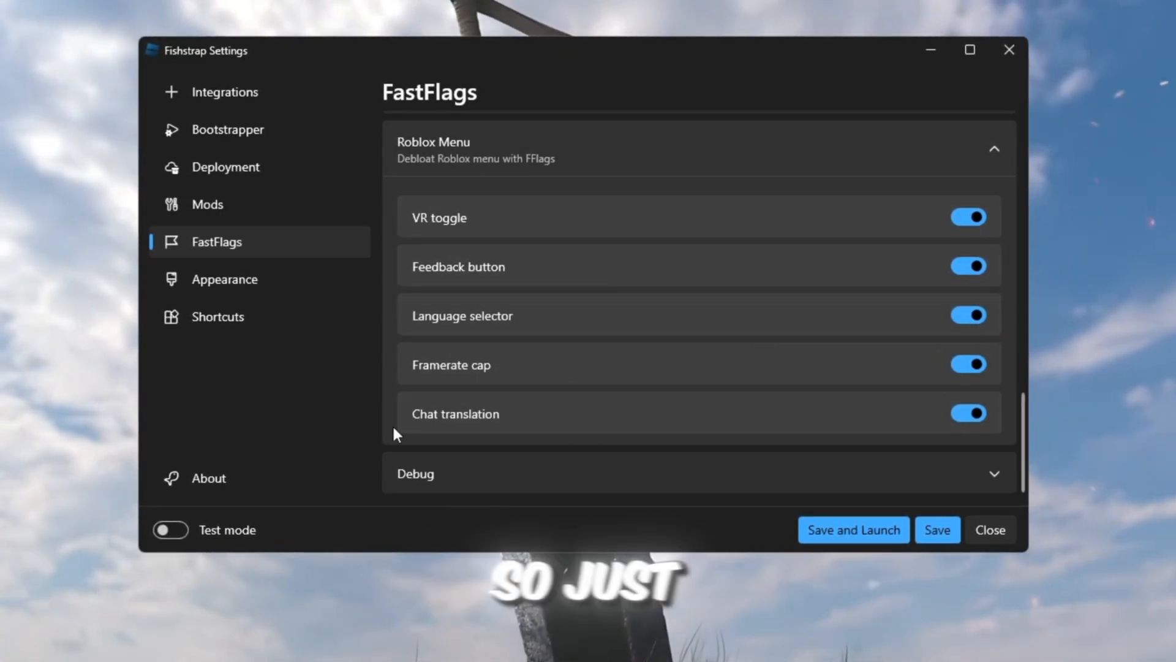
- Open Fishstrap's Appearance page showing Dark theme, English, and Fishstrap bootstrapper style
left_click(223, 278)
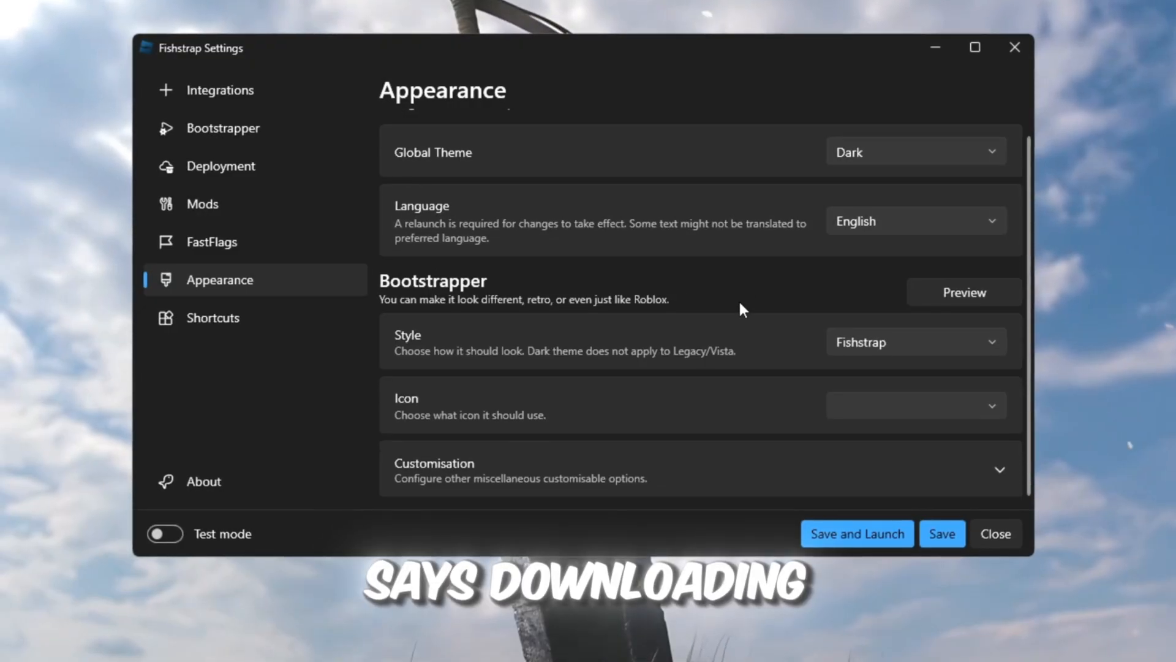
scroll("up", 3)
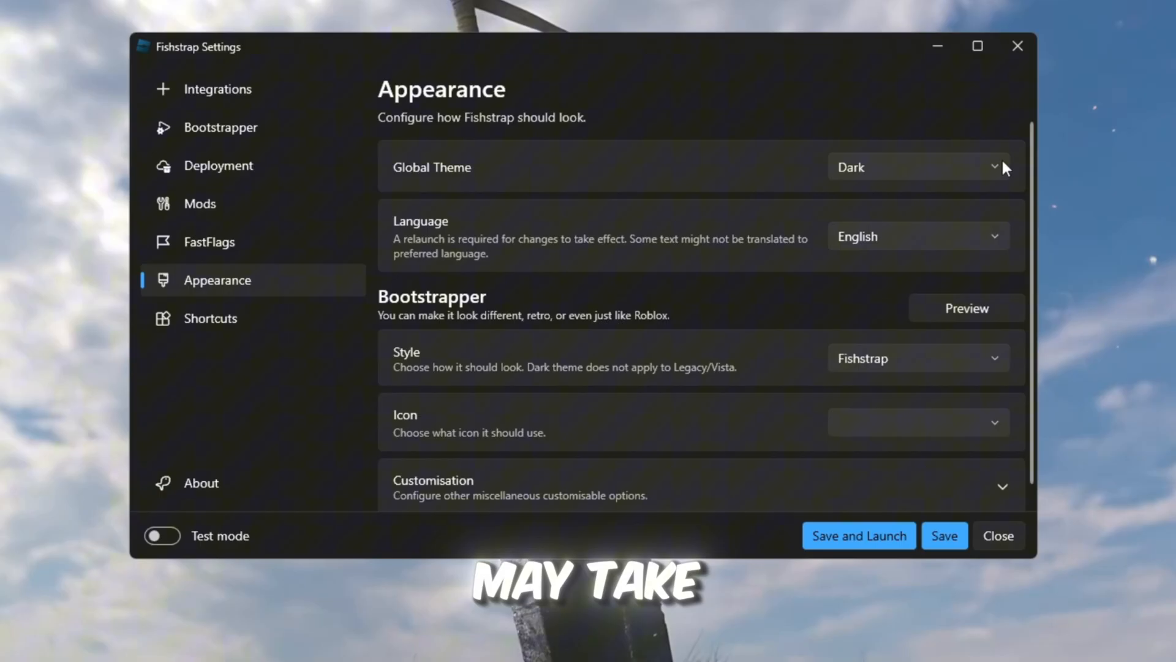
mouse_move(772, 304)
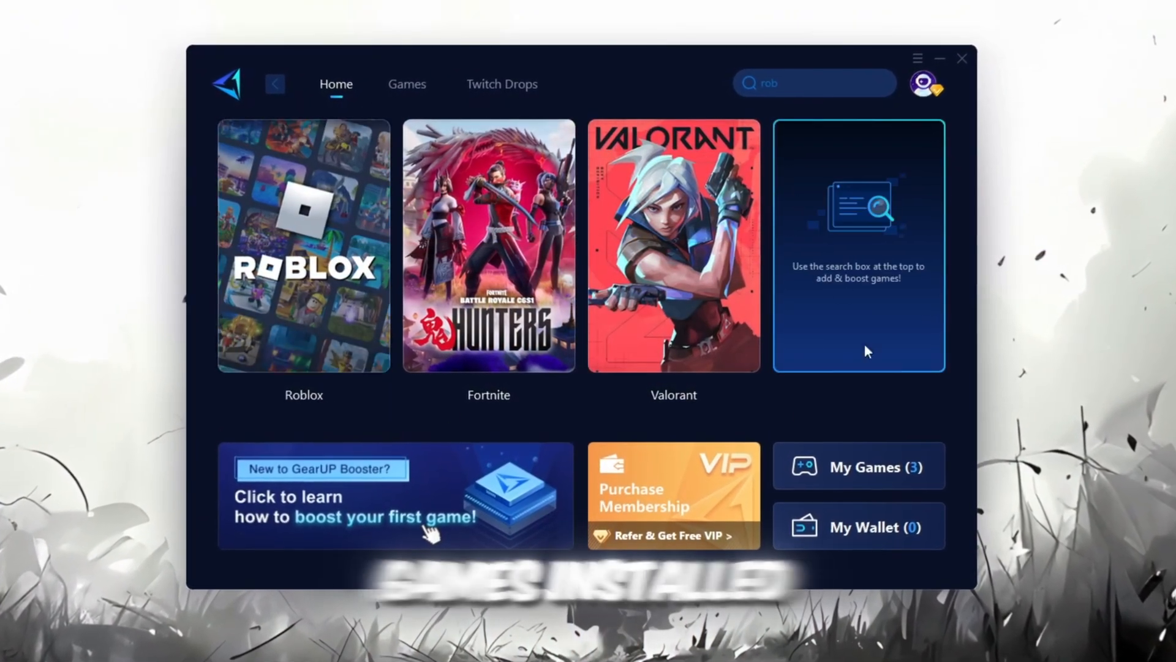
- Browse the Games catalog, return Home, and hit Boost on the Roblox tile
left_click(407, 84)
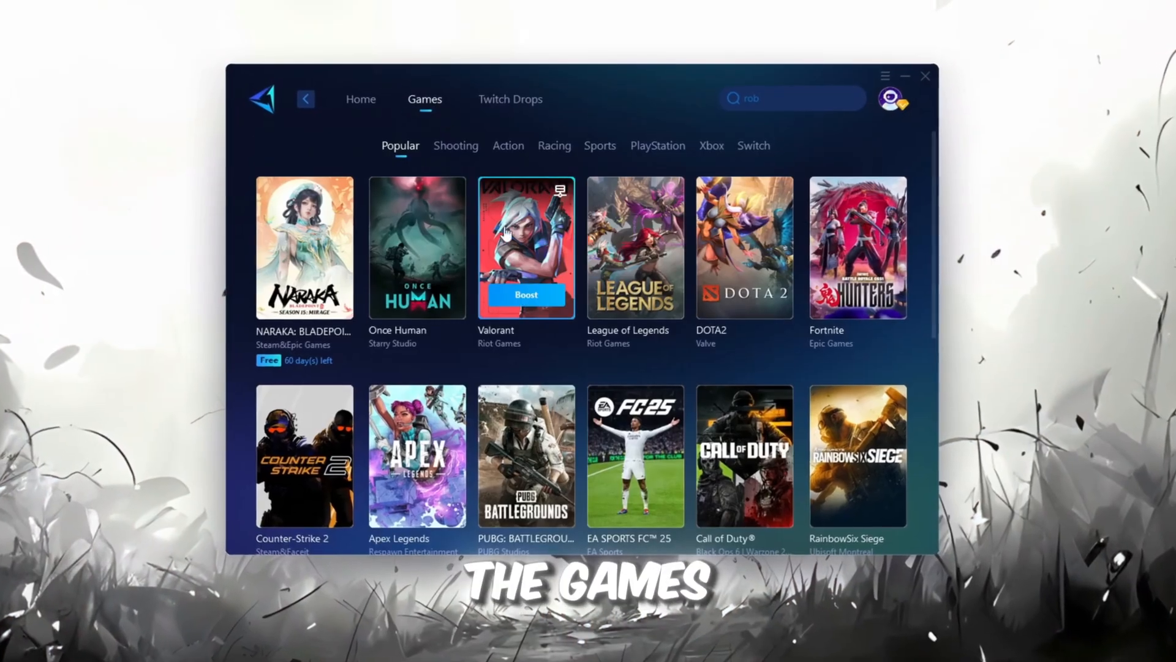
scroll("down", 3)
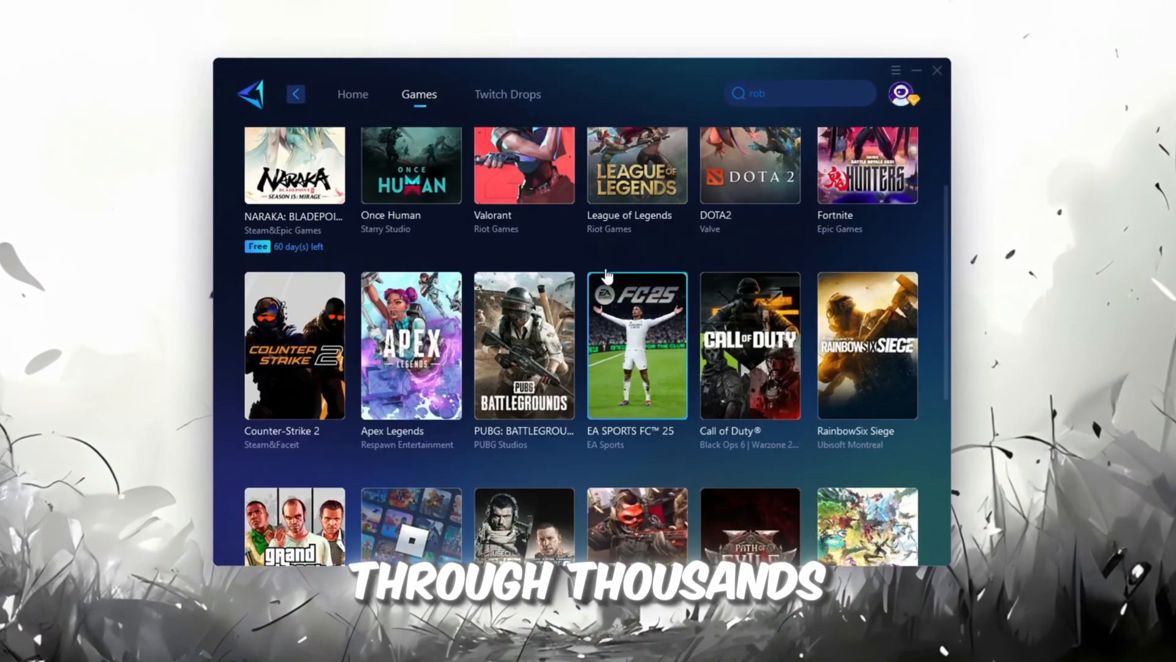
left_click(353, 94)
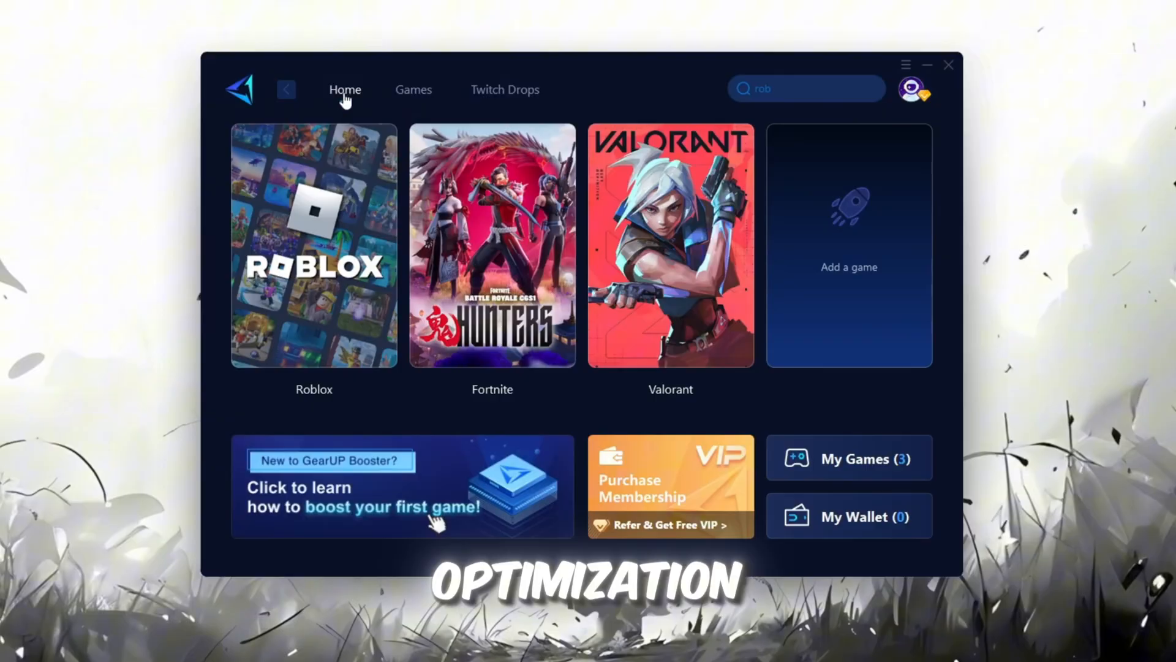
mouse_move(314, 270)
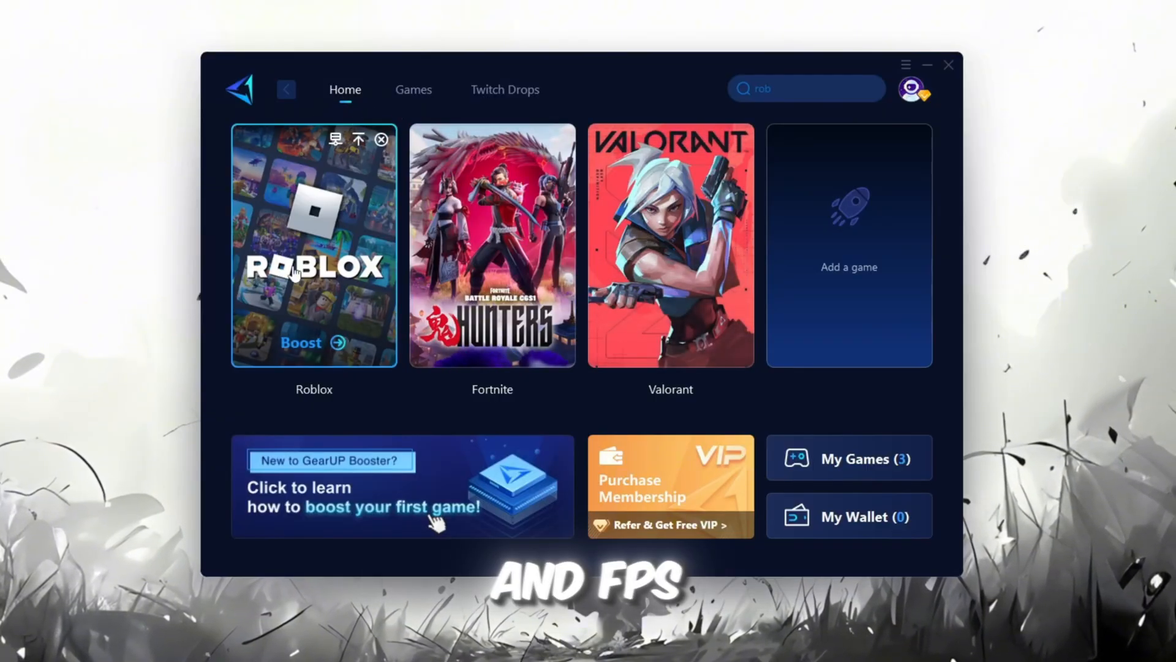
mouse_move(492, 300)
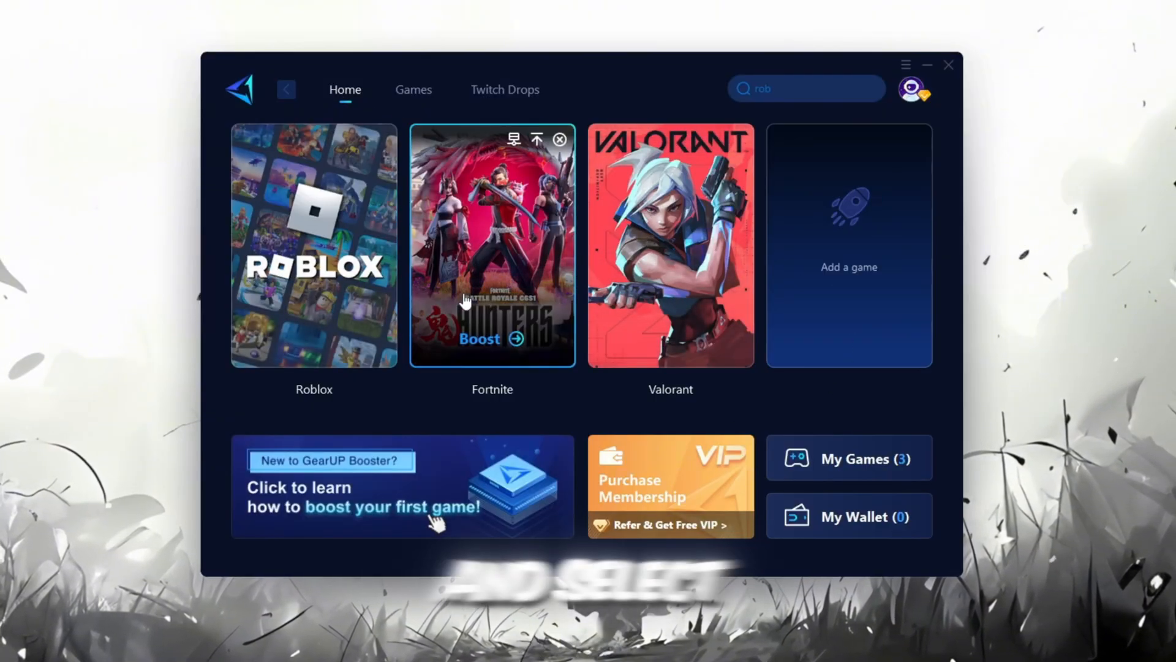
mouse_move(314, 345)
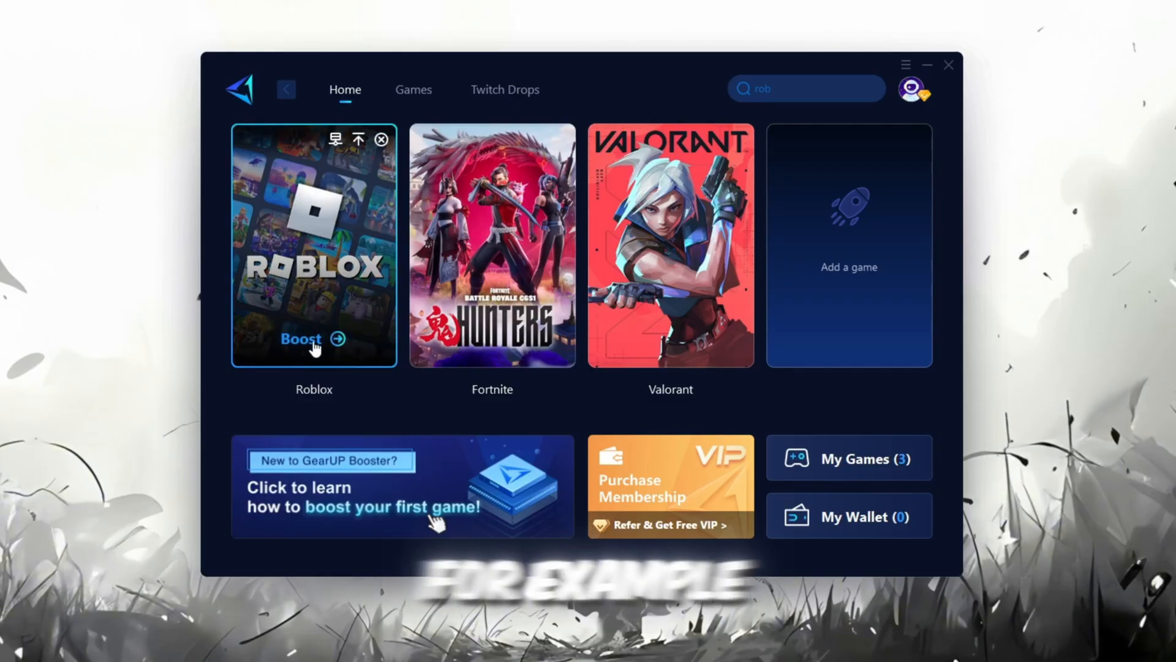
mouse_move(350, 209)
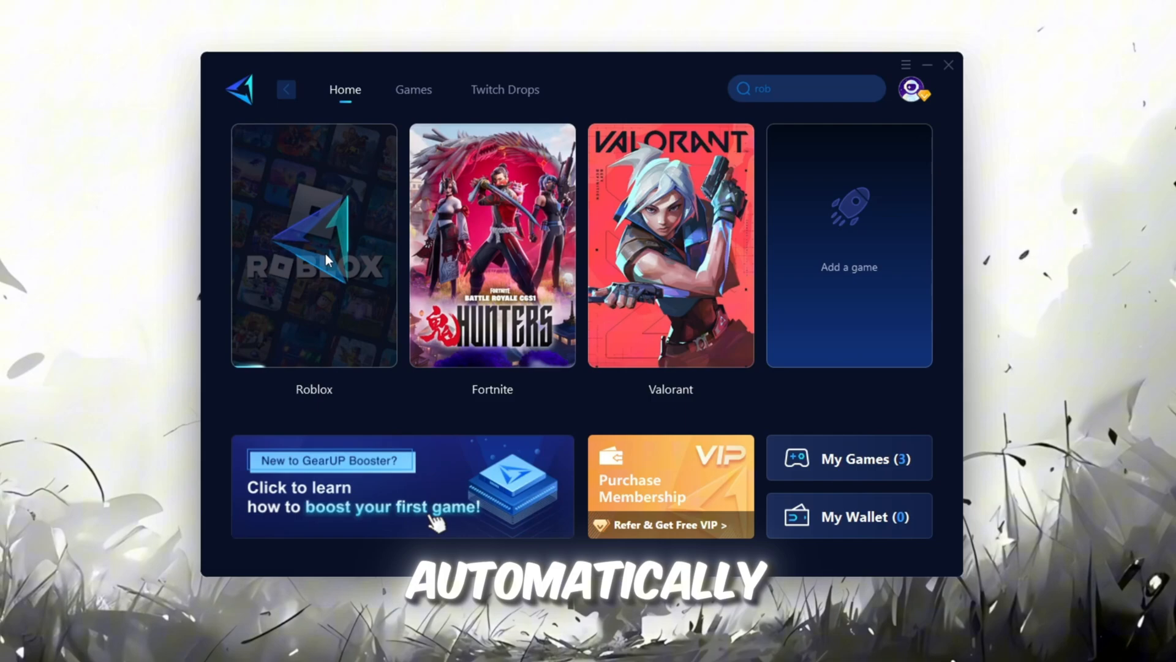
left_click(313, 245)
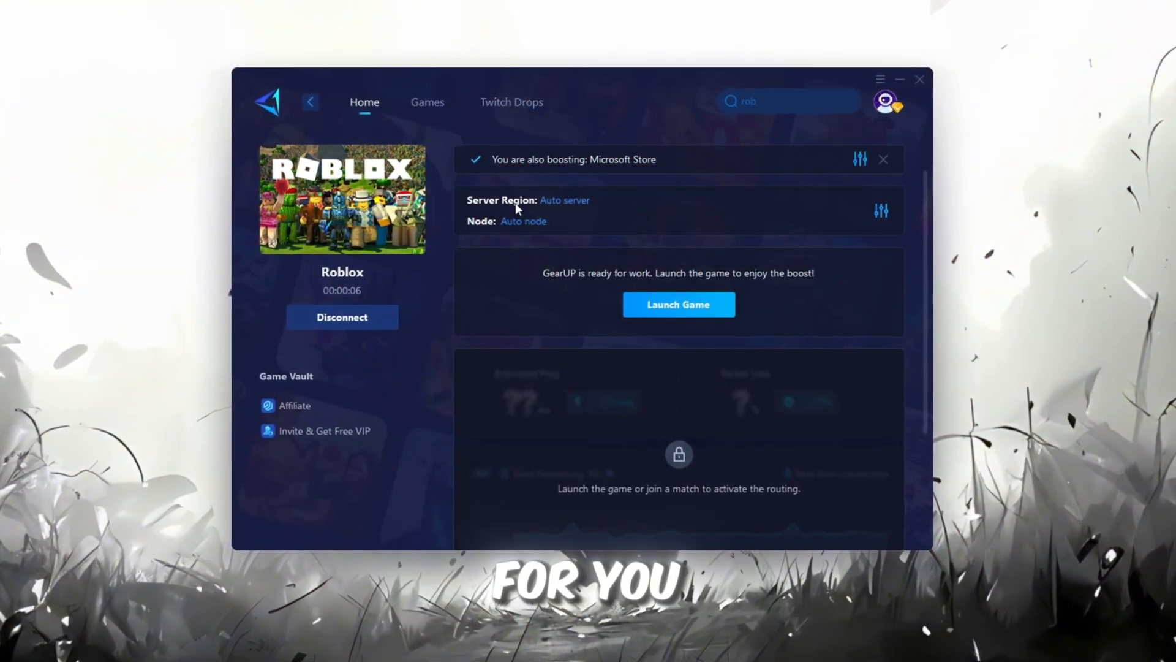
- Keep the server region and node on Auto (Singapore 07), then launch Roblox
left_click(565, 200)
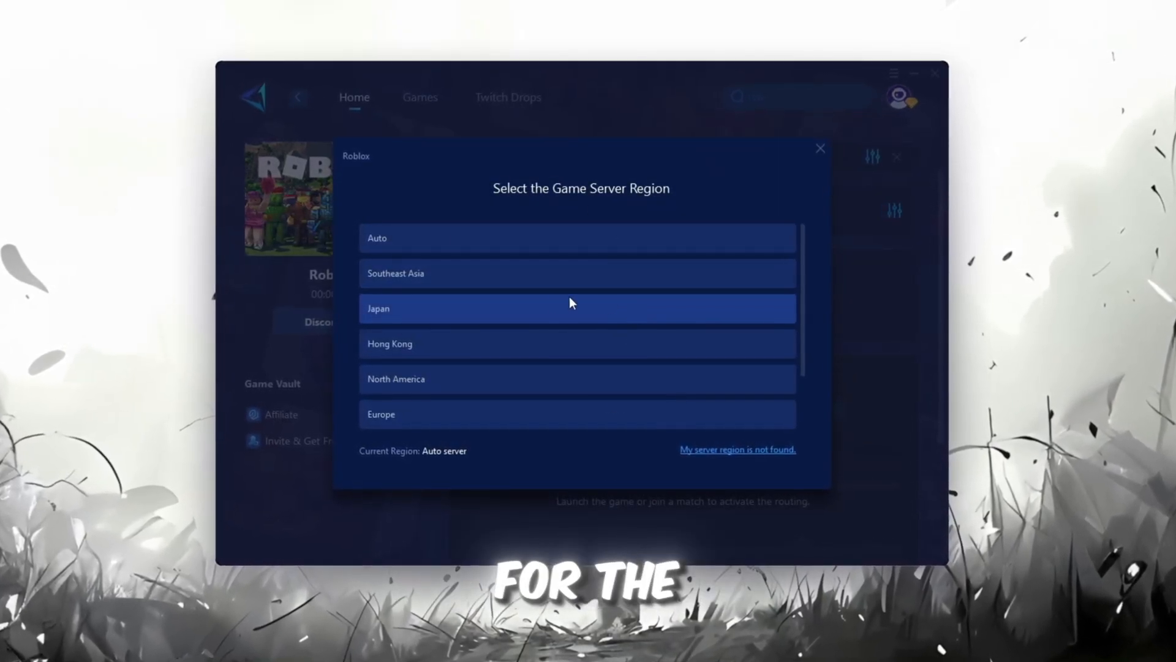
scroll("down", 3)
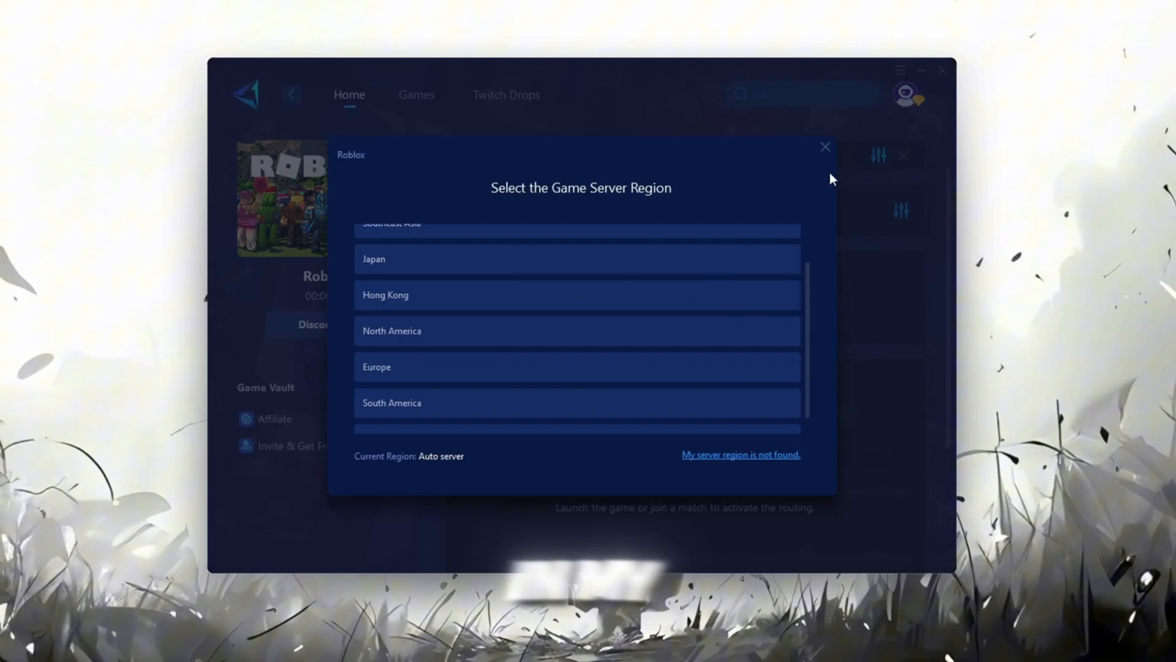
left_click(824, 147)
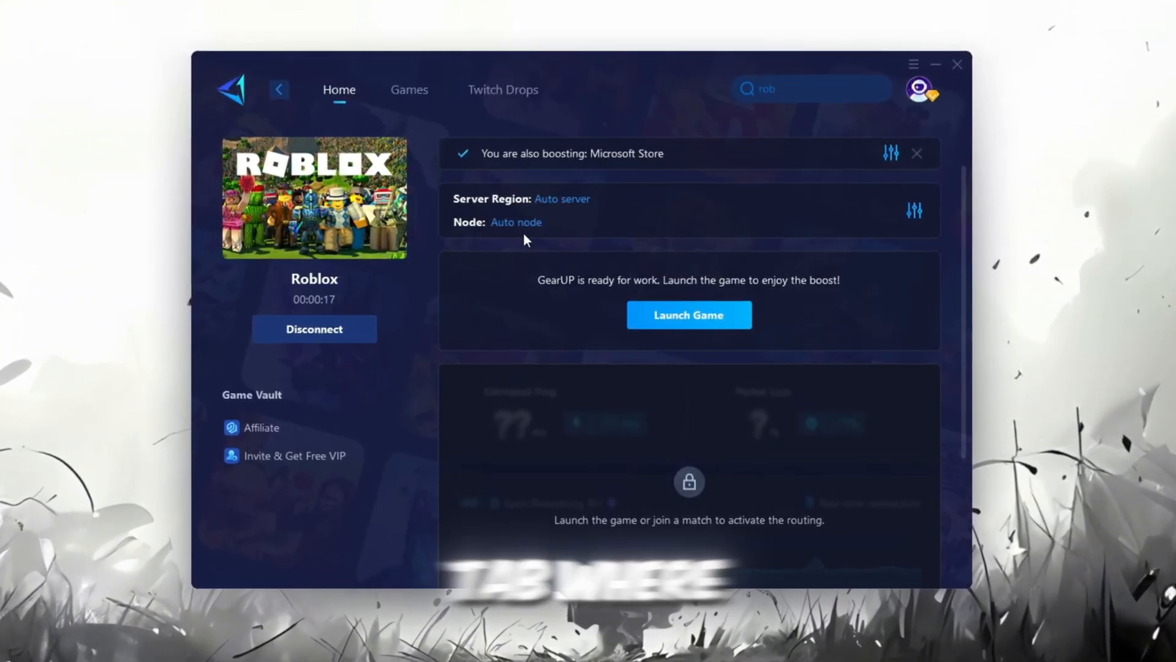
left_click(516, 222)
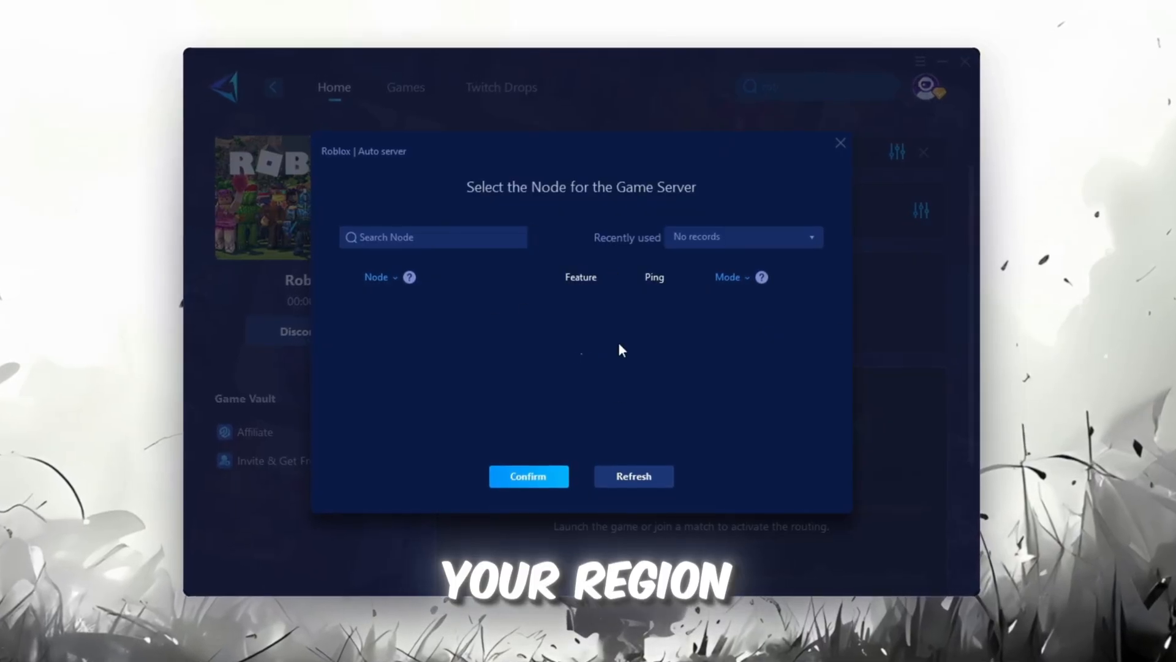
left_click(633, 475)
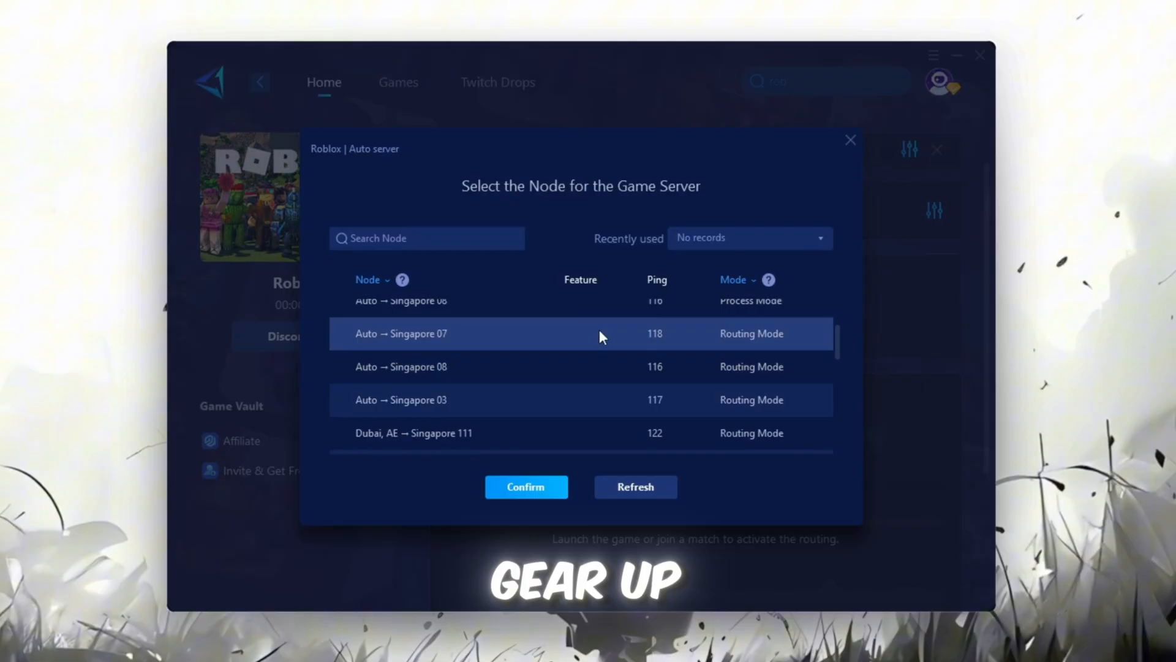
left_click(526, 486)
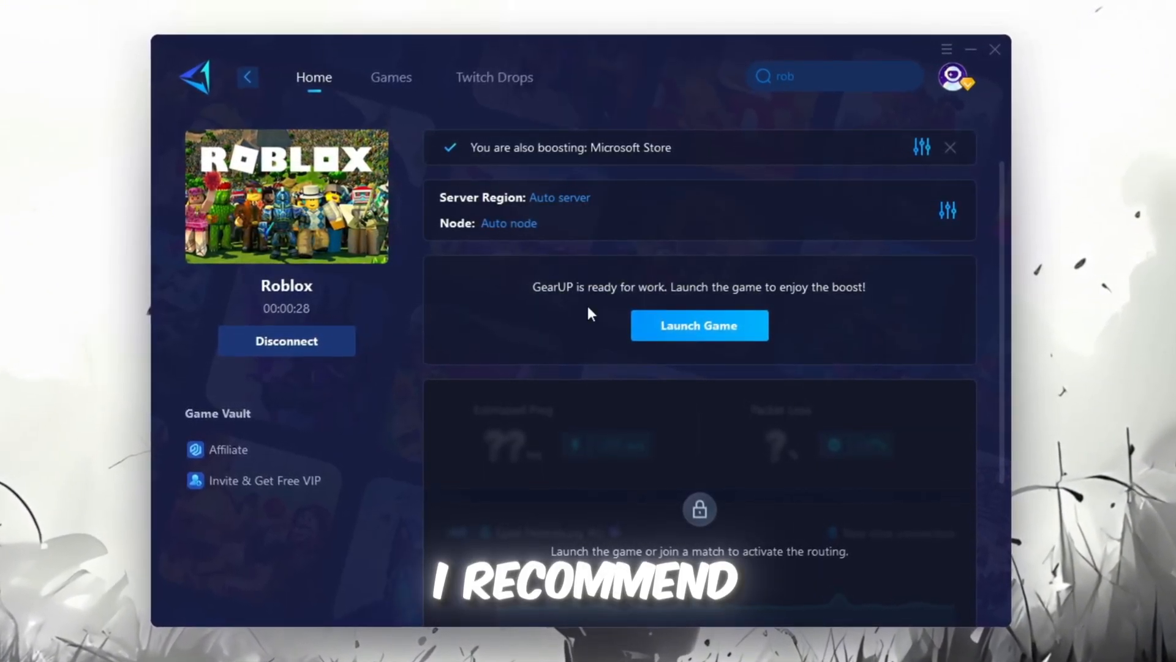
left_click(698, 325)
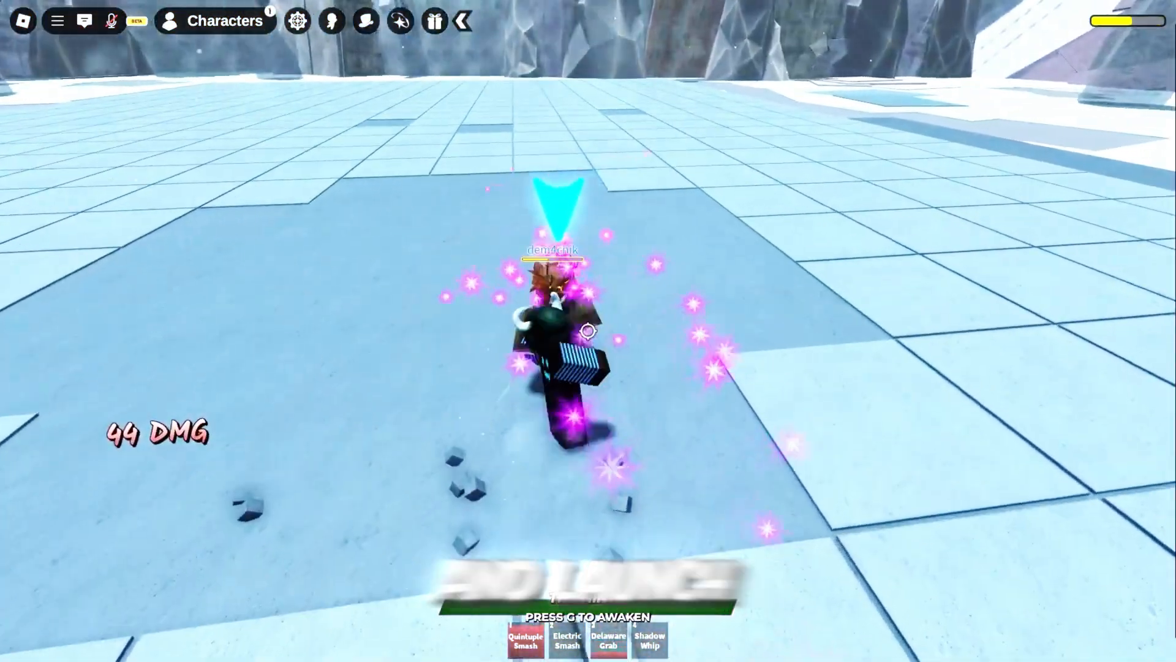
key("g")
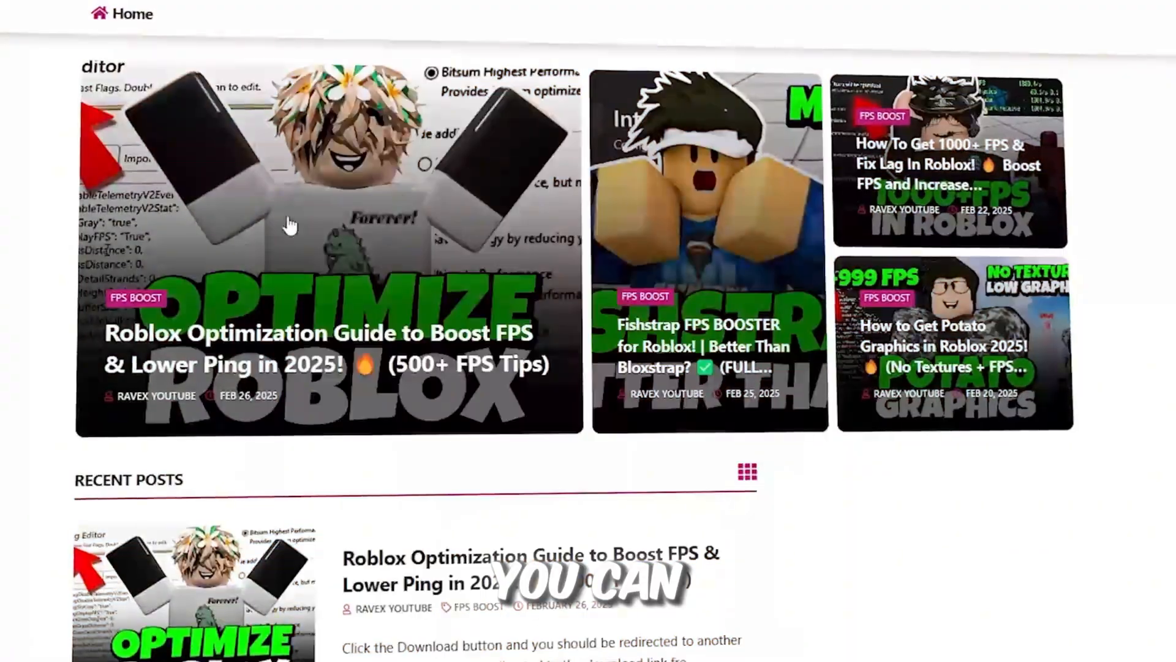
- Scroll the Ravex homepage down to Recent Posts and the Roblox Optimization Guide
scroll("down", 3)
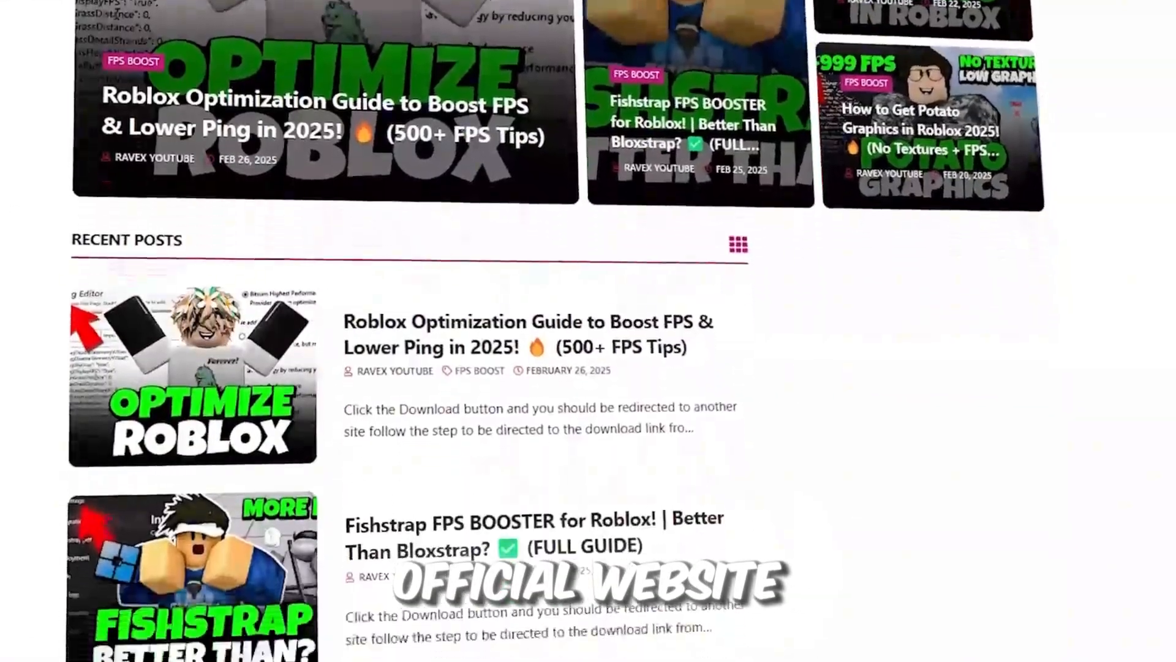
scroll("down", 3)
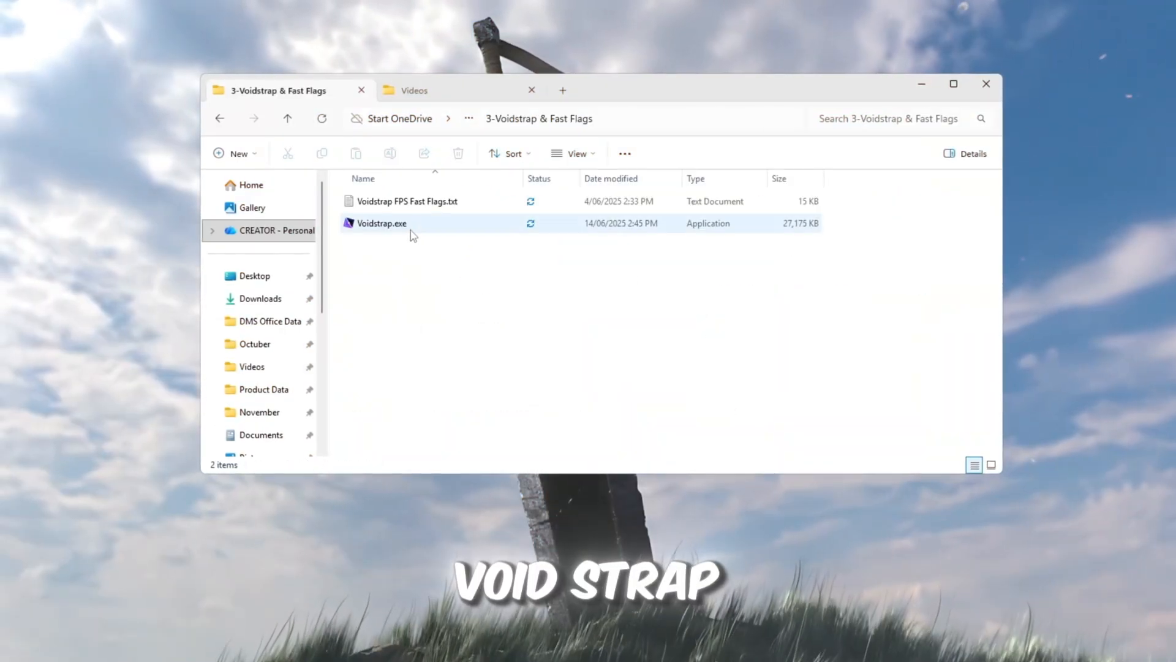
- Select Voidstrap.exe, then launch Voidstrap 1.0.4.0 from Windows Search
left_click(381, 224)
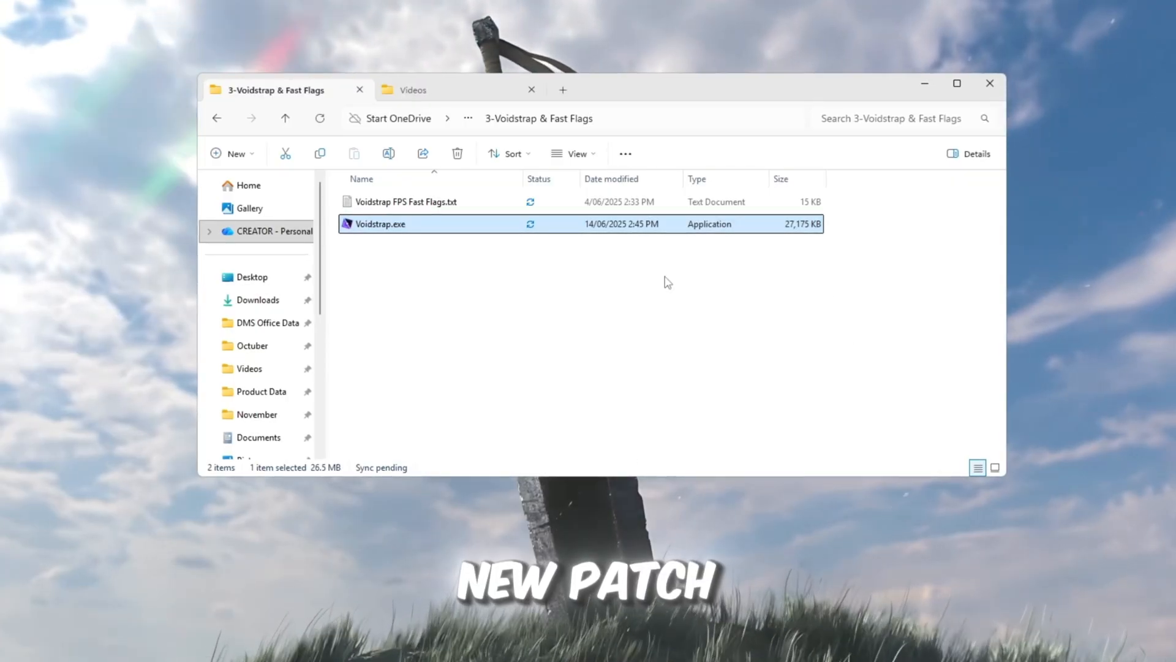
mouse_move(388, 236)
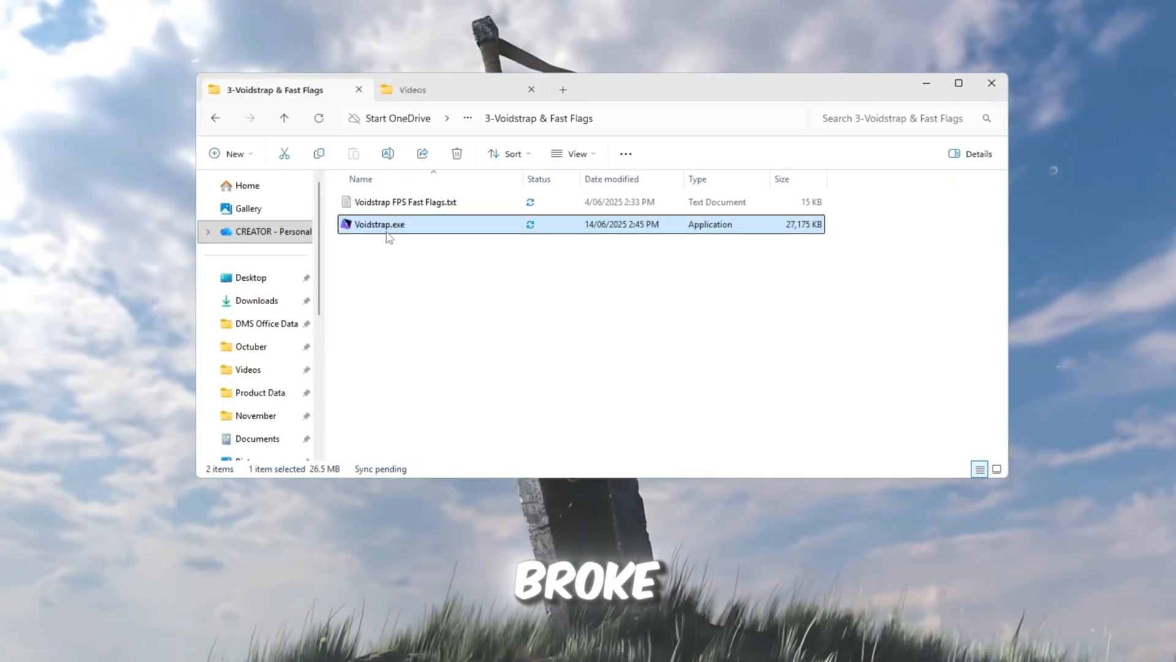
mouse_move(549, 255)
type("Voidstrap")
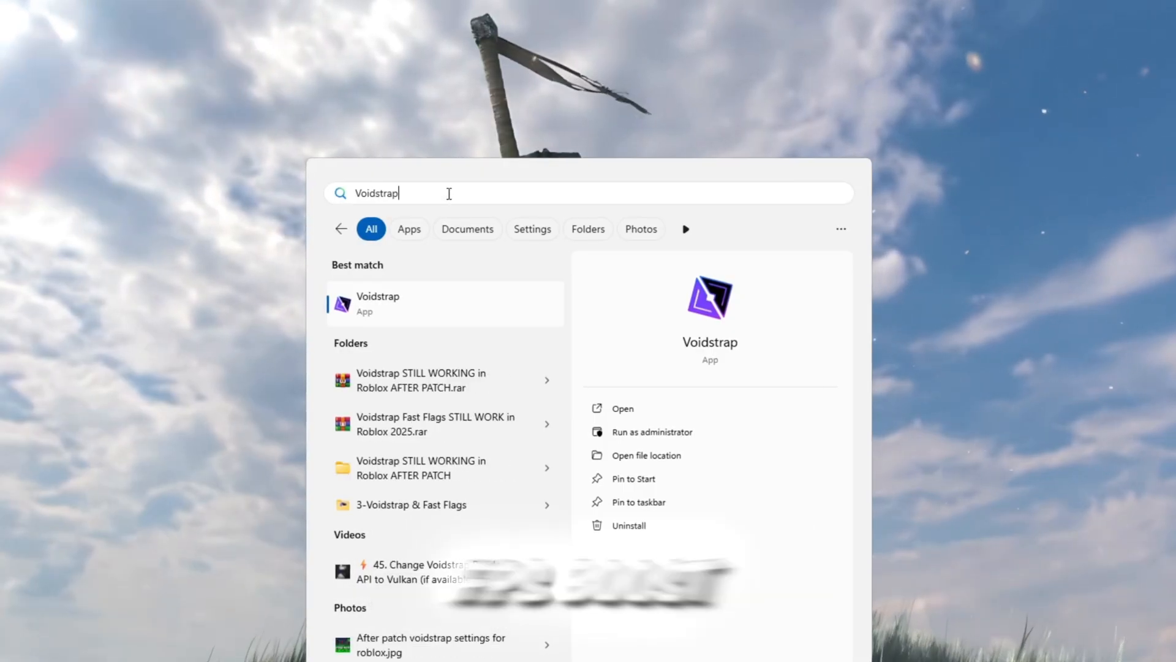
mouse_move(682, 481)
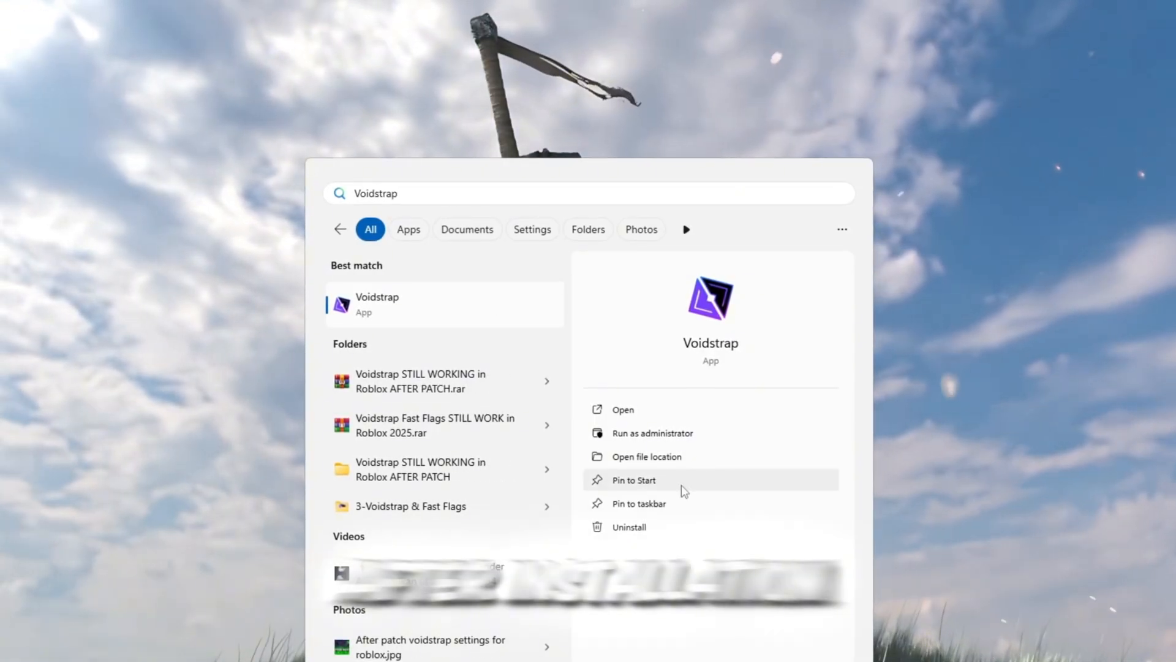
left_click(621, 408)
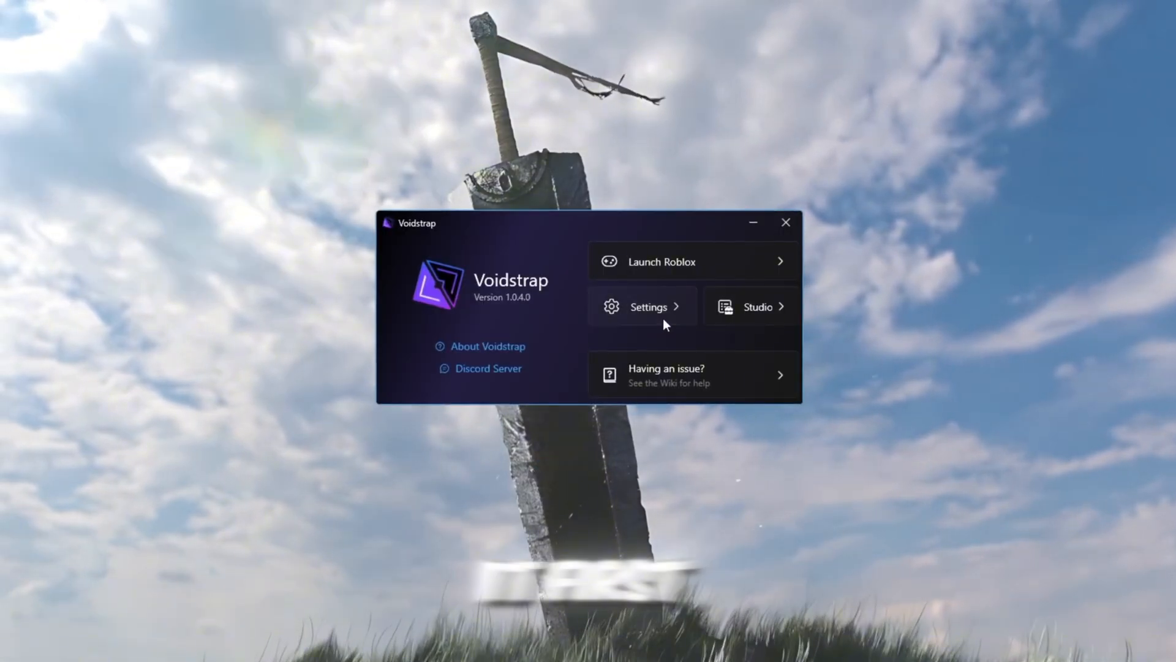
- Open Voidstrap's settings, scroll Integrations, and switch to the Deployment page
left_click(648, 306)
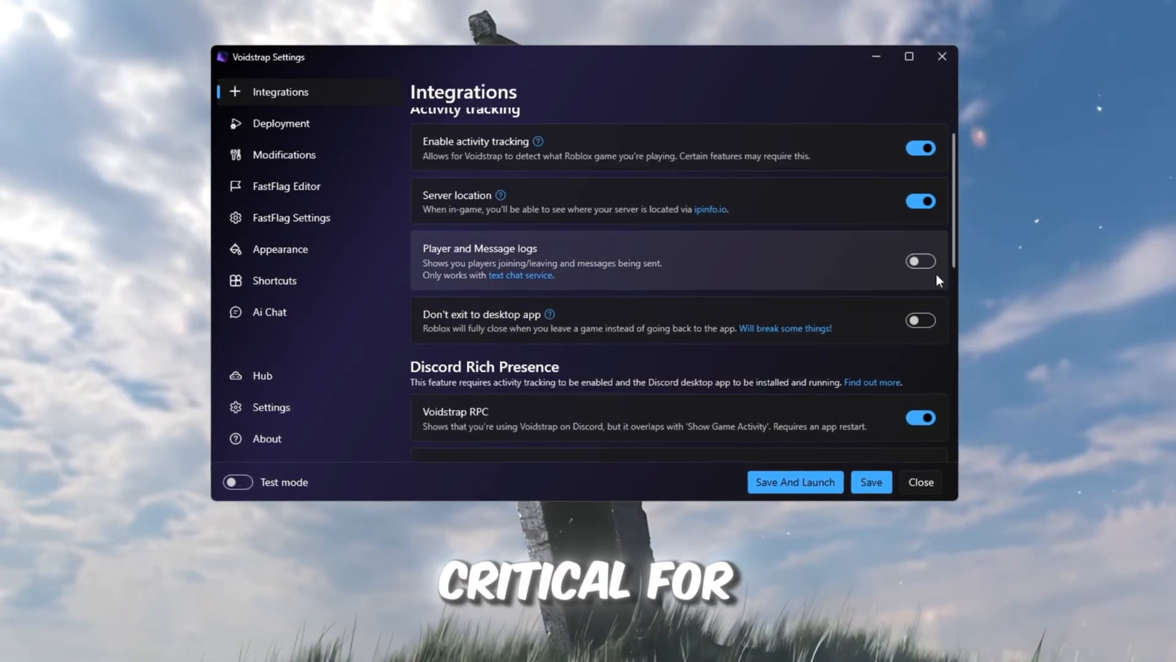
scroll("down", 3)
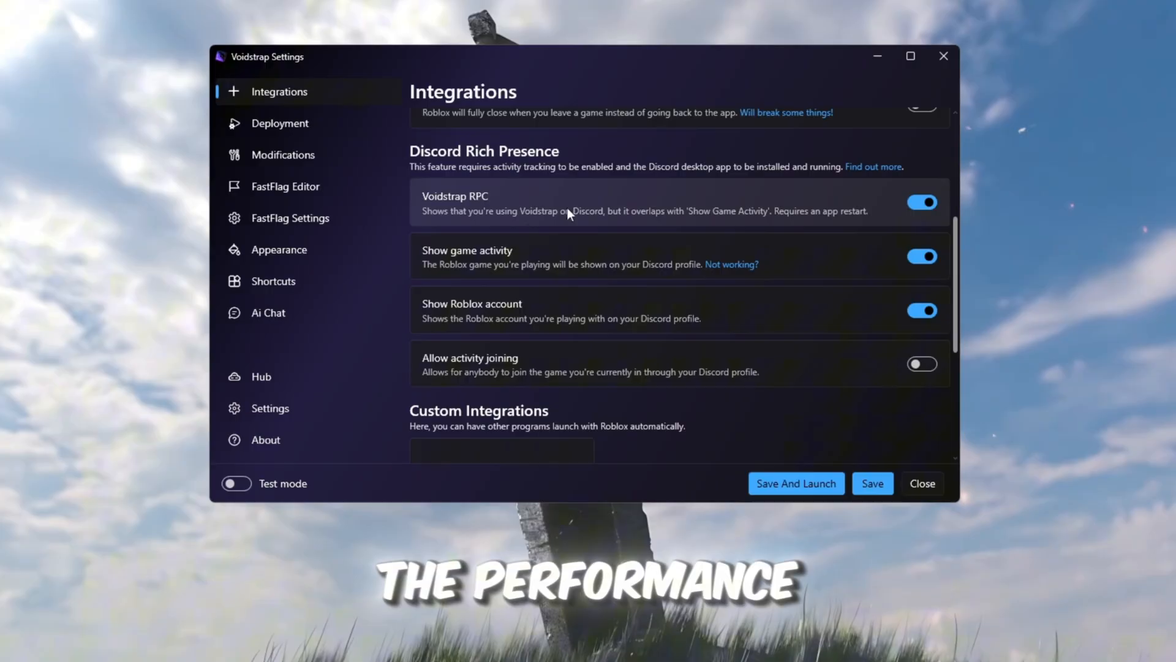
left_click(279, 123)
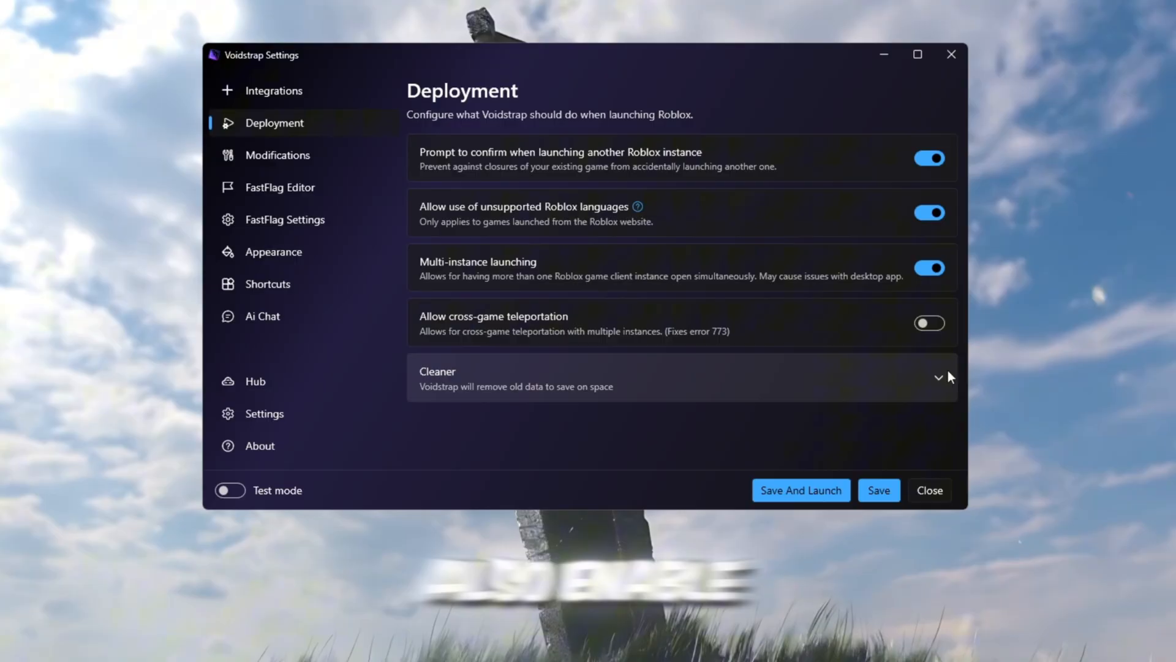
- Enable cross-game teleportation, then browse the Modifications sound and cursor presets
left_click(930, 324)
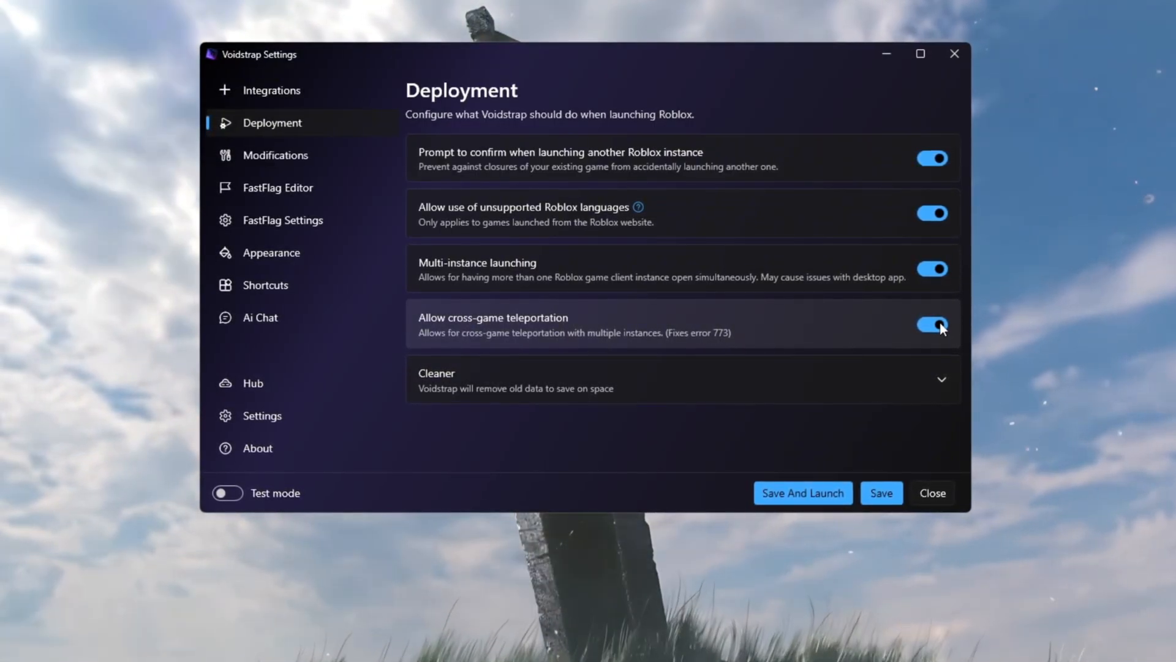
mouse_move(809, 334)
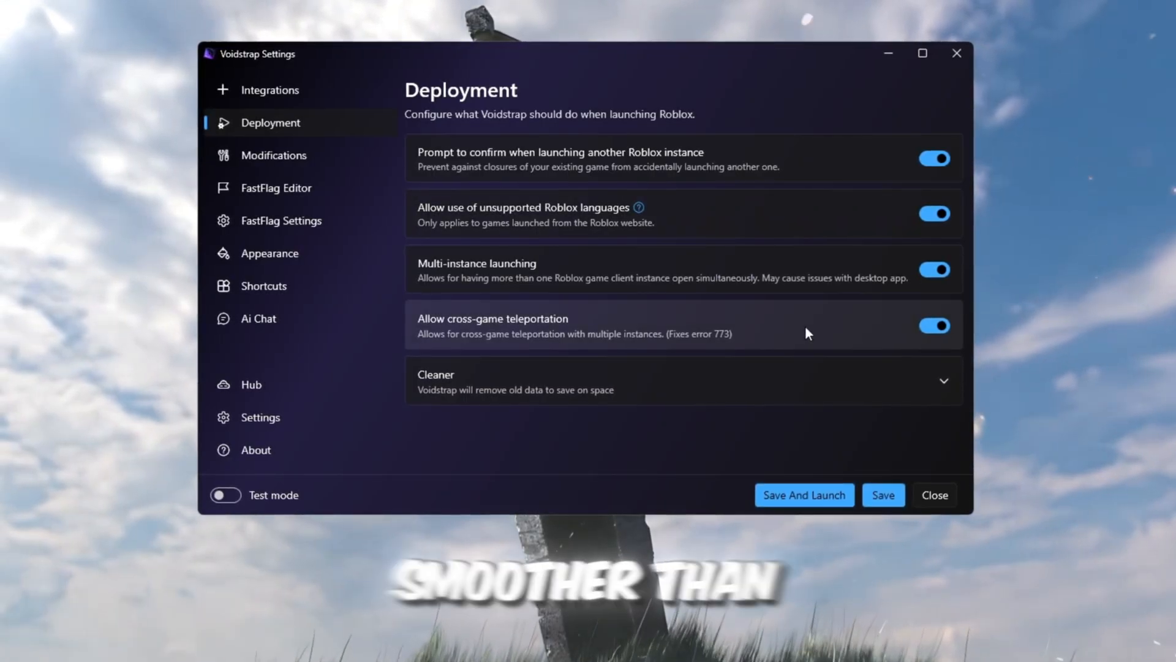
left_click(272, 155)
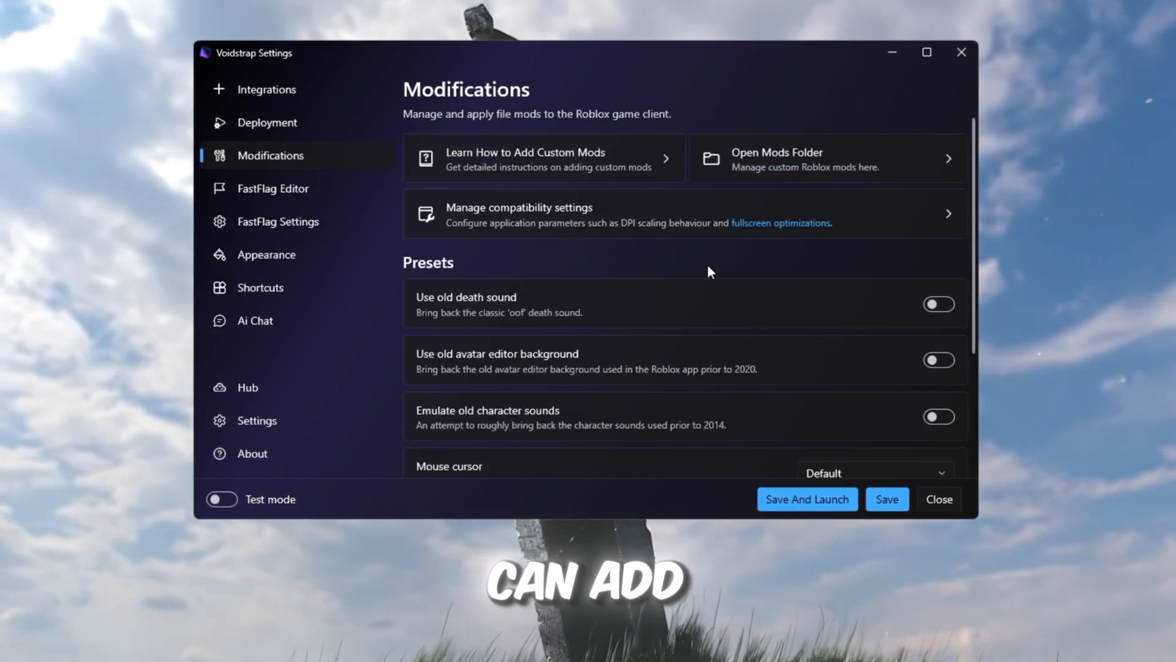
mouse_move(578, 326)
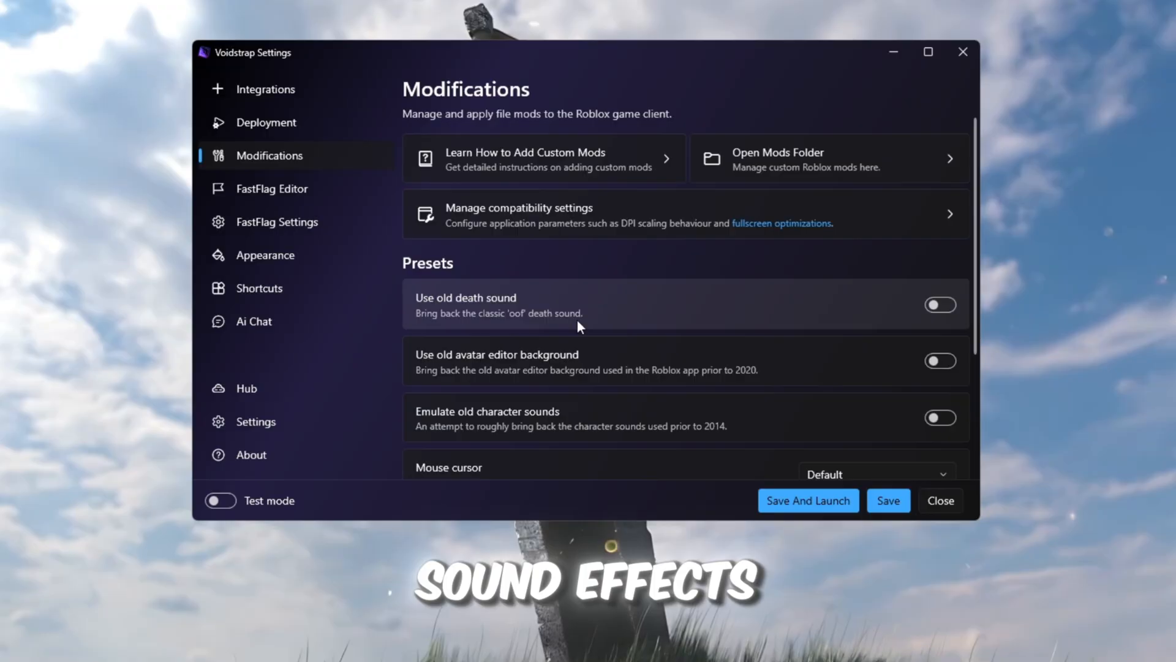
scroll("down", 3)
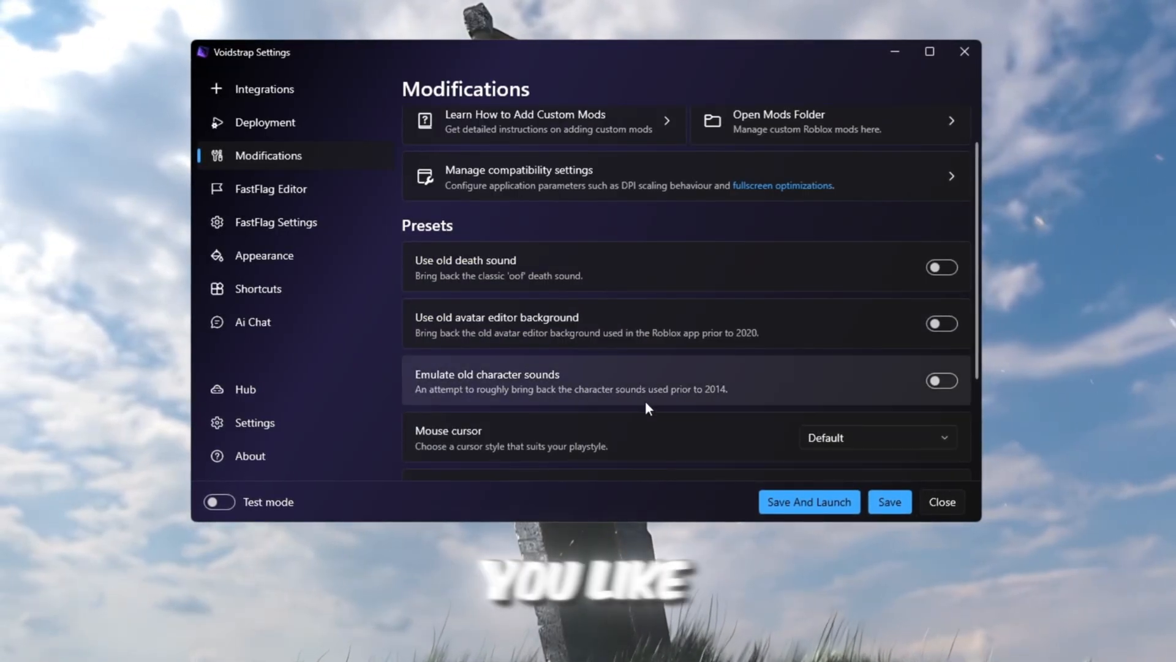
scroll("down", 3)
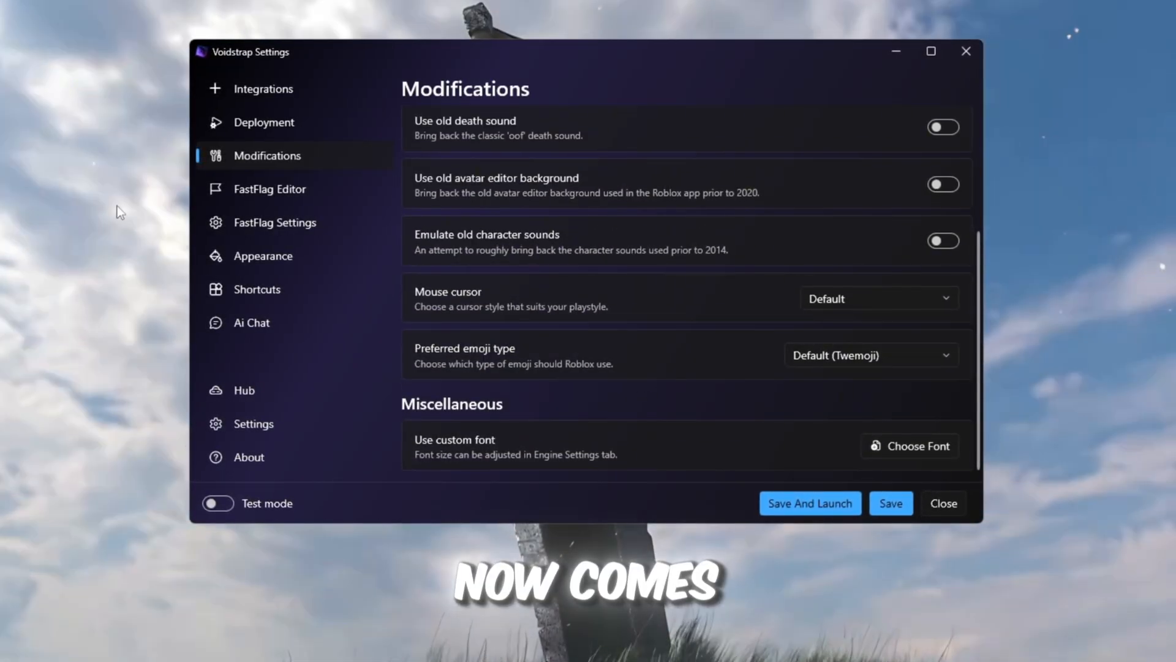
- Import the fast flags JSON in the FastFlag Editor, overwrite conflicts, and save all 232 flags
left_click(269, 188)
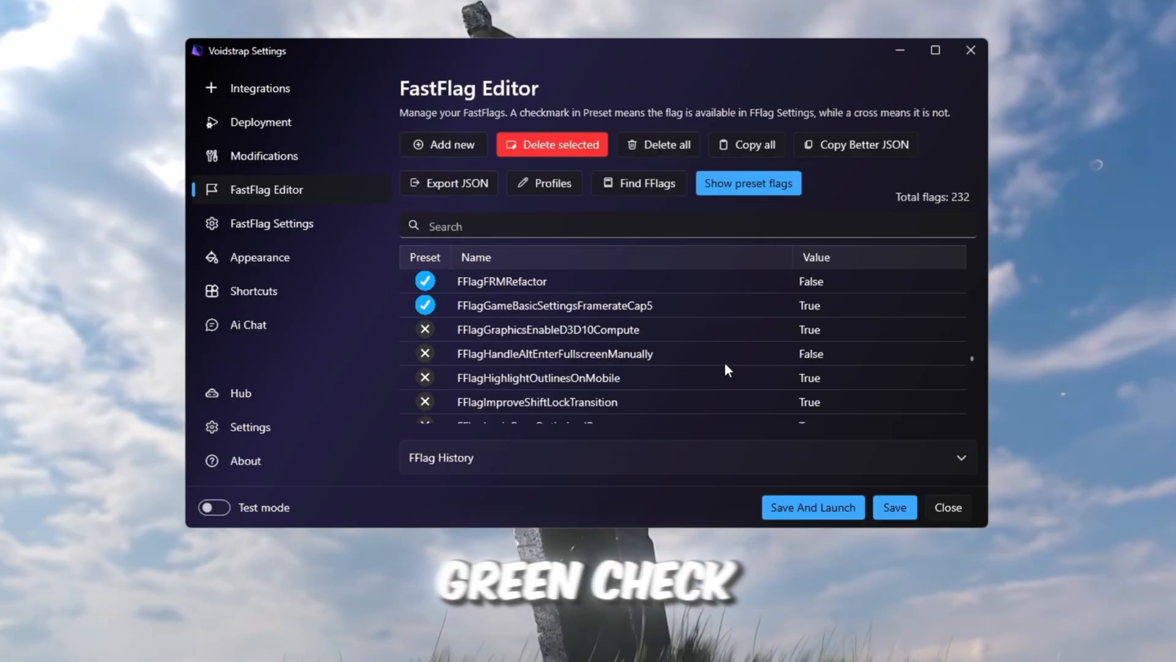
scroll("down", 3)
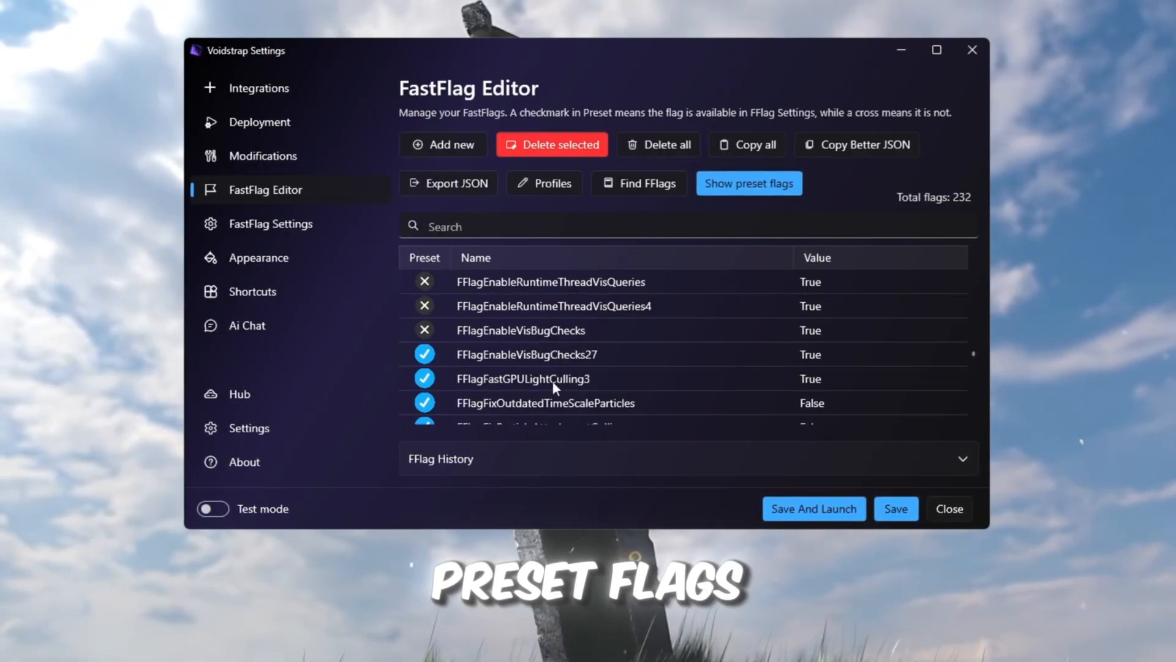
left_click(525, 354)
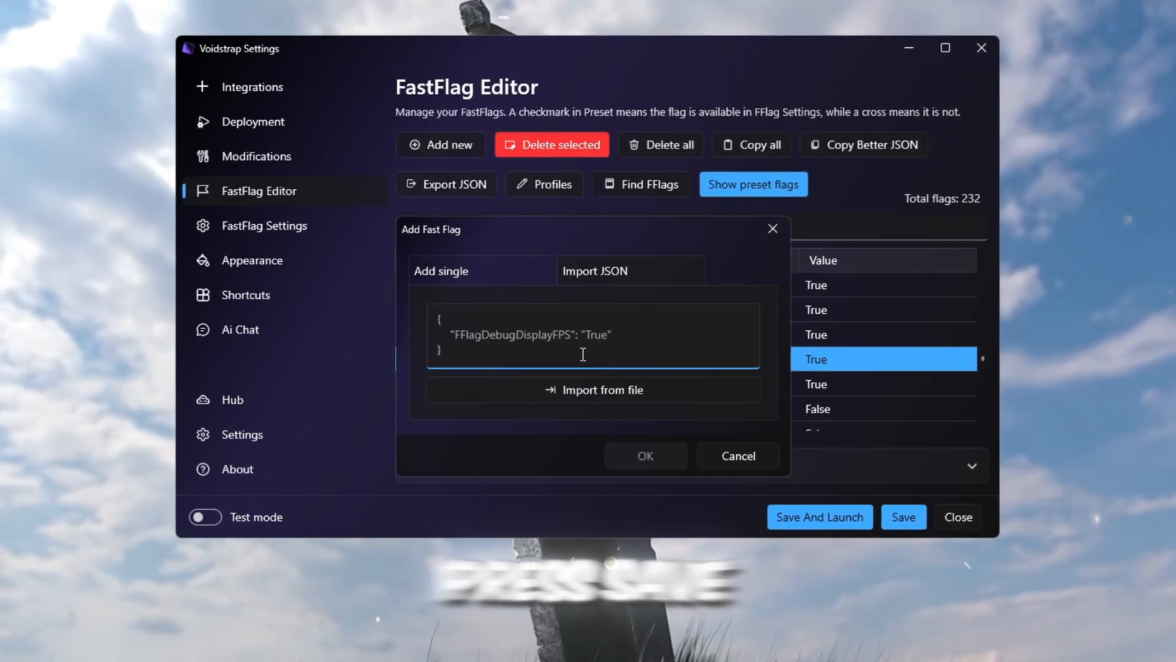
left_click(645, 456)
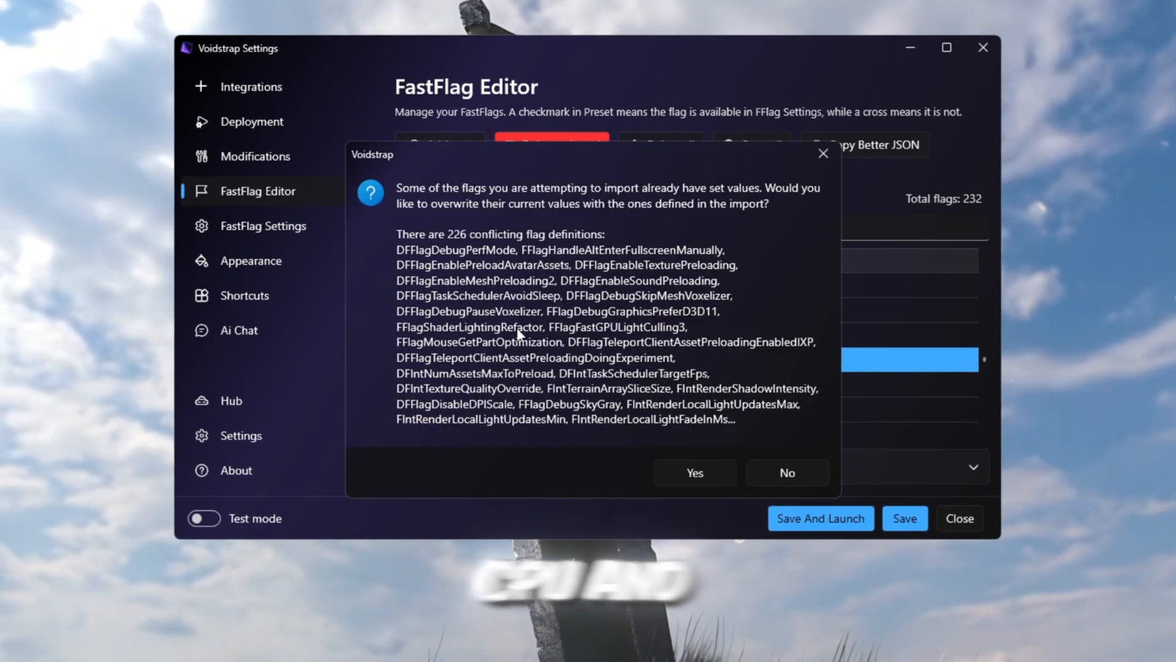
left_click(694, 472)
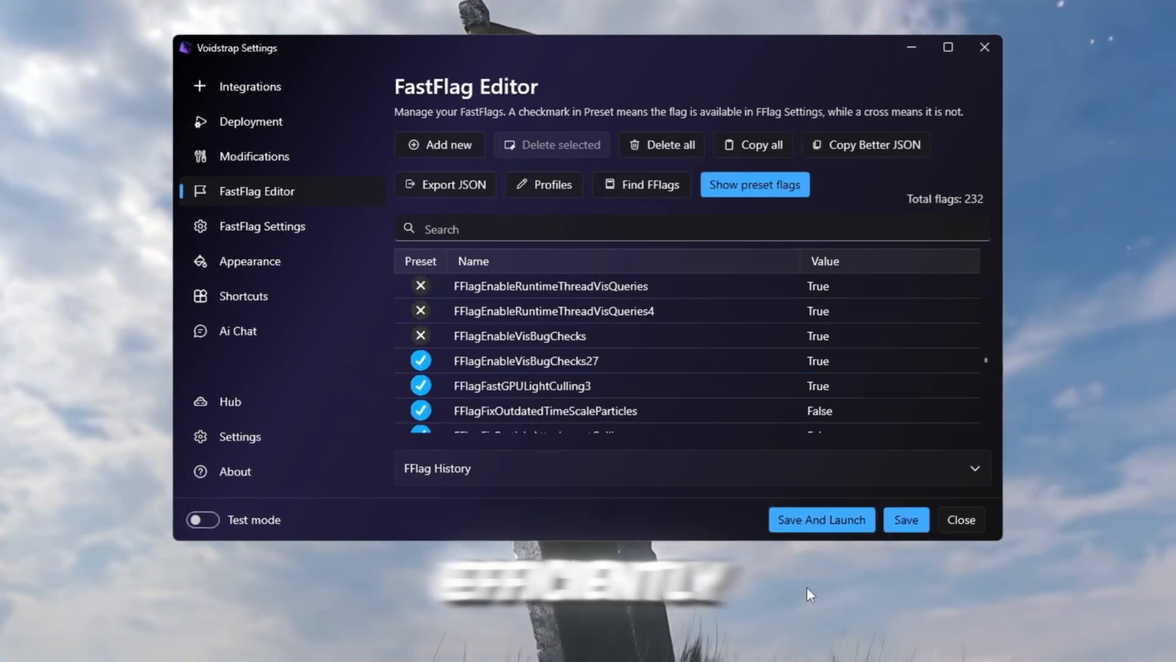
left_click(906, 519)
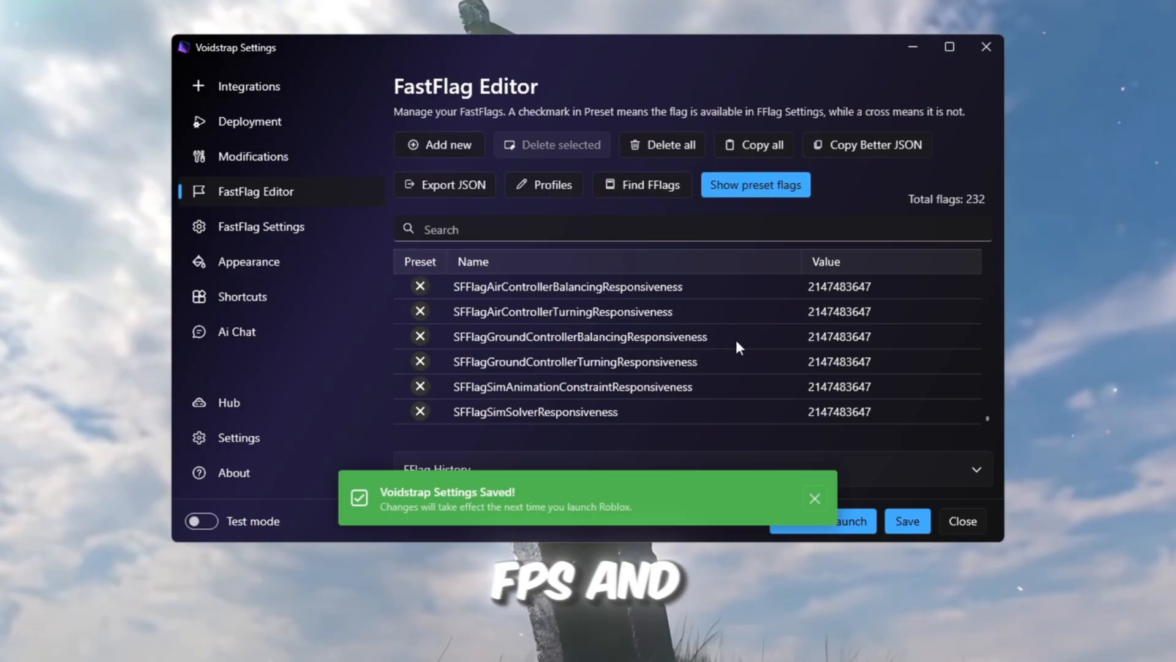
left_click(815, 498)
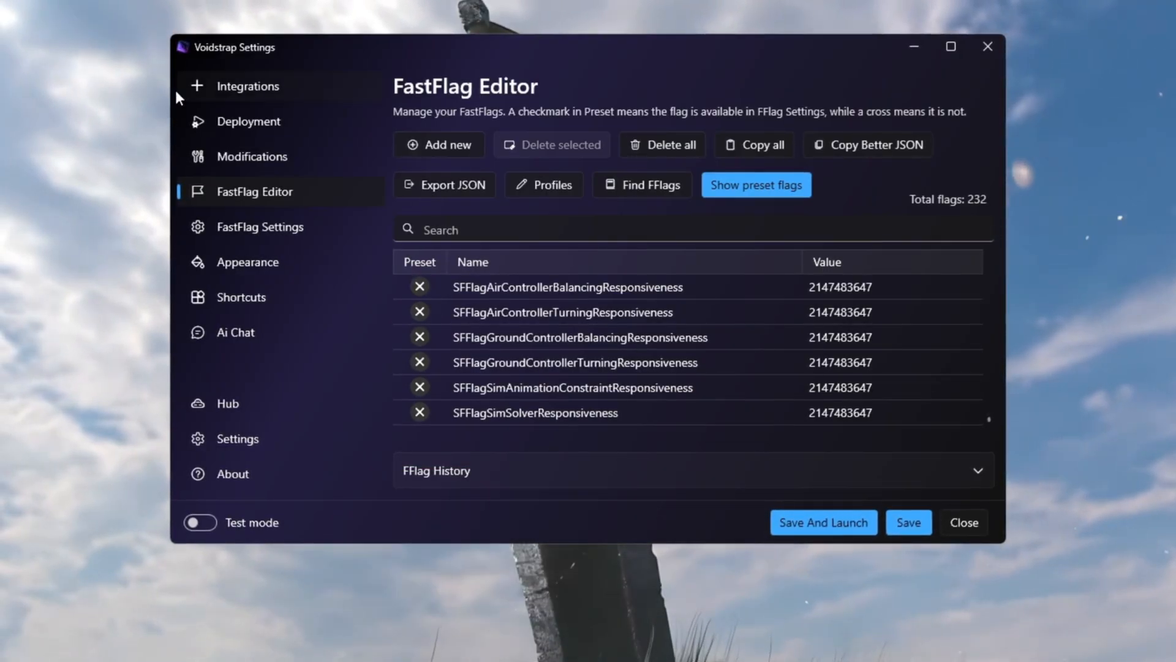
- Review the FastFlag Settings presets: 240 FPS limit, Direct3D 11, lowest textures, Voxel (Phase 1) lighting
left_click(261, 226)
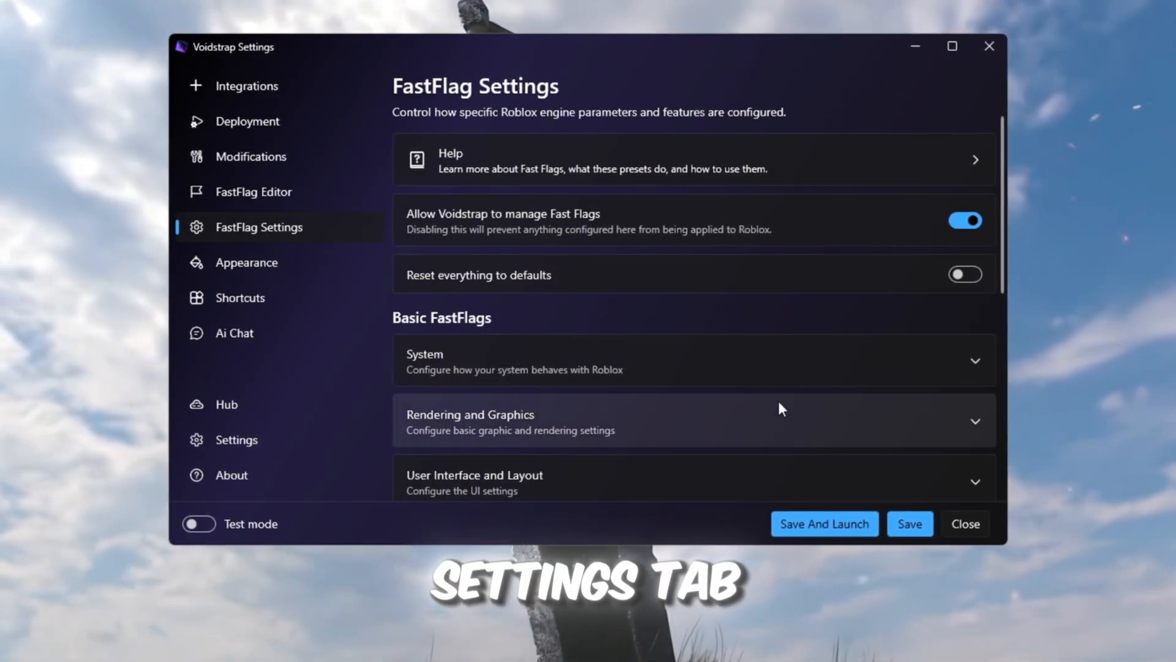
scroll("down", 3)
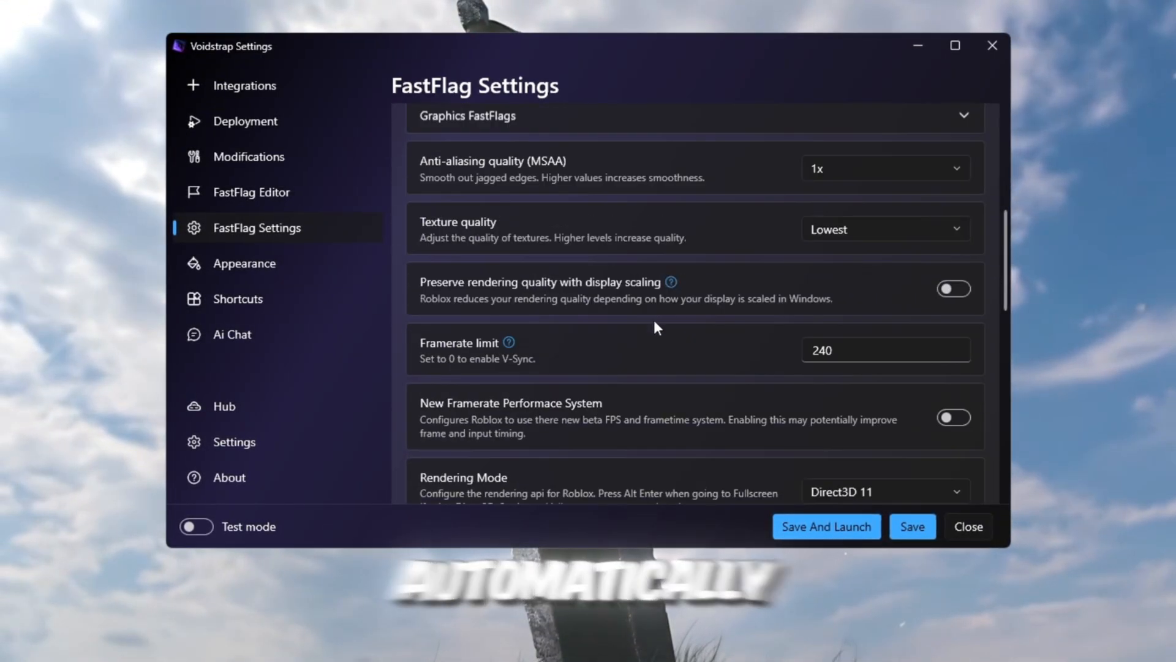
scroll("down", 3)
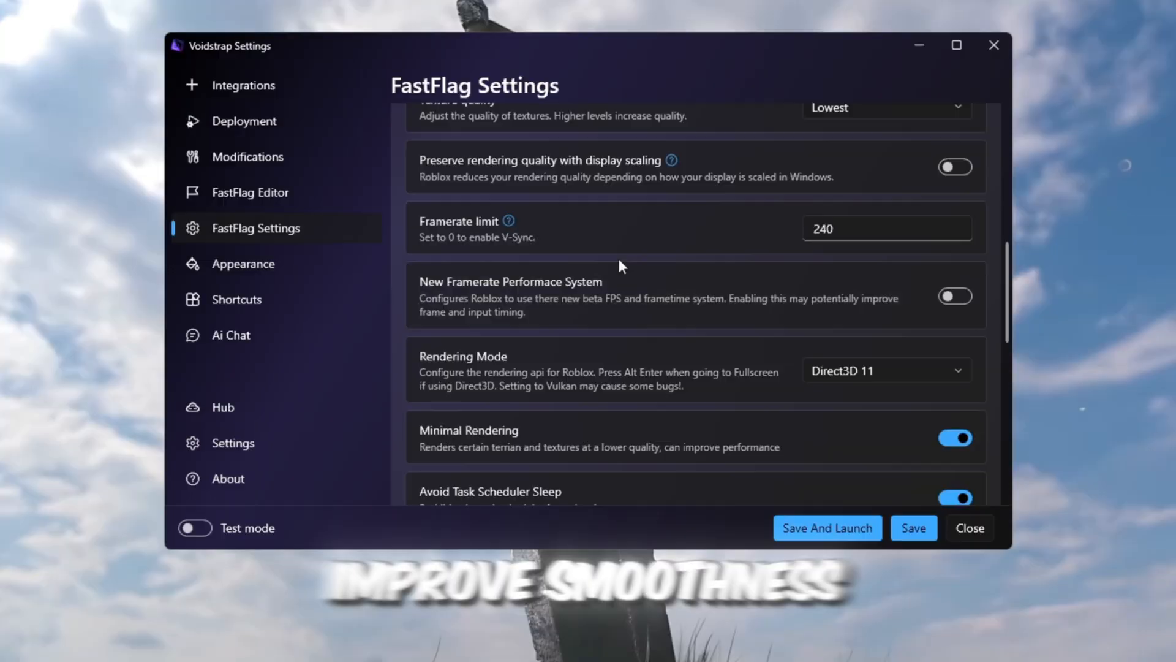
left_click(888, 228)
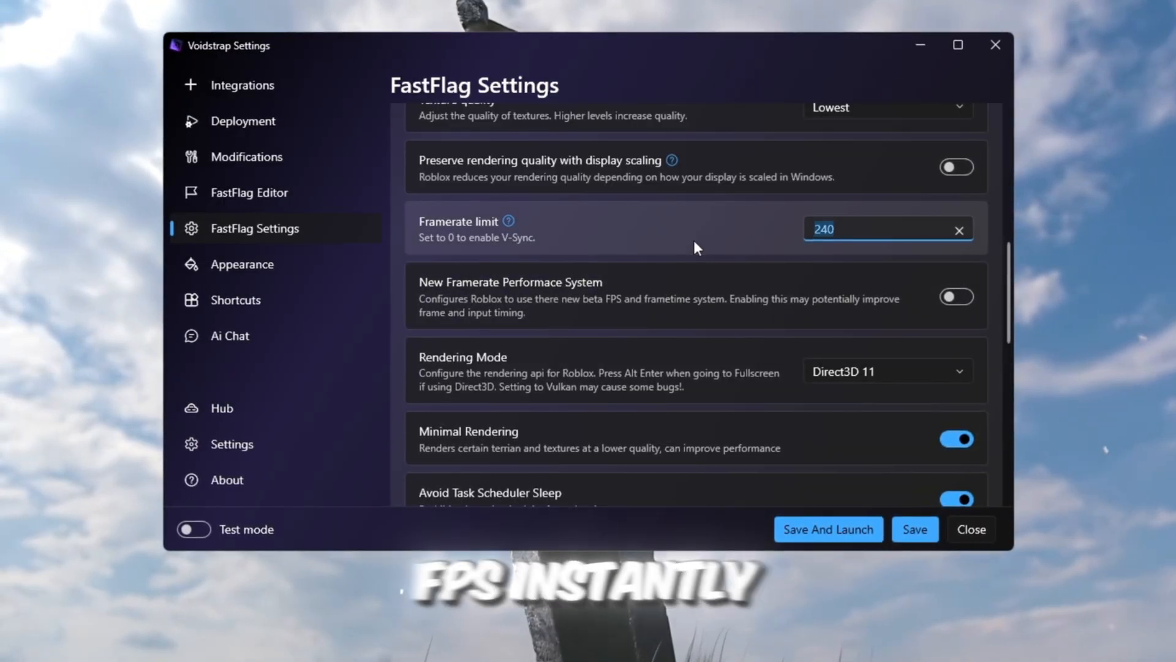
scroll("down", 3)
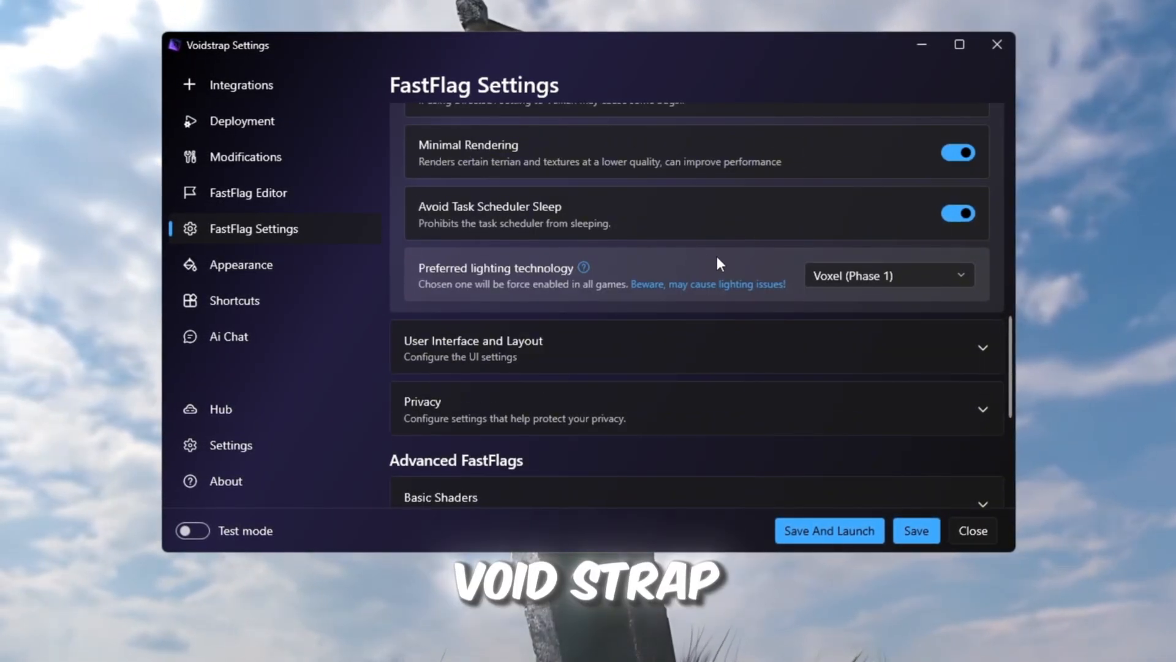
- View the Shortcuts and Ai Chat pages, insert the Flag command, then show the tweak folders
left_click(234, 301)
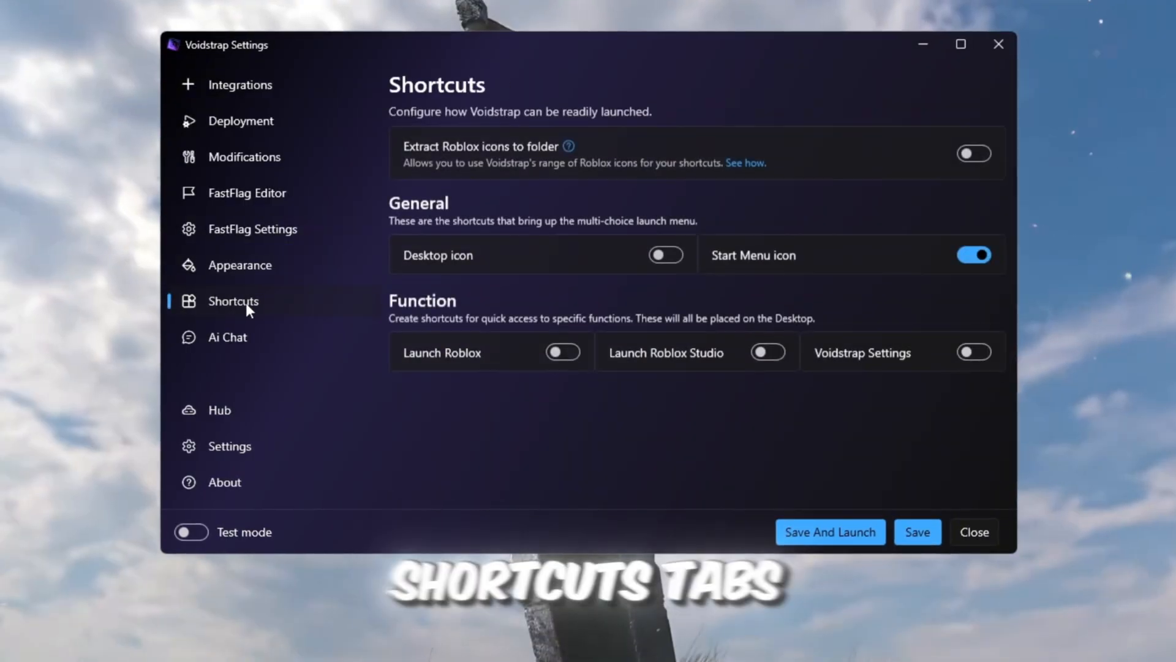
left_click(227, 337)
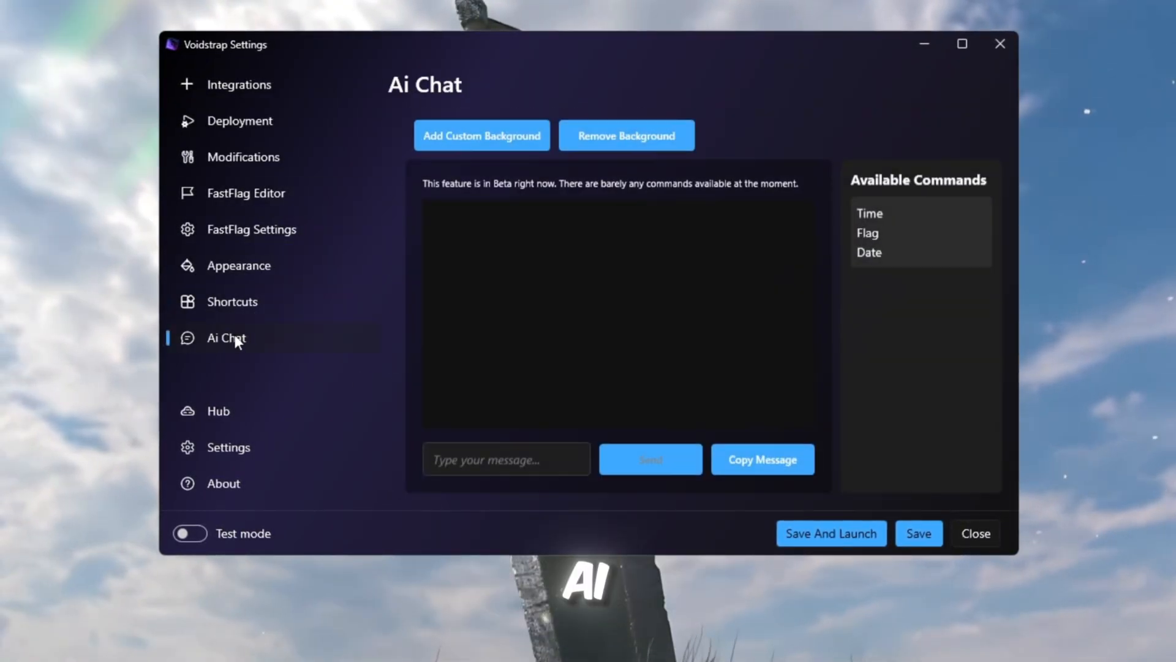
mouse_move(605, 248)
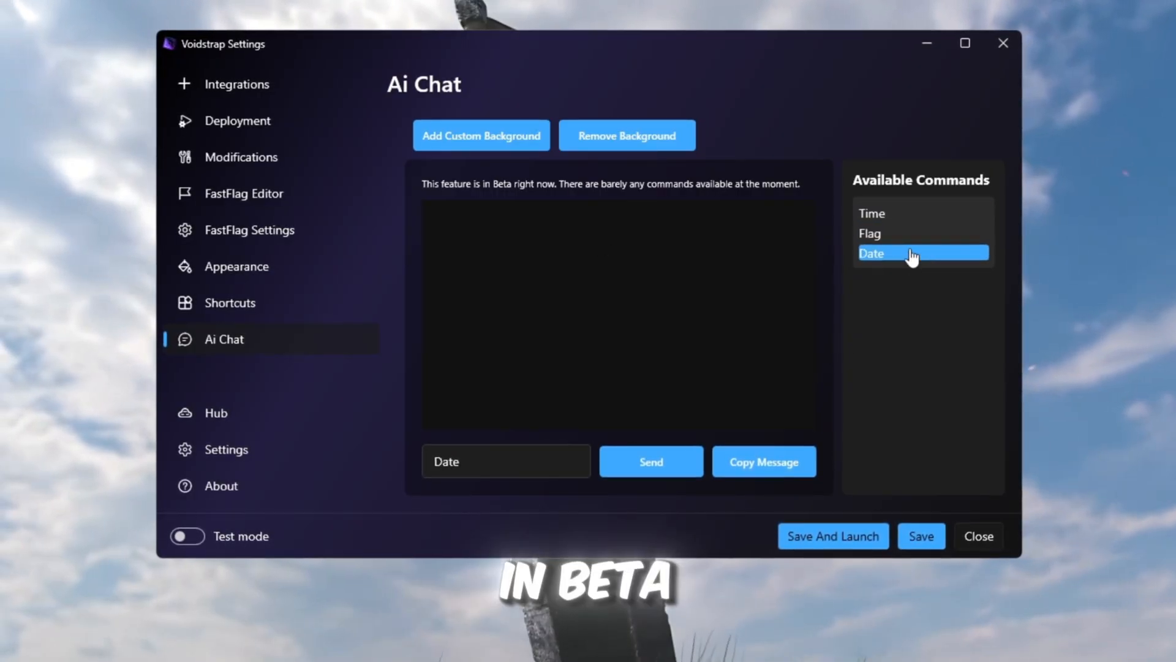
left_click(922, 233)
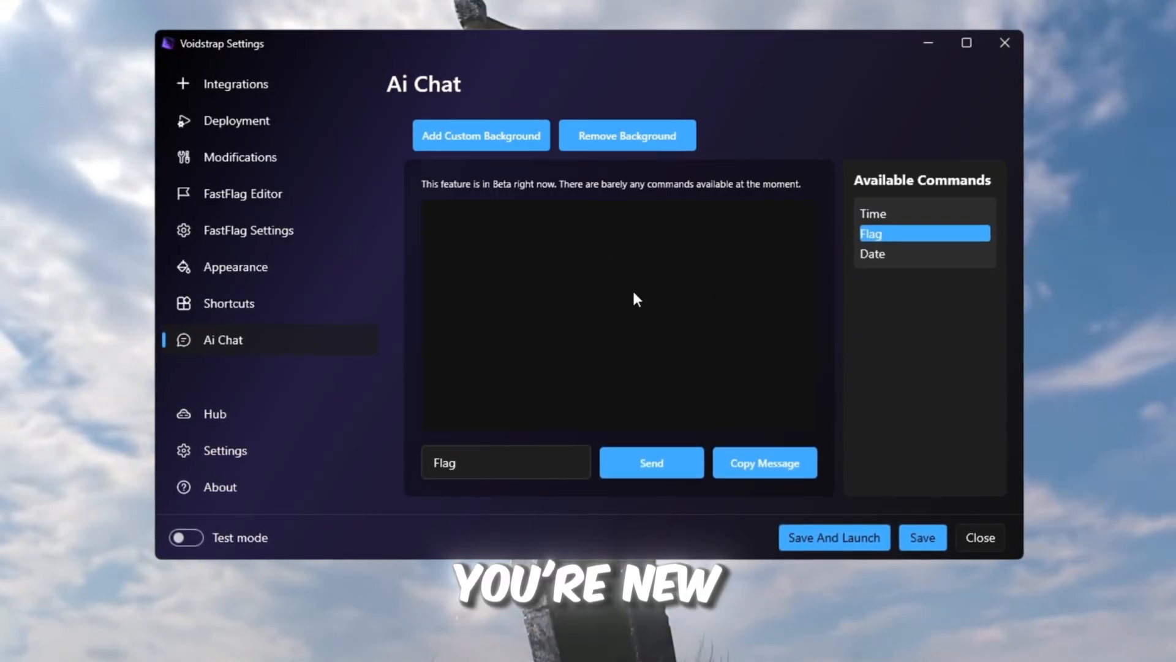
left_click(923, 537)
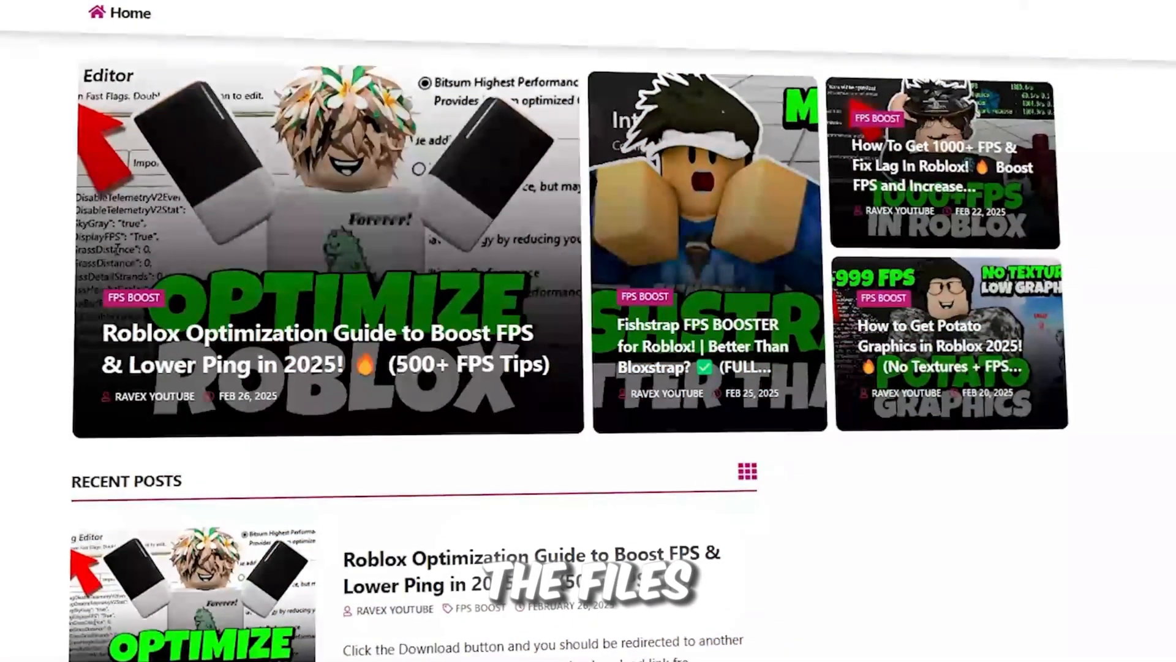
scroll("down", 3)
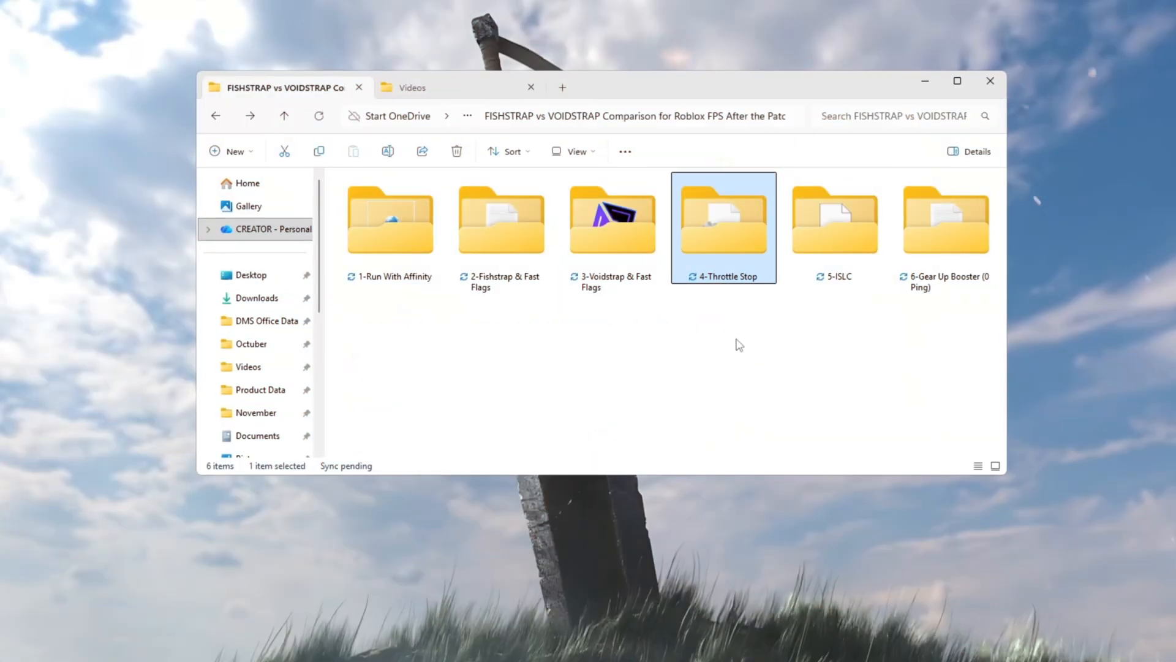
- Run ThrottleStop.exe from the 4-Throttle Stop folder and approve the User Account Control prompt
double_click(723, 219)
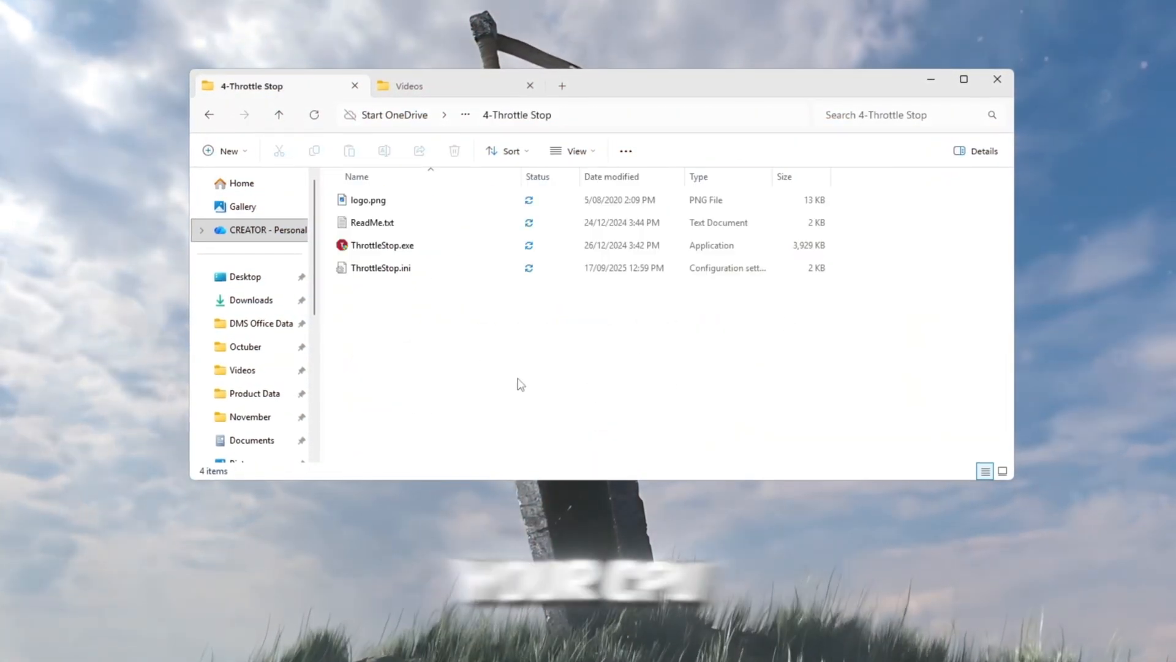
left_click(380, 246)
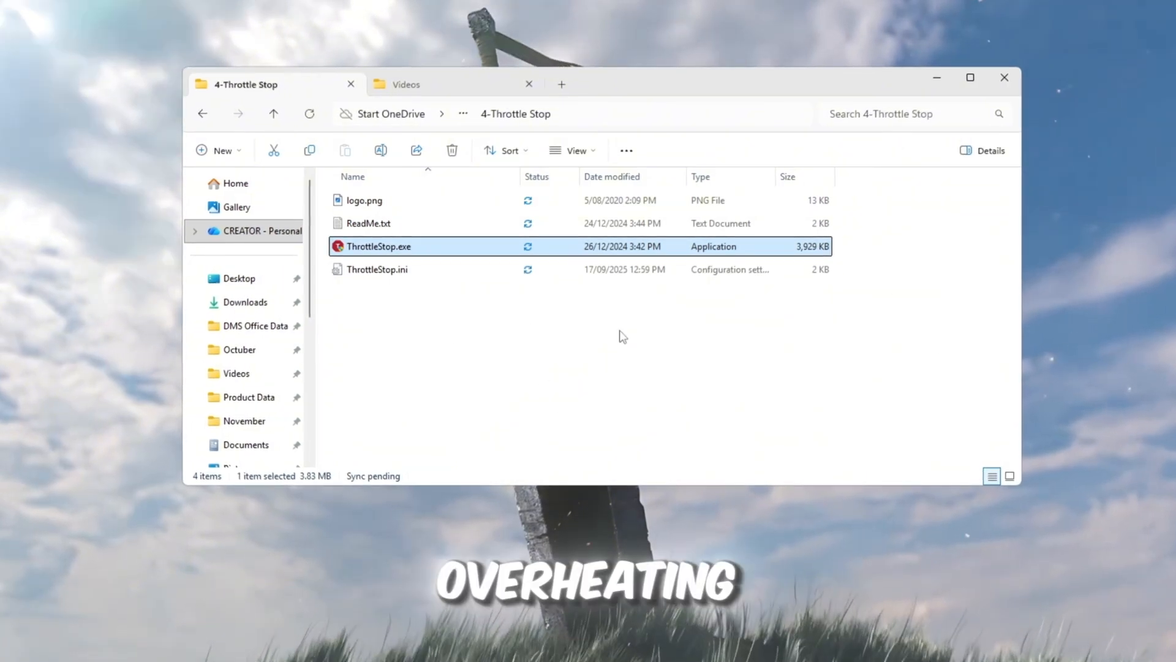
mouse_move(417, 259)
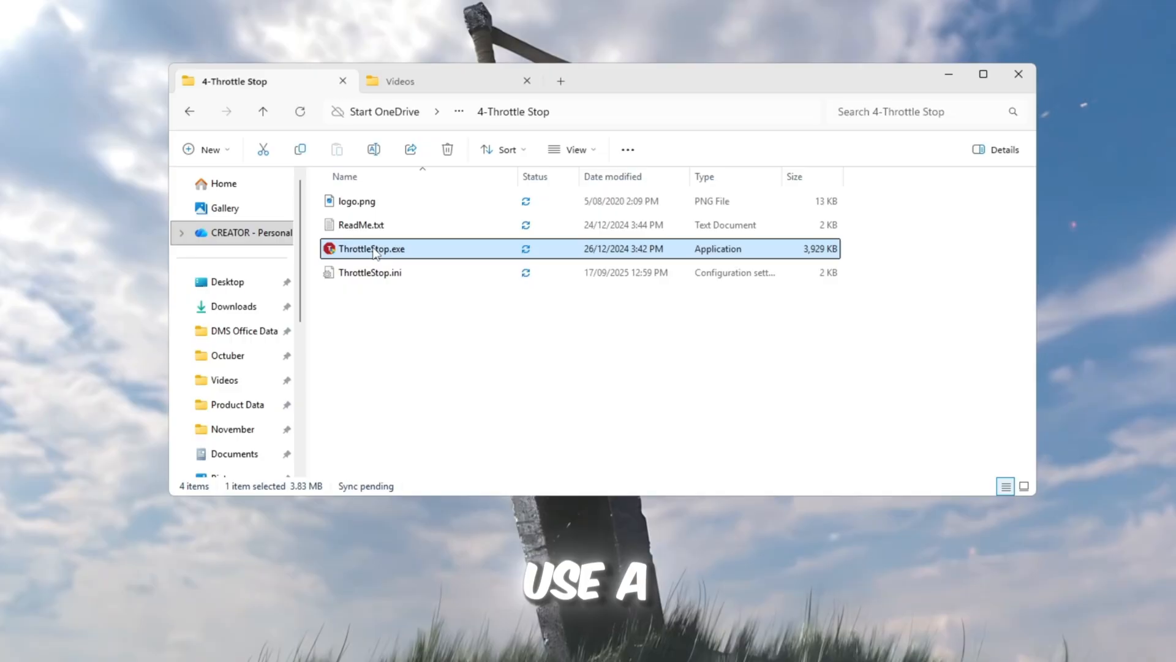
double_click(371, 249)
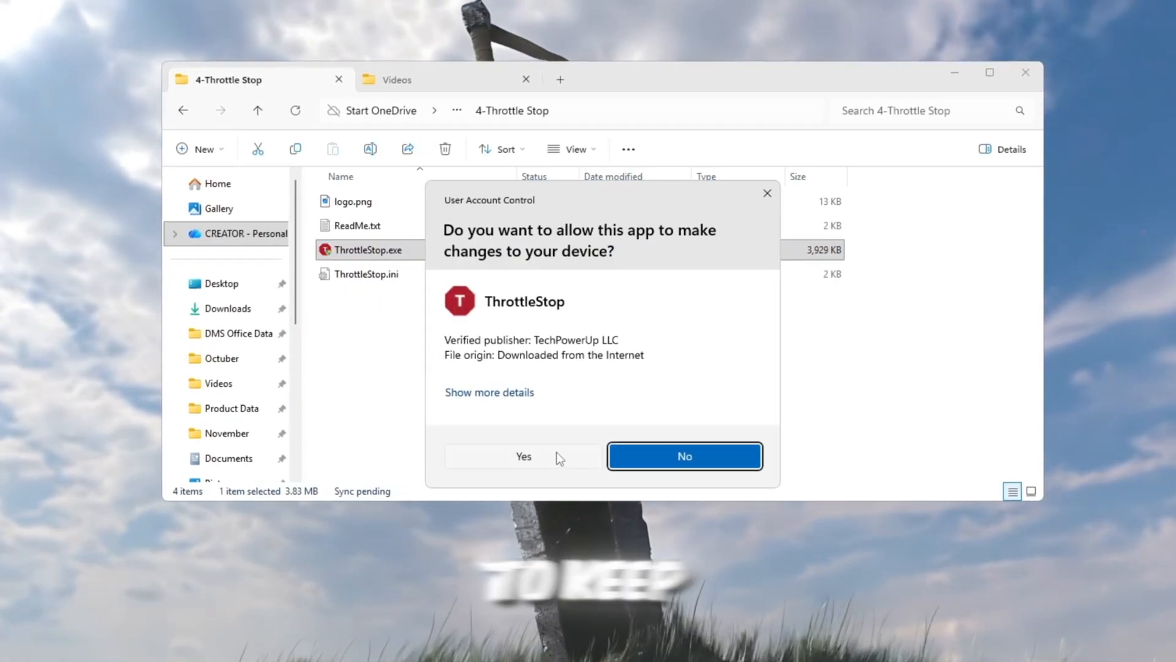
left_click(523, 456)
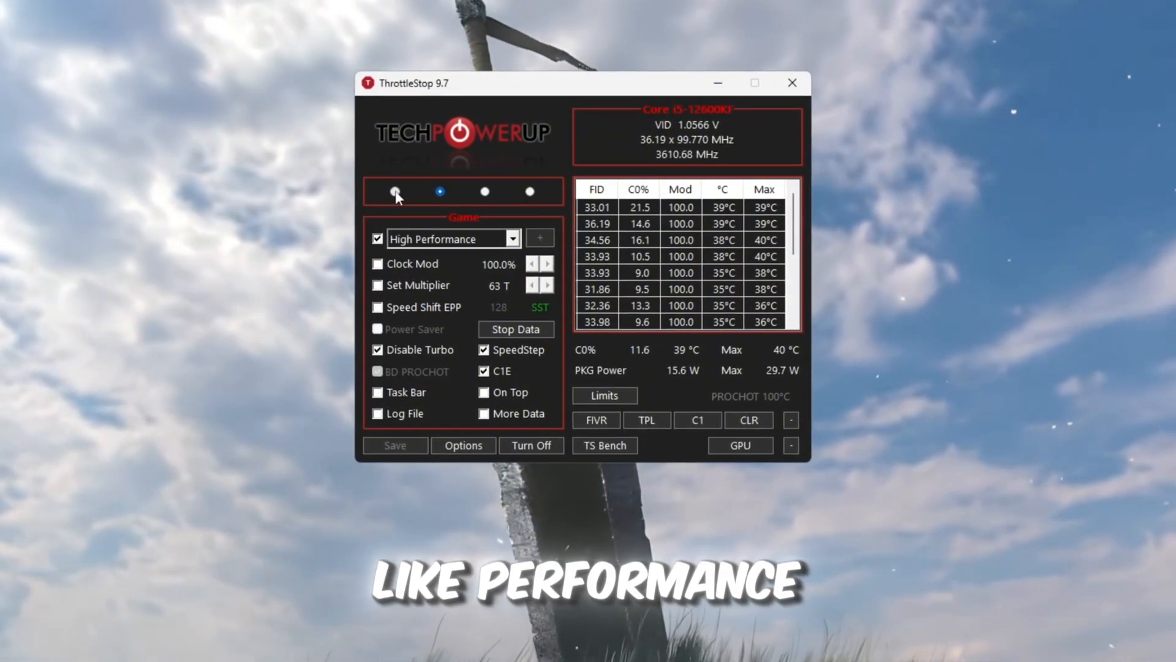
- Select the Game profile and keep High Performance as its power plan
left_click(484, 191)
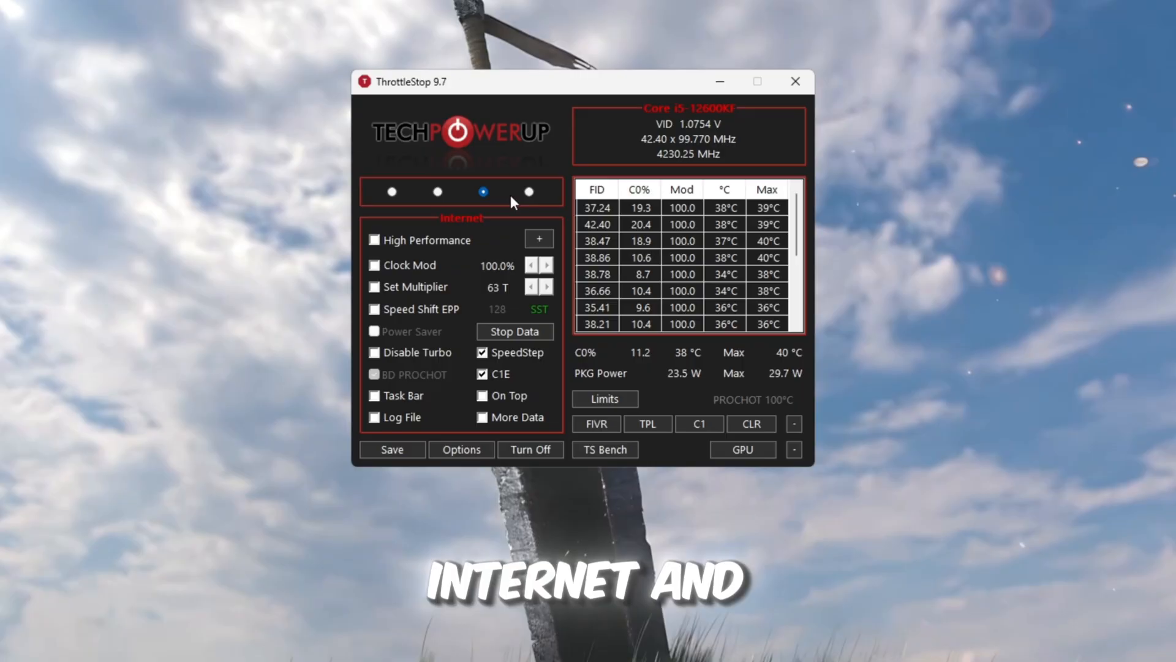
left_click(437, 192)
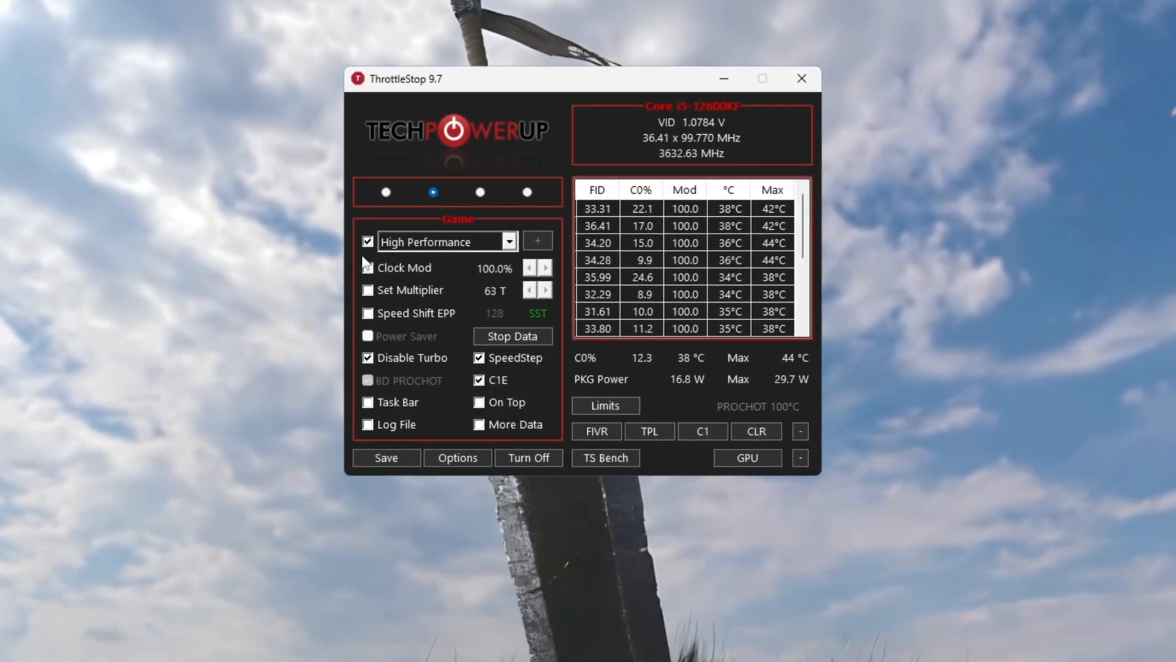
left_click(510, 241)
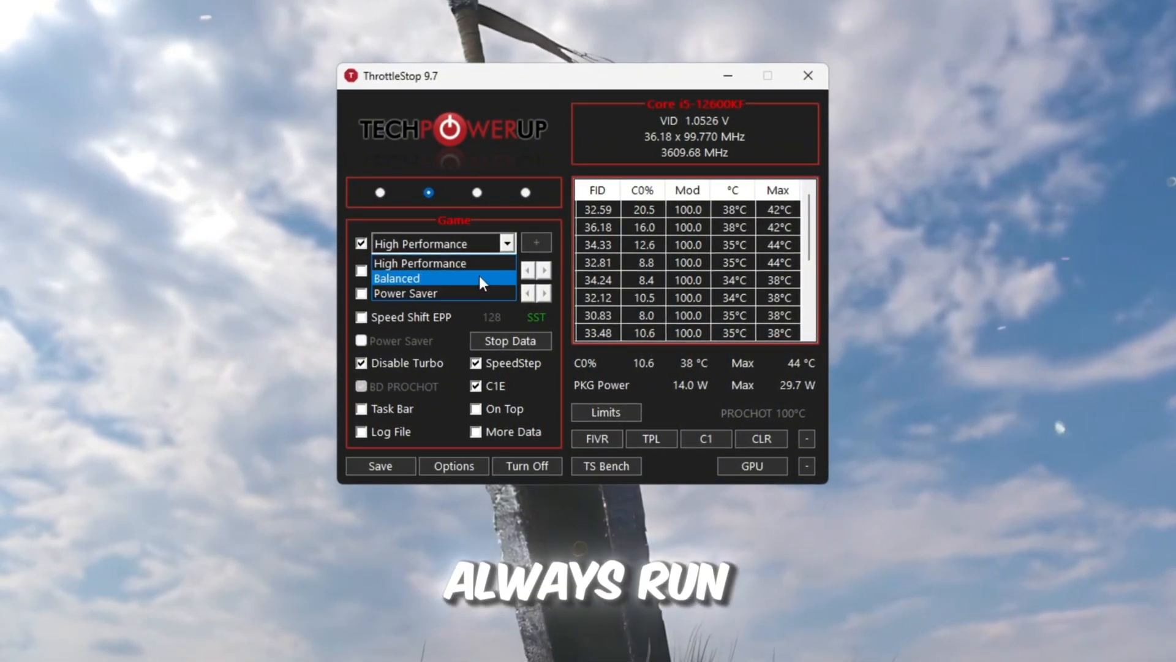
left_click(420, 263)
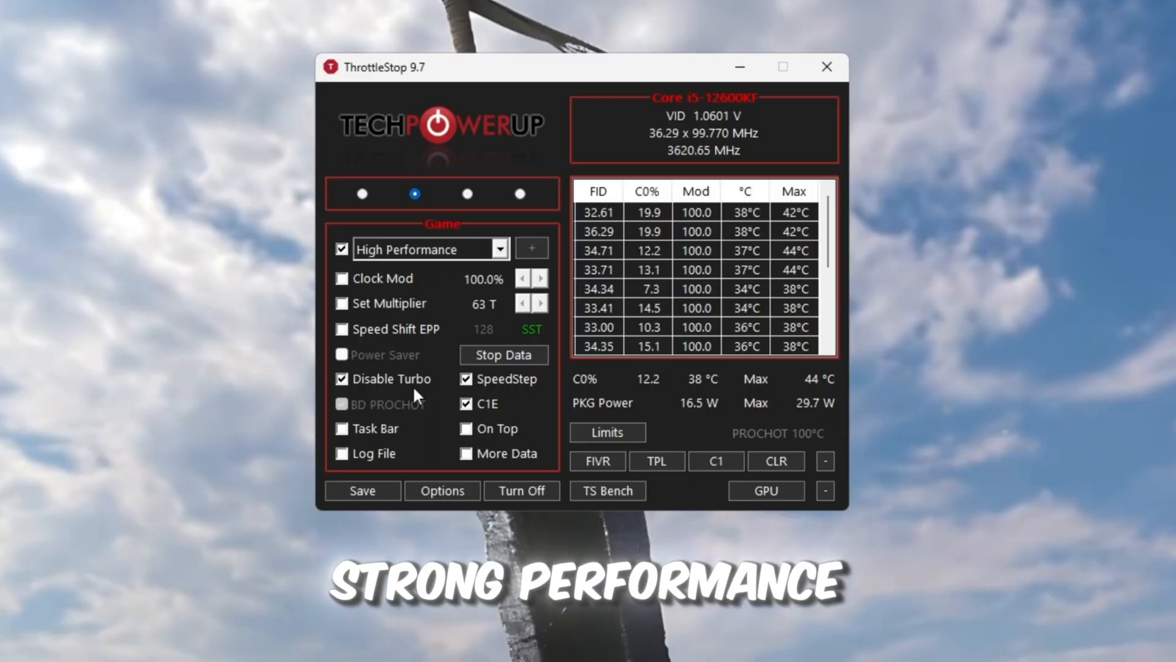
- Turn ThrottleStop off and back on, then return to the tweak folders
left_click(522, 491)
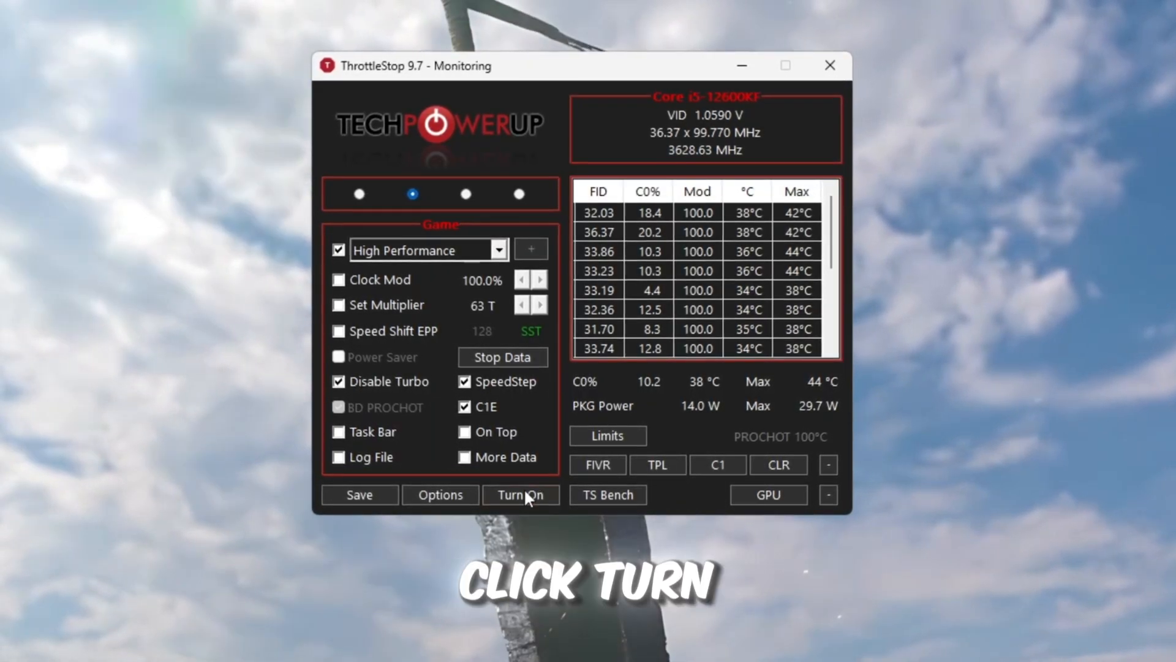
left_click(521, 495)
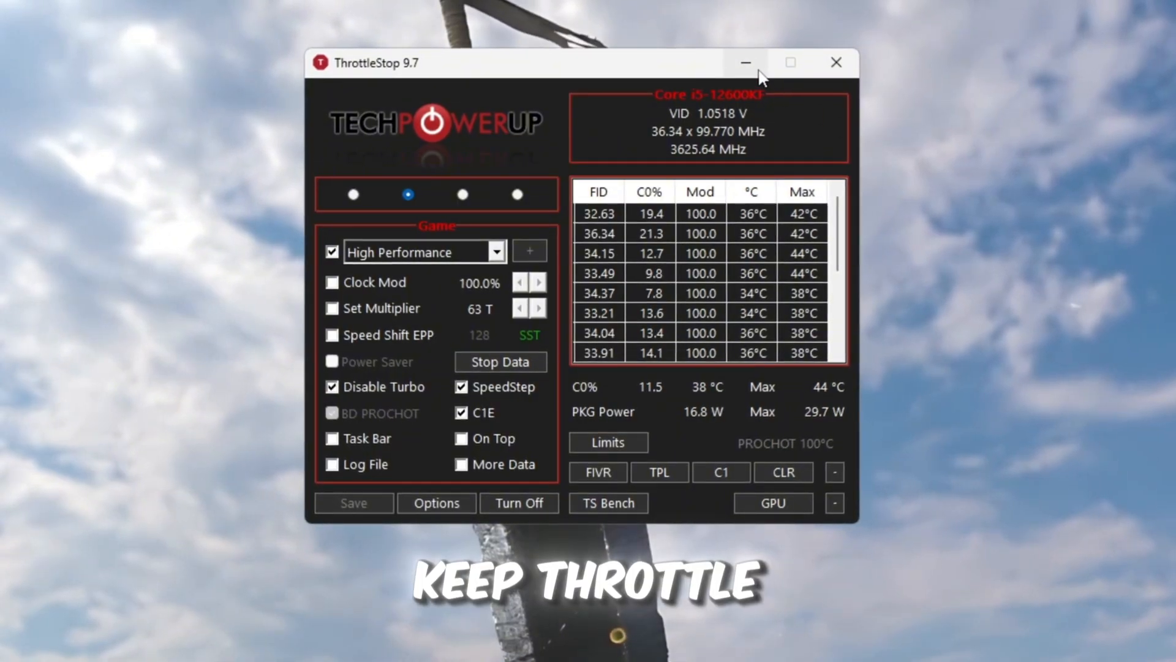
mouse_move(746, 61)
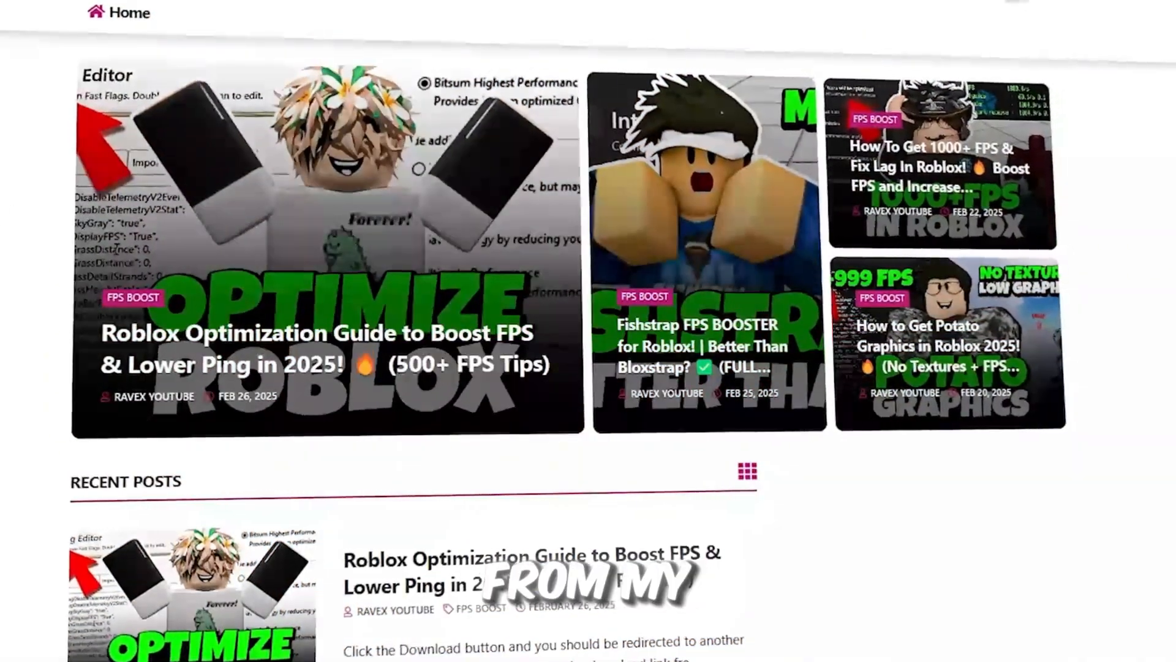
scroll("down", 3)
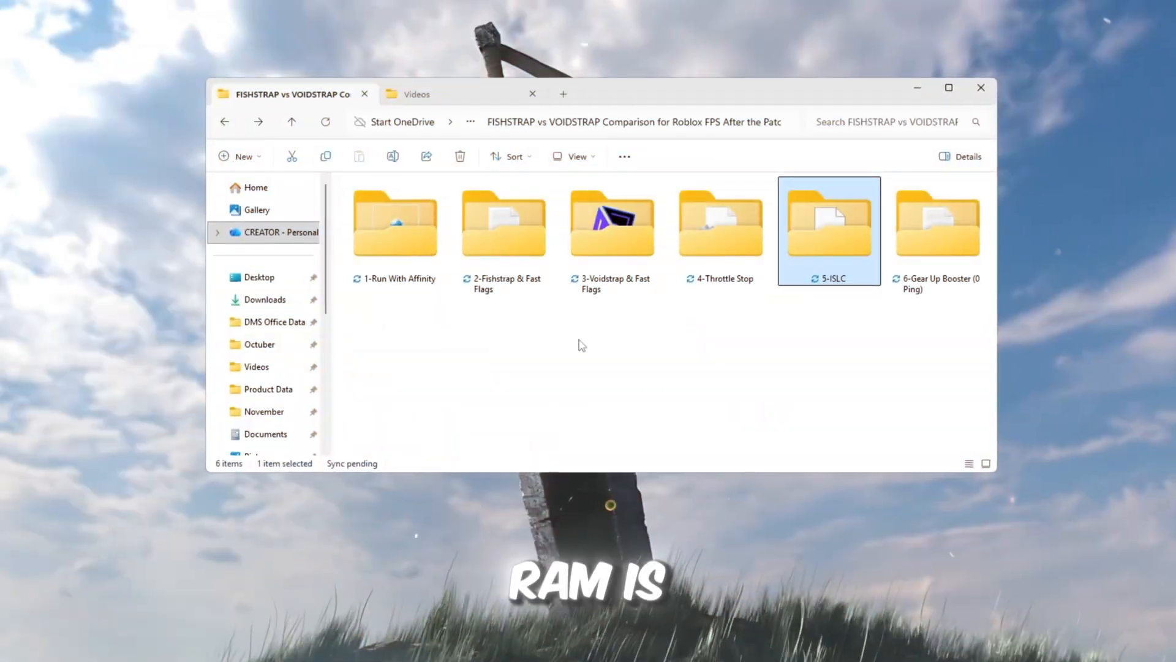
- Open the 5-ISLC folder and run Intelligent standby list cleaner ISLC.exe
double_click(829, 225)
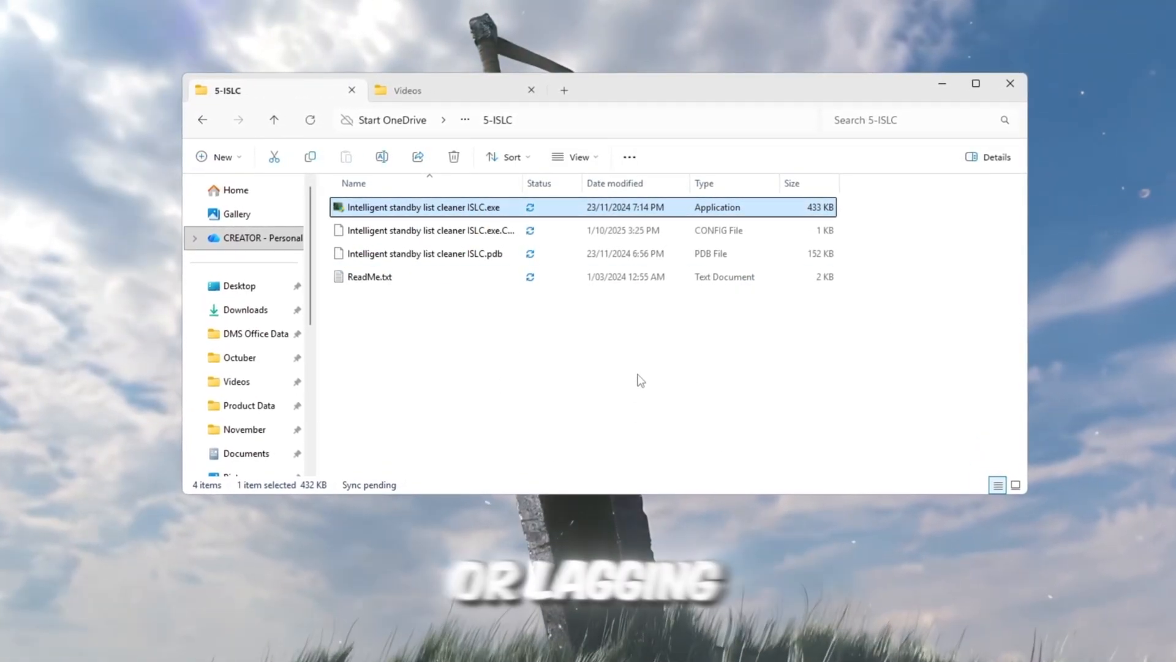
right_click(424, 207)
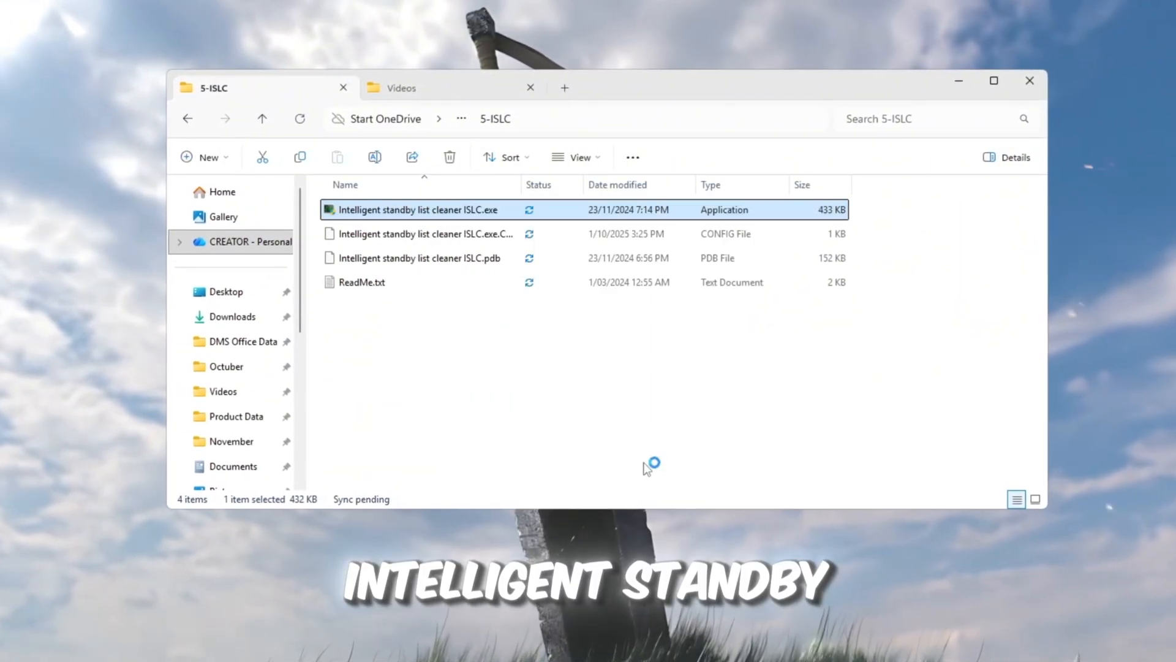
double_click(417, 209)
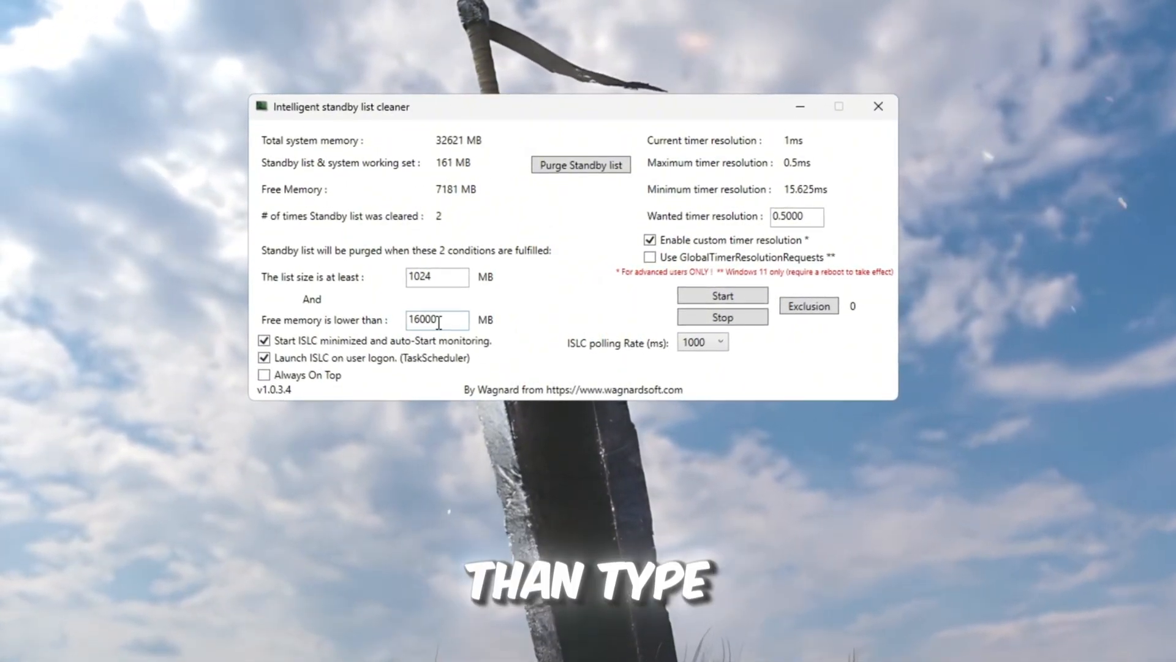
- Set a 16000 MB threshold and 0.5 ms timer resolution, start monitoring, and minimize ISLC
triple_click(434, 323)
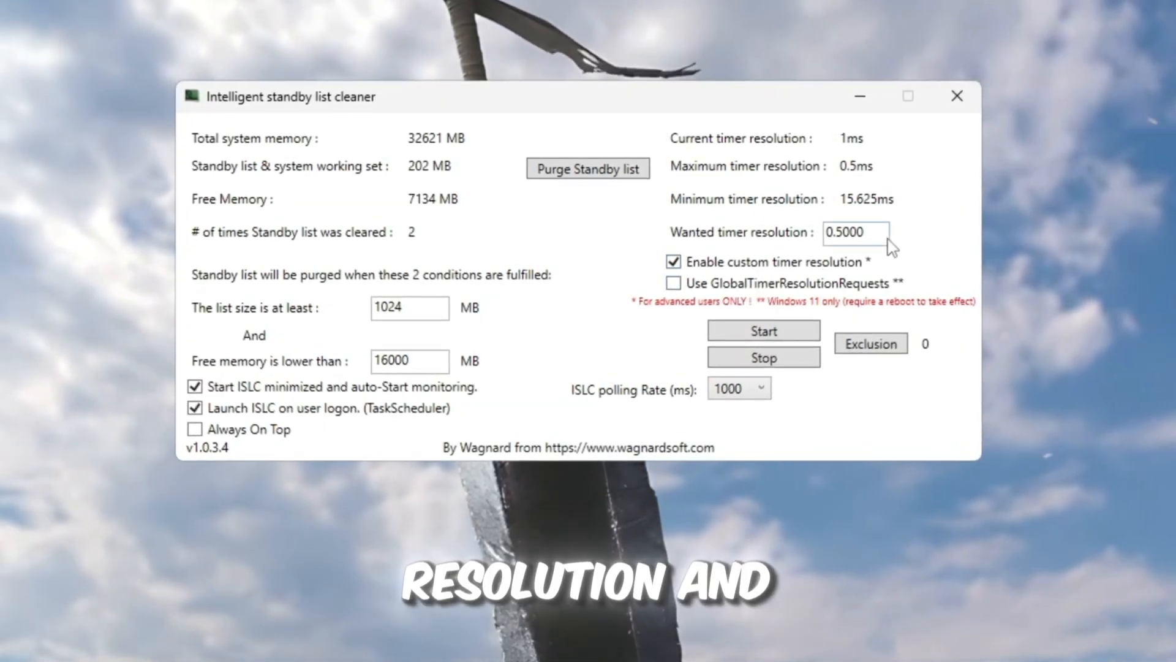
triple_click(855, 233)
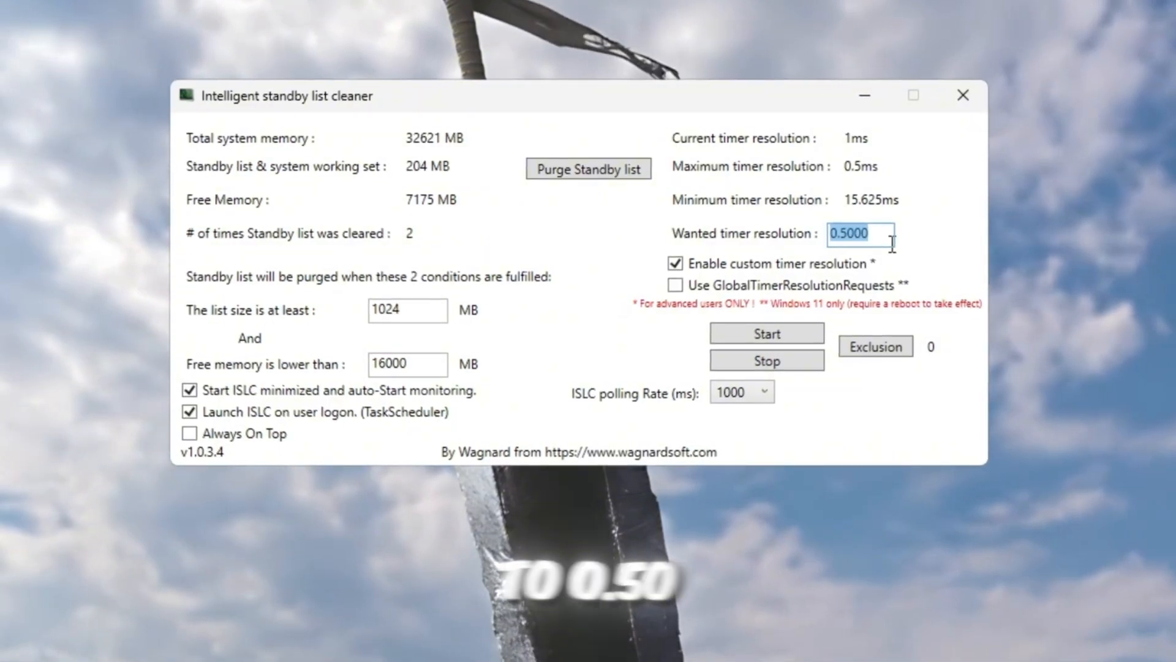
left_click(743, 394)
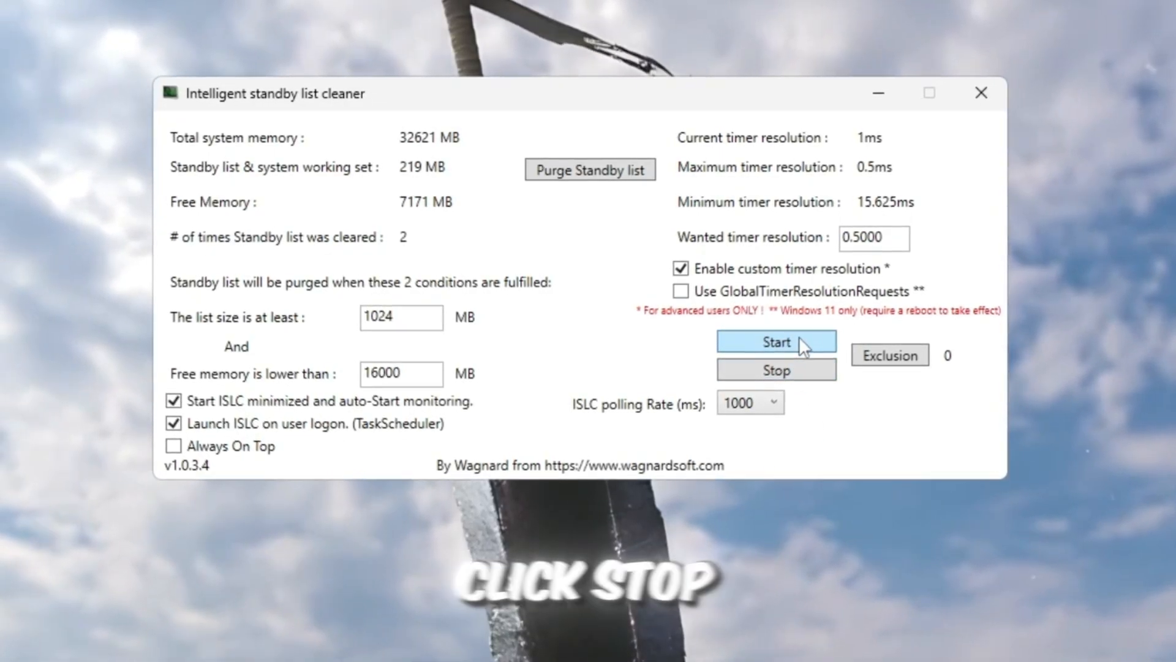
left_click(777, 342)
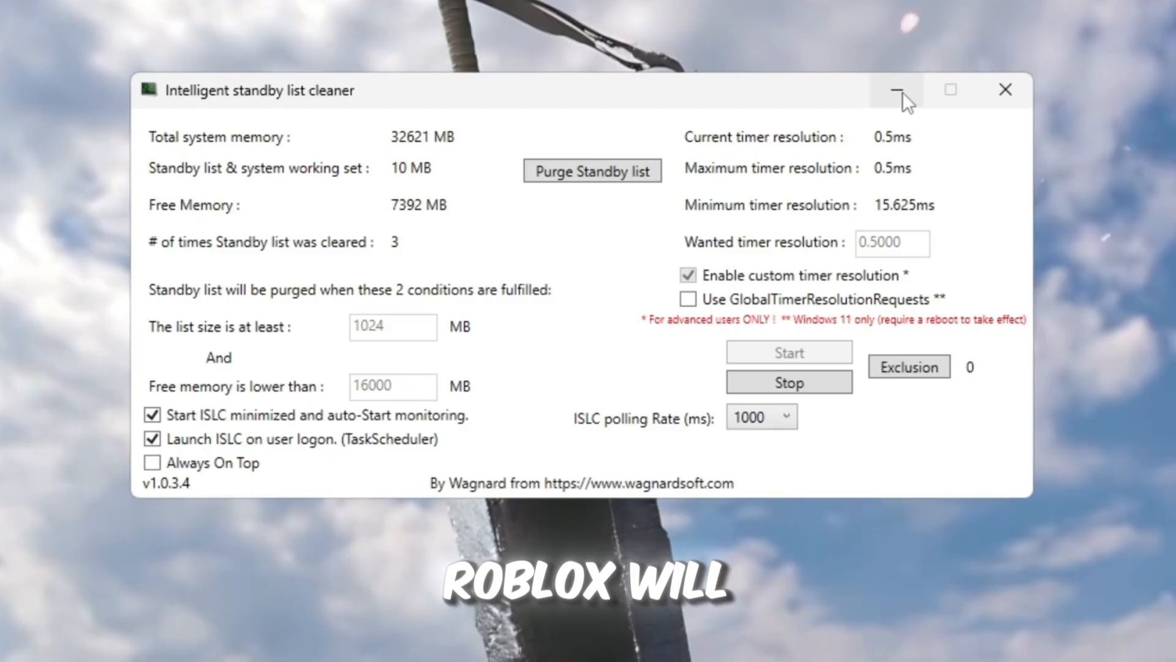
mouse_move(900, 90)
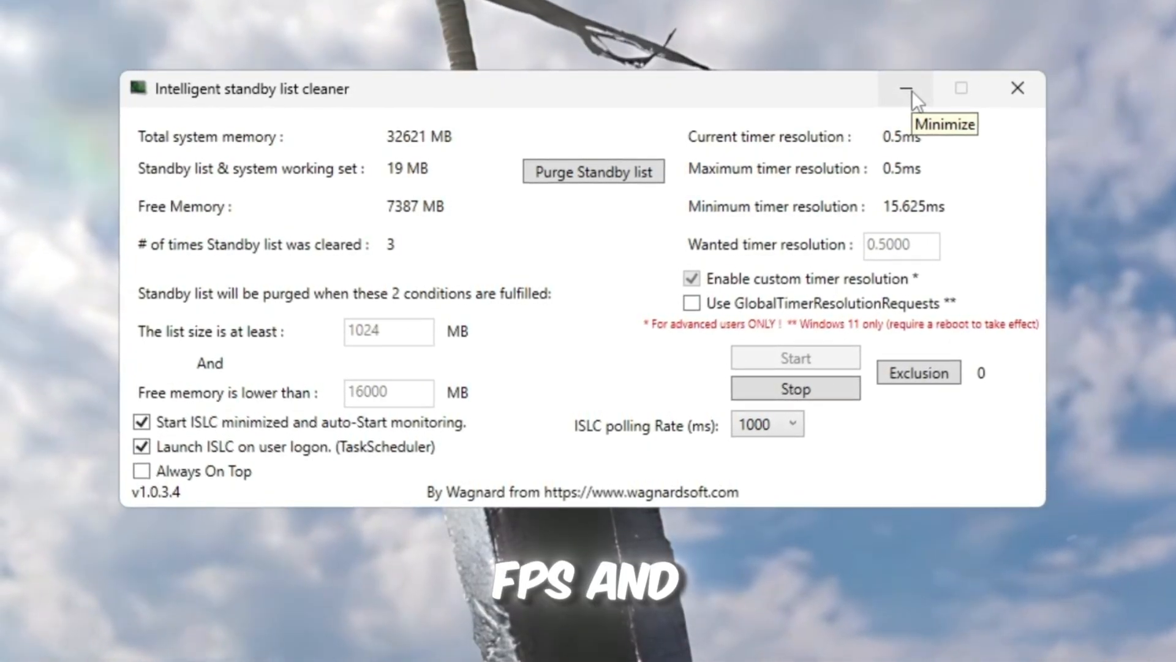
left_click(906, 88)
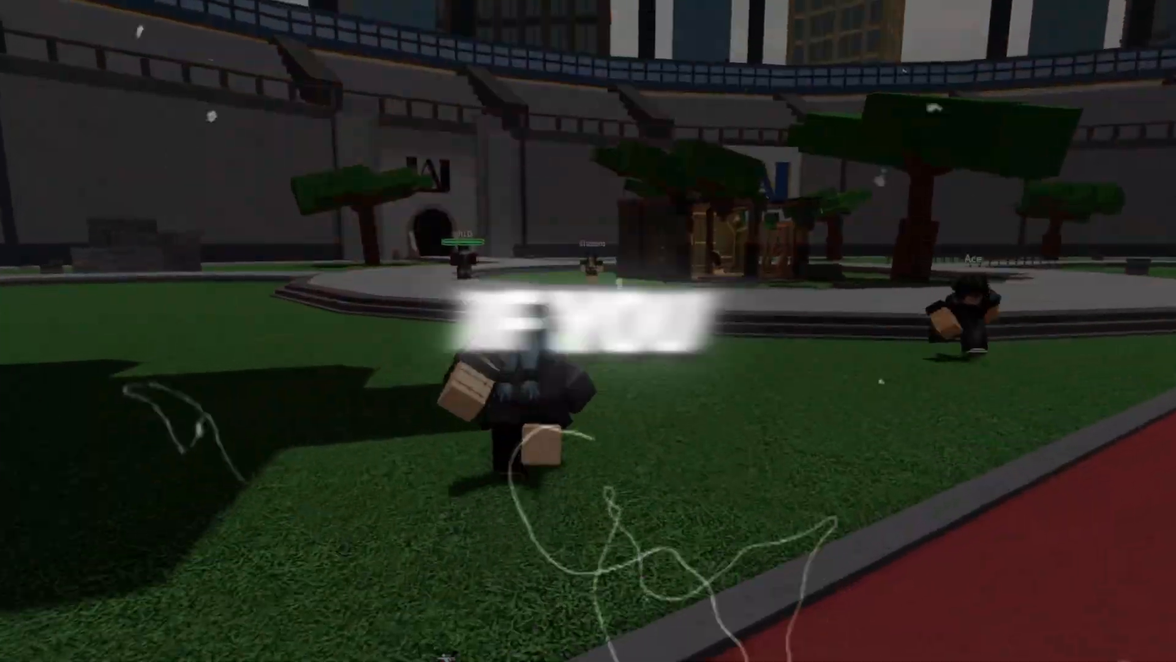